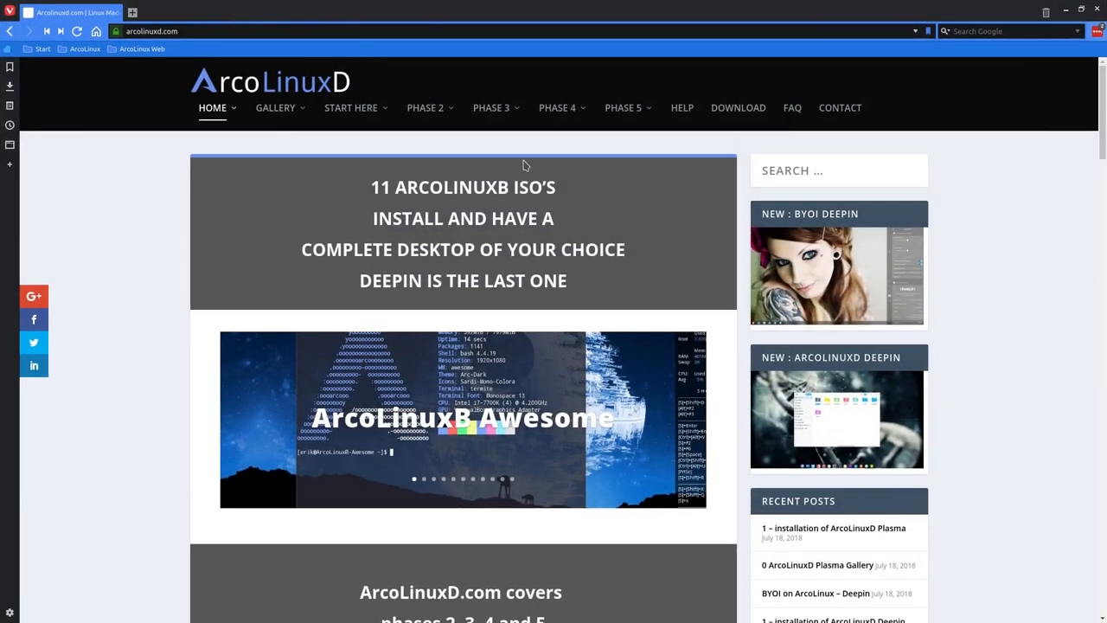
# Open the BYOI – VISION page from the Phase 4 menu and scroll to its editions diagram.
pyautogui.click(491, 107)
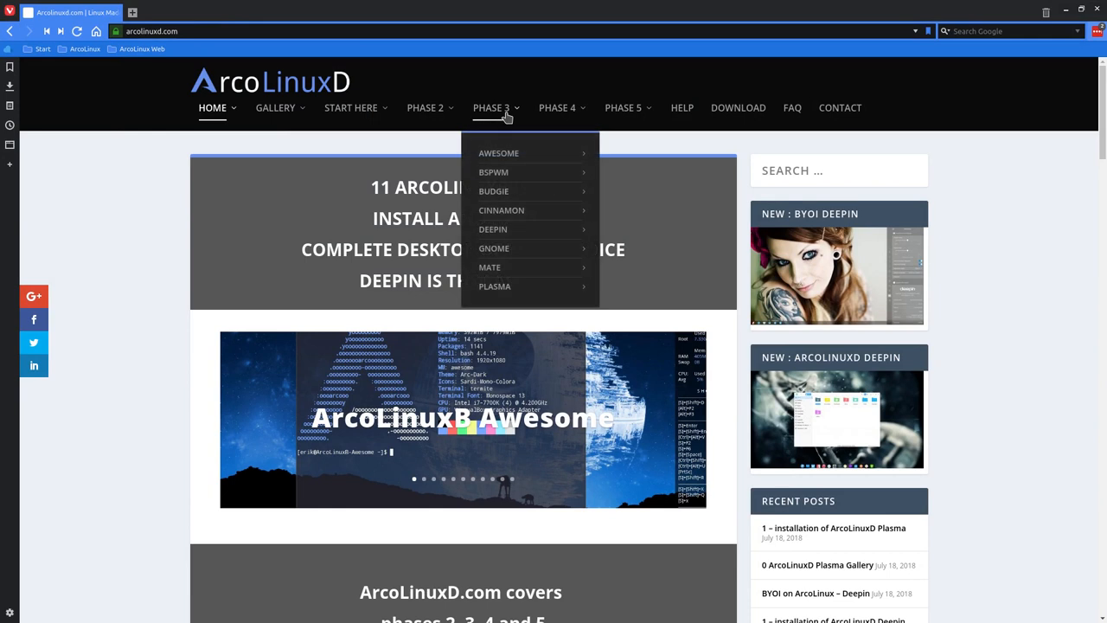
pyautogui.moveTo(494, 286)
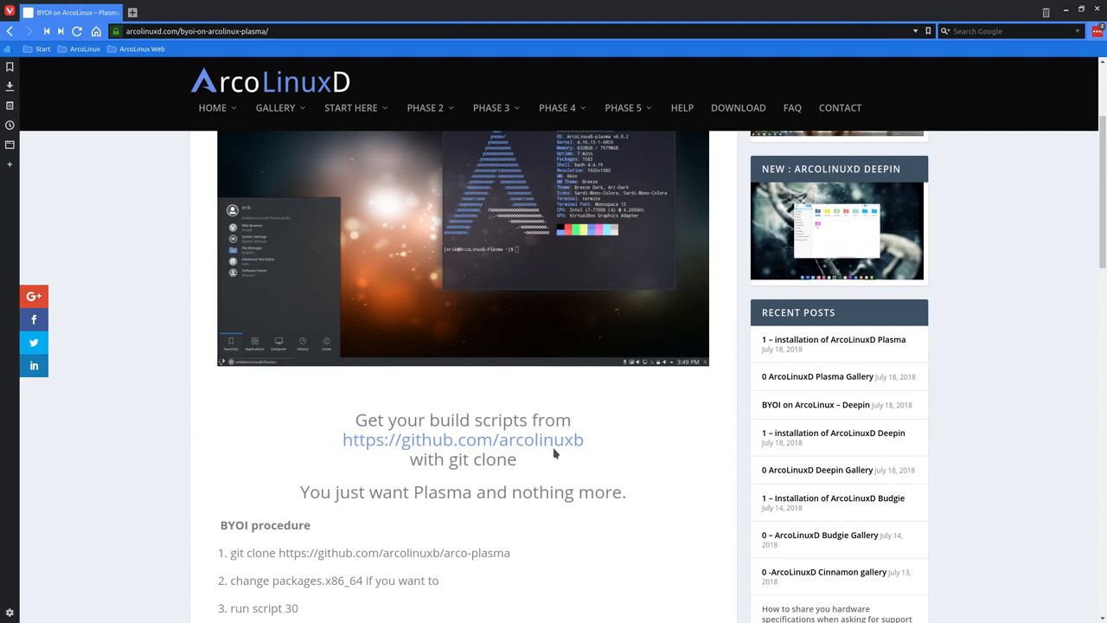
pyautogui.click(558, 108)
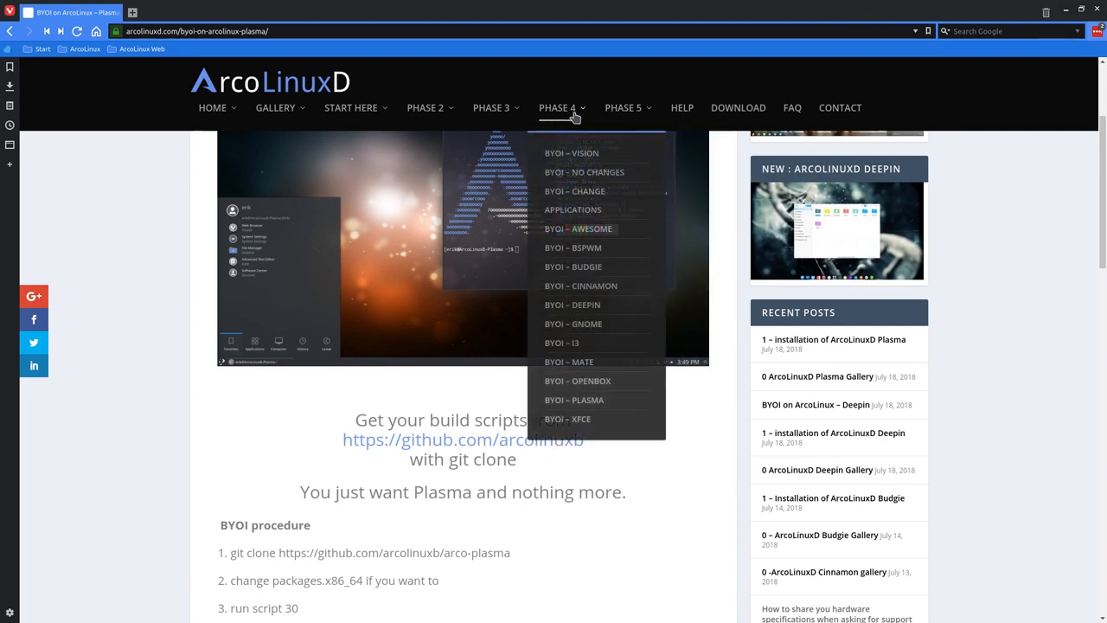
pyautogui.click(571, 153)
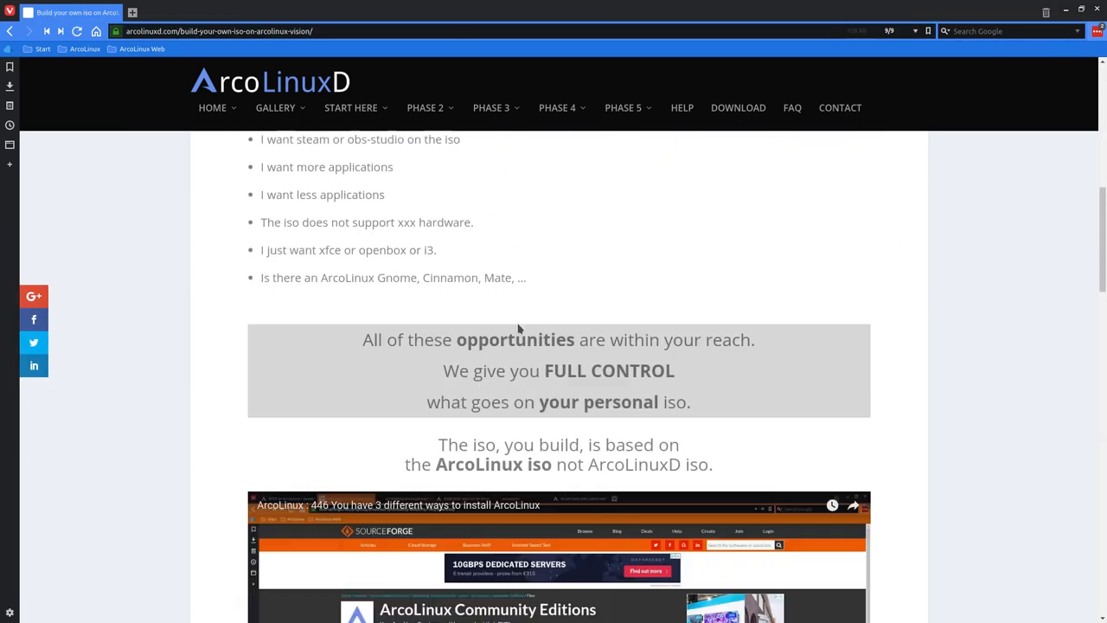
pyautogui.scroll(-3)
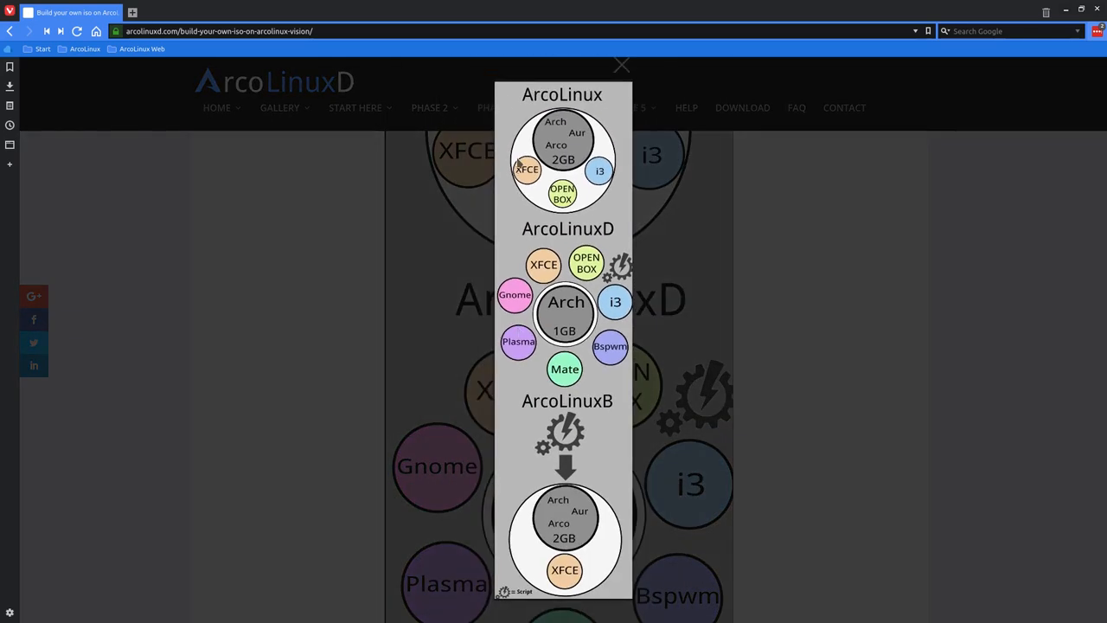
pyautogui.moveTo(602, 201)
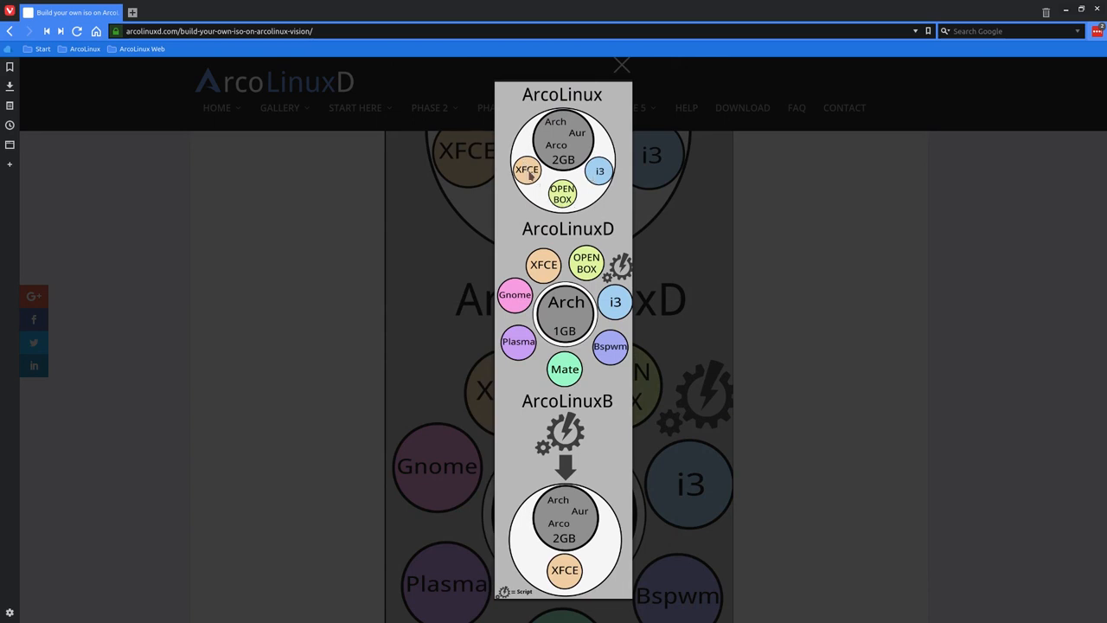
pyautogui.moveTo(541, 189)
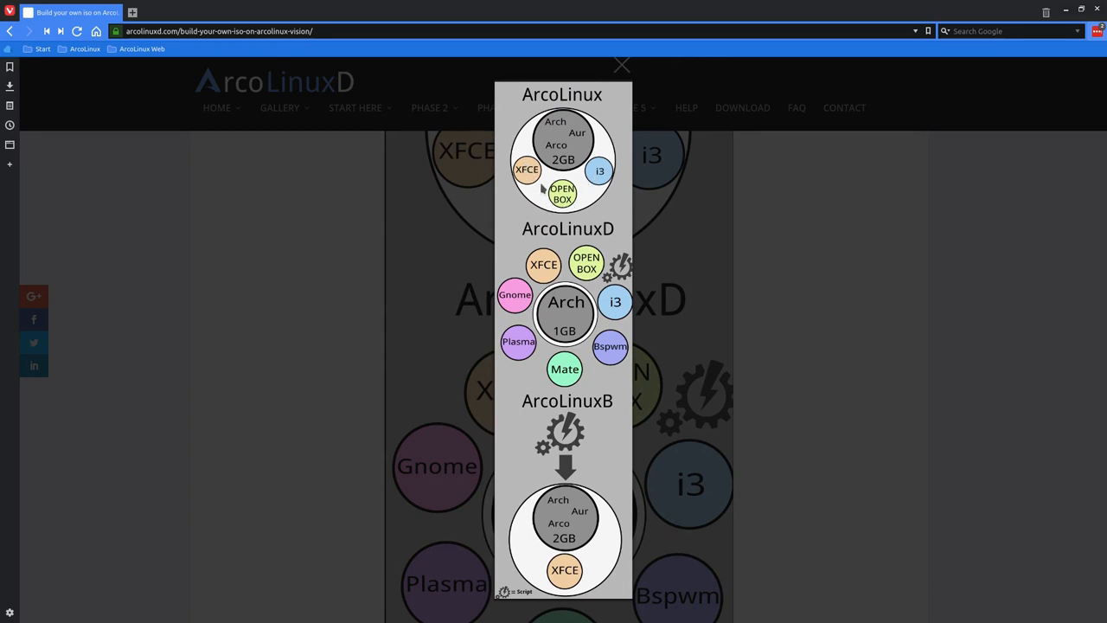
pyautogui.moveTo(594, 216)
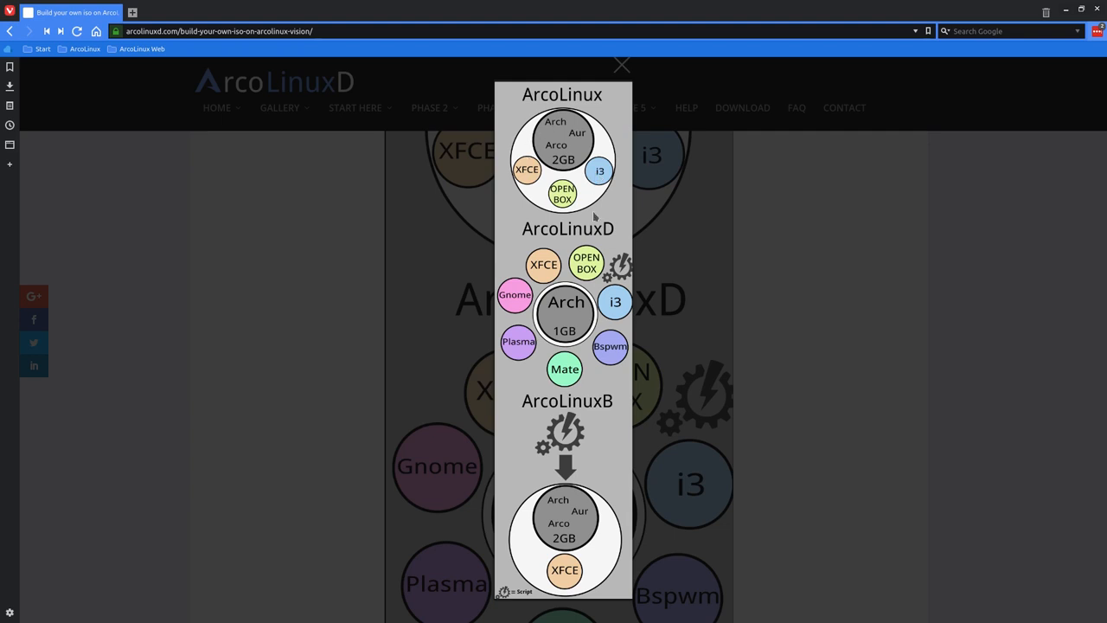
pyautogui.moveTo(599, 245)
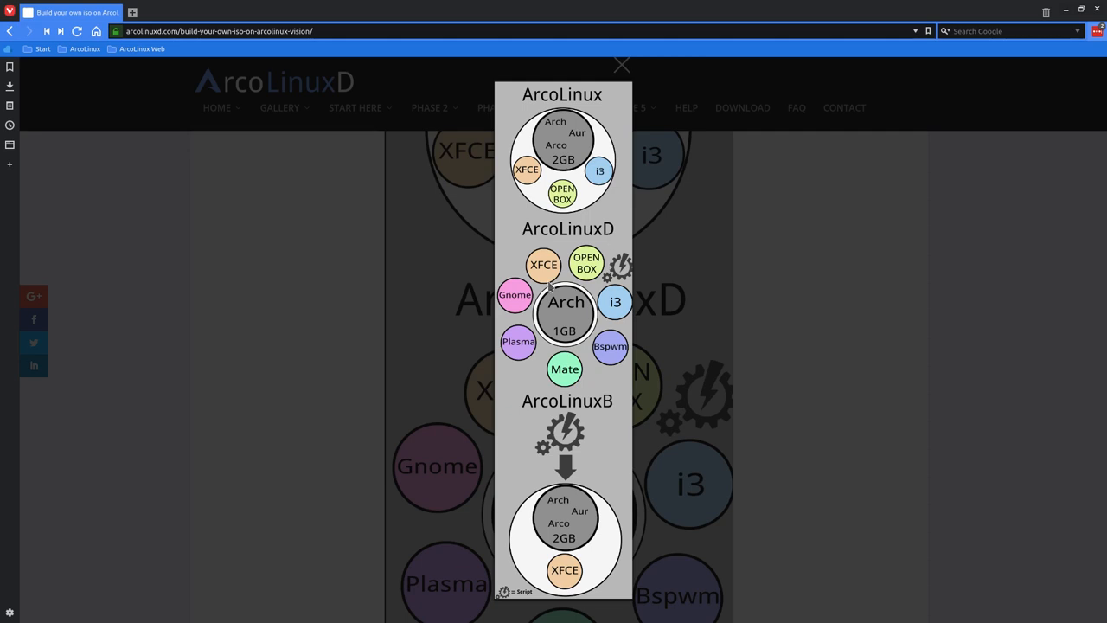
pyautogui.moveTo(575, 301)
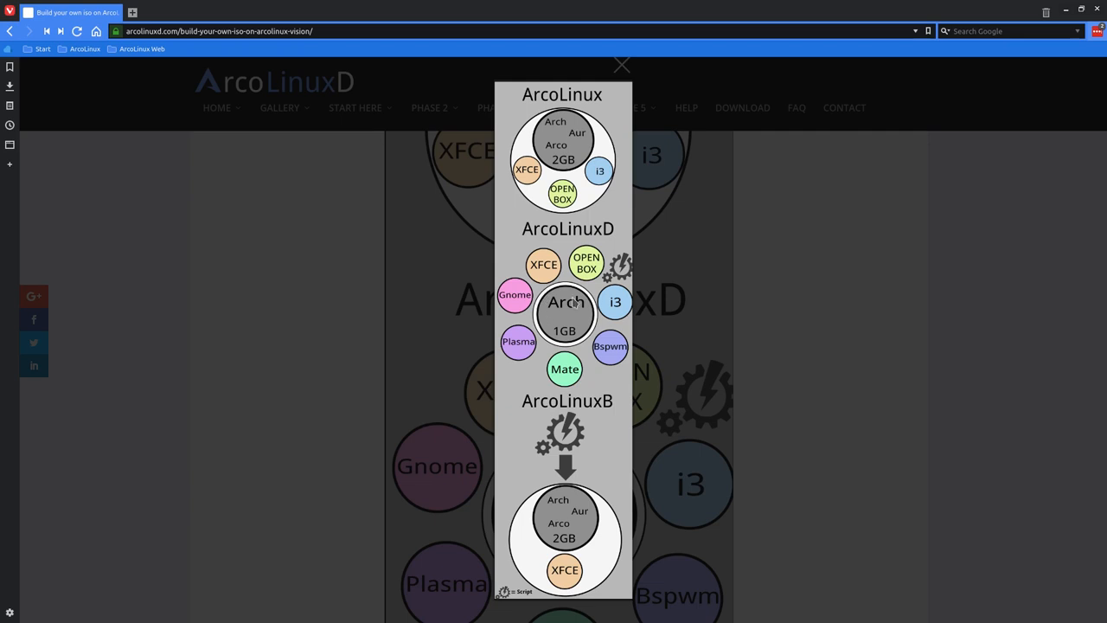
pyautogui.moveTo(586, 332)
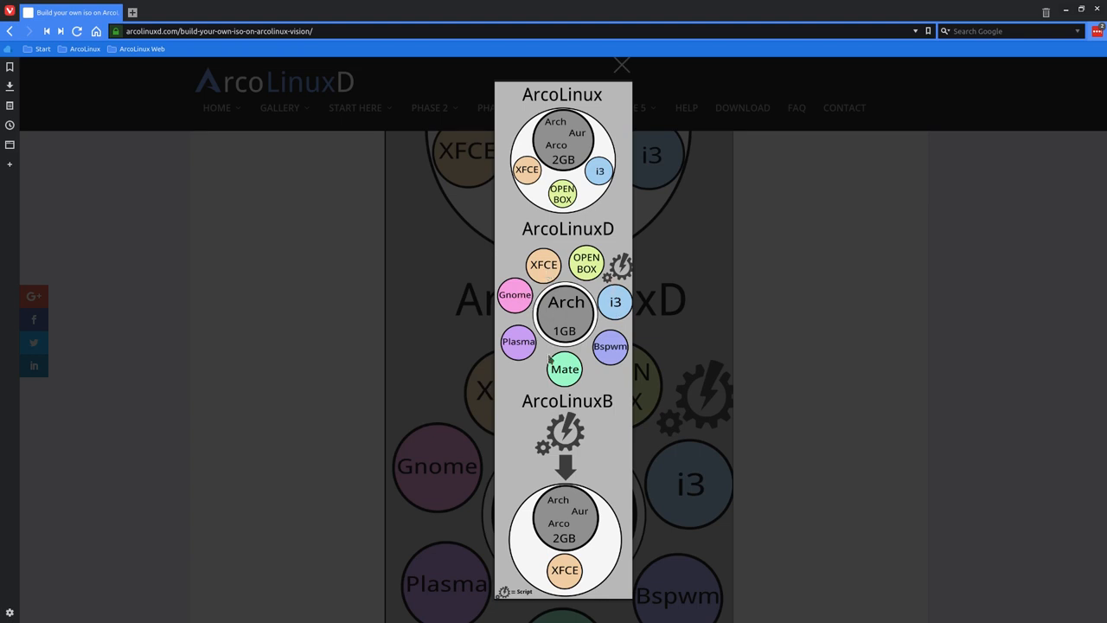
pyautogui.moveTo(571, 404)
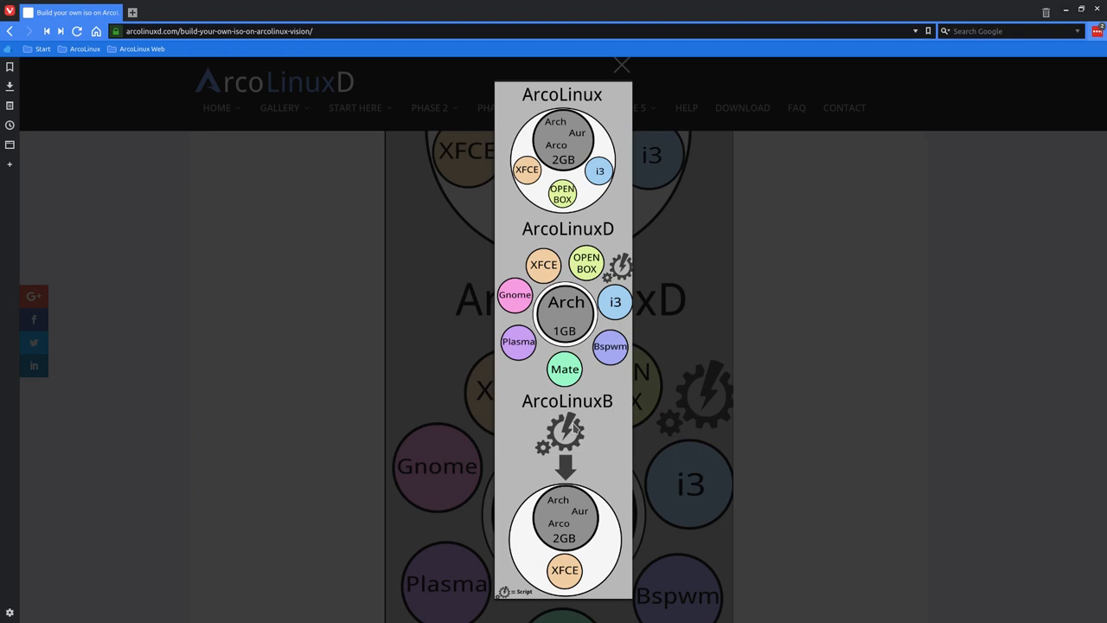
pyautogui.moveTo(608, 410)
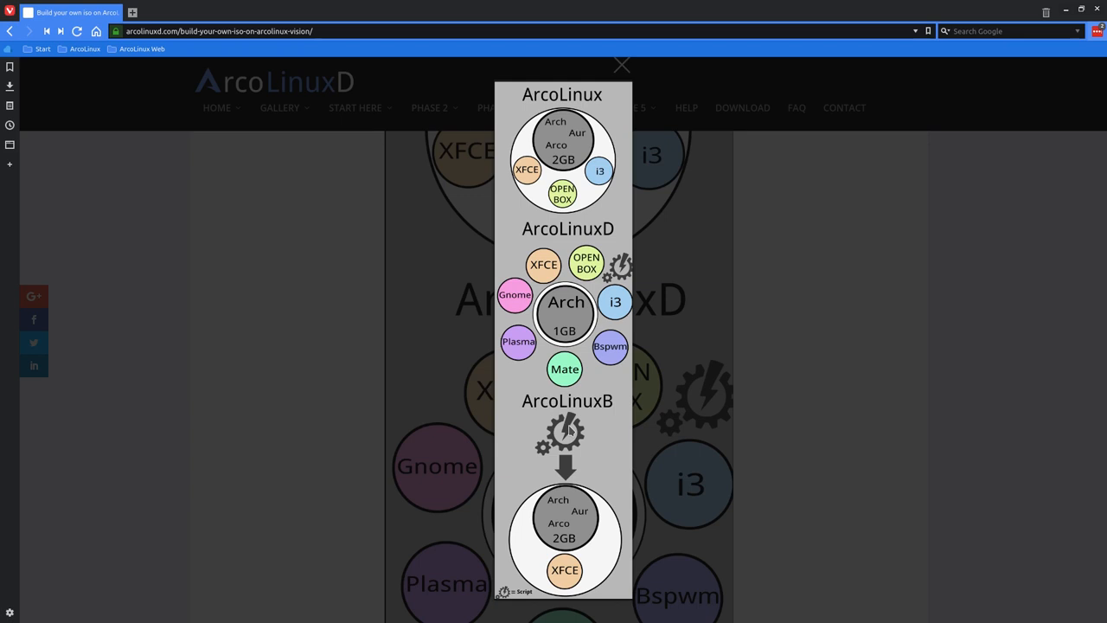
pyautogui.moveTo(609, 404)
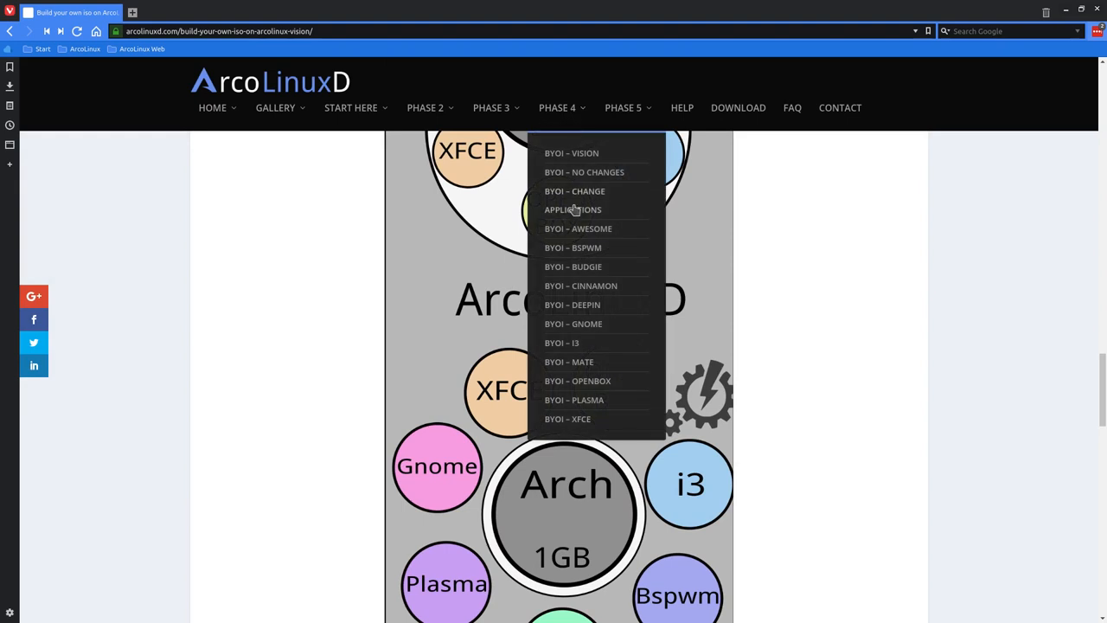
pyautogui.moveTo(577, 388)
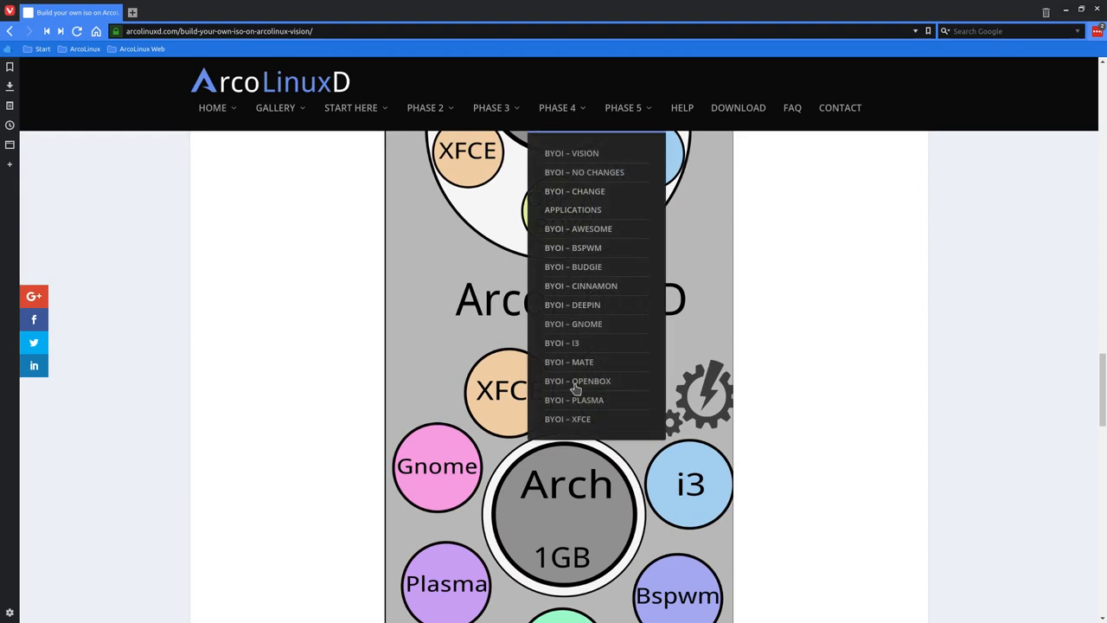
pyautogui.moveTo(579, 177)
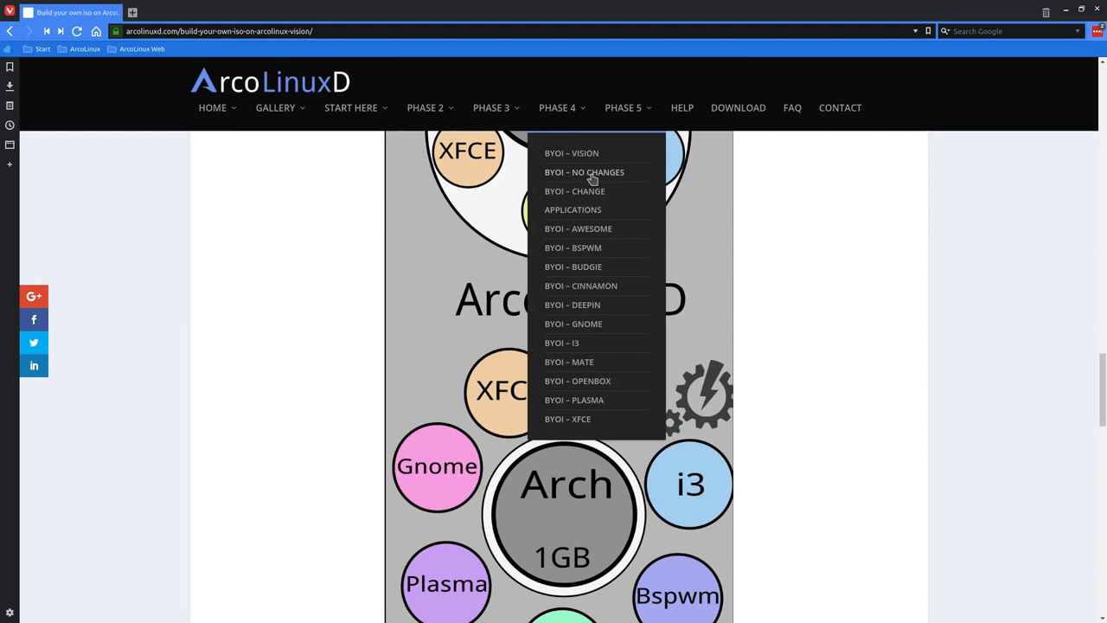
pyautogui.moveTo(588, 197)
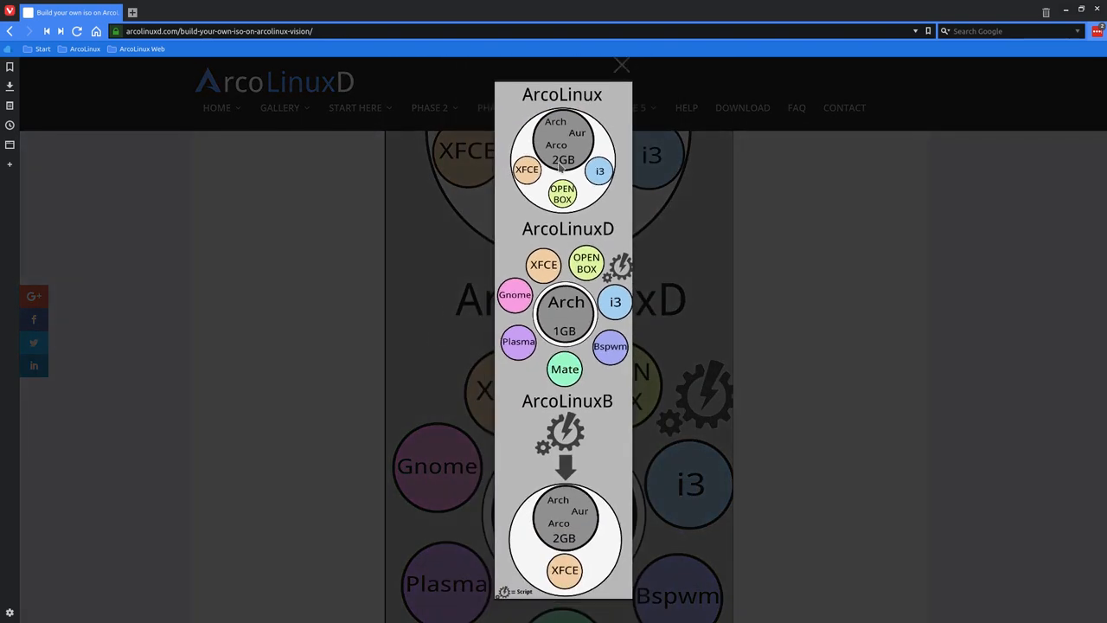
pyautogui.moveTo(566, 519)
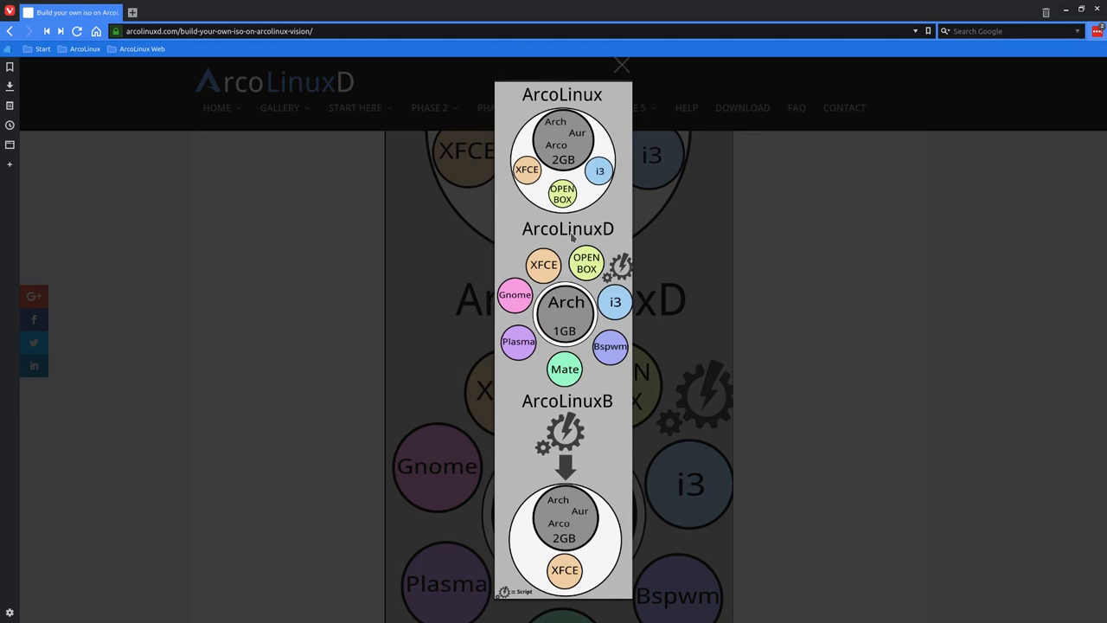
pyautogui.moveTo(536, 97)
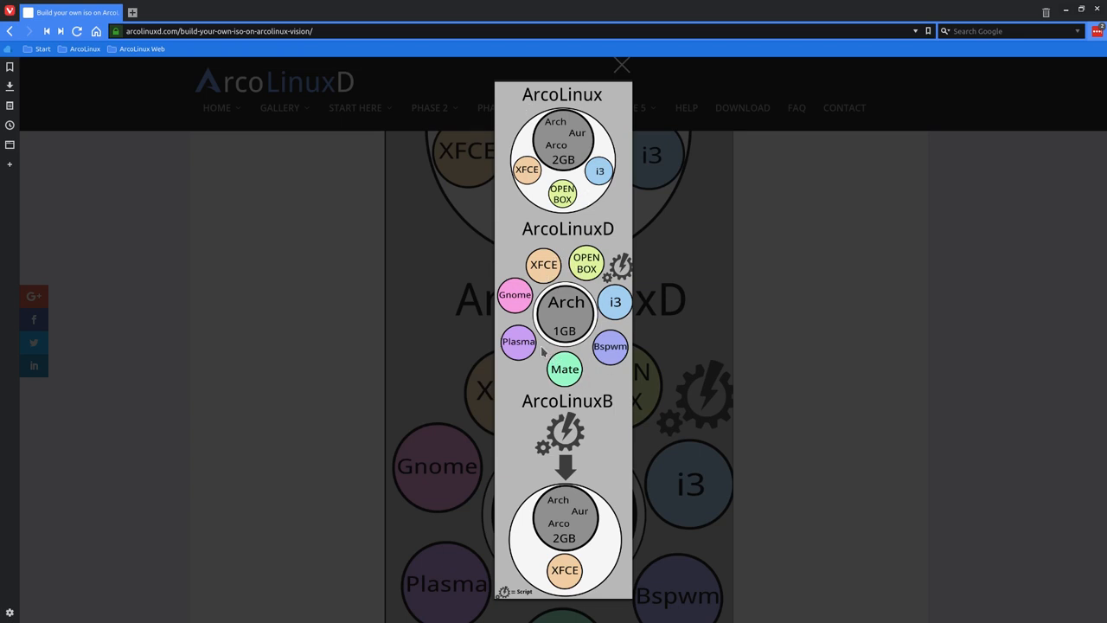
pyautogui.moveTo(573, 335)
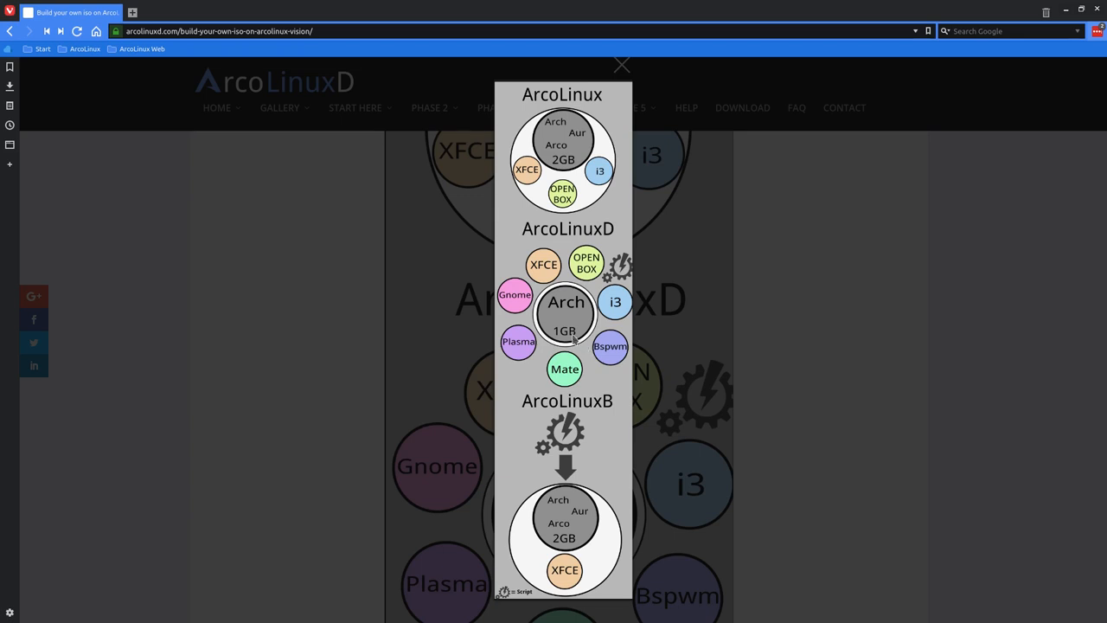
pyautogui.moveTo(560, 328)
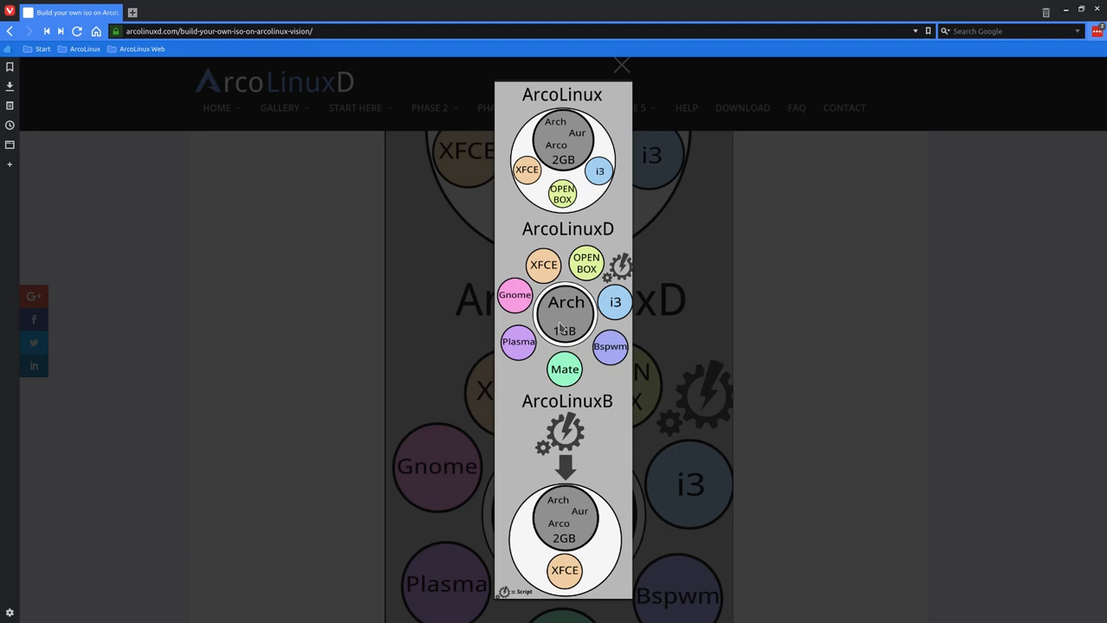
pyautogui.moveTo(614, 277)
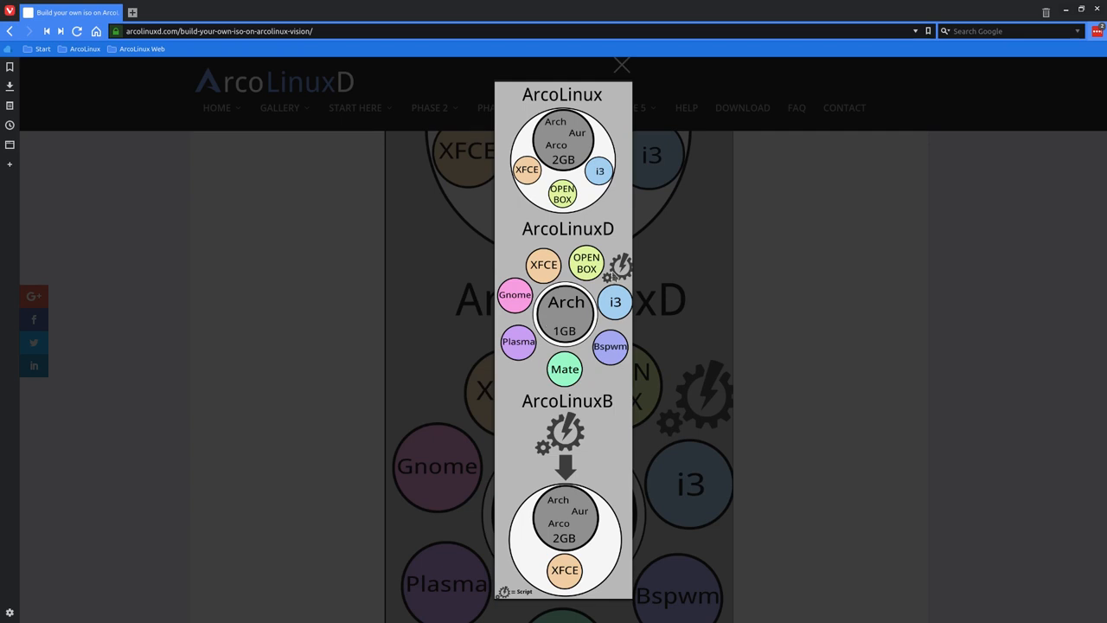
pyautogui.moveTo(614, 370)
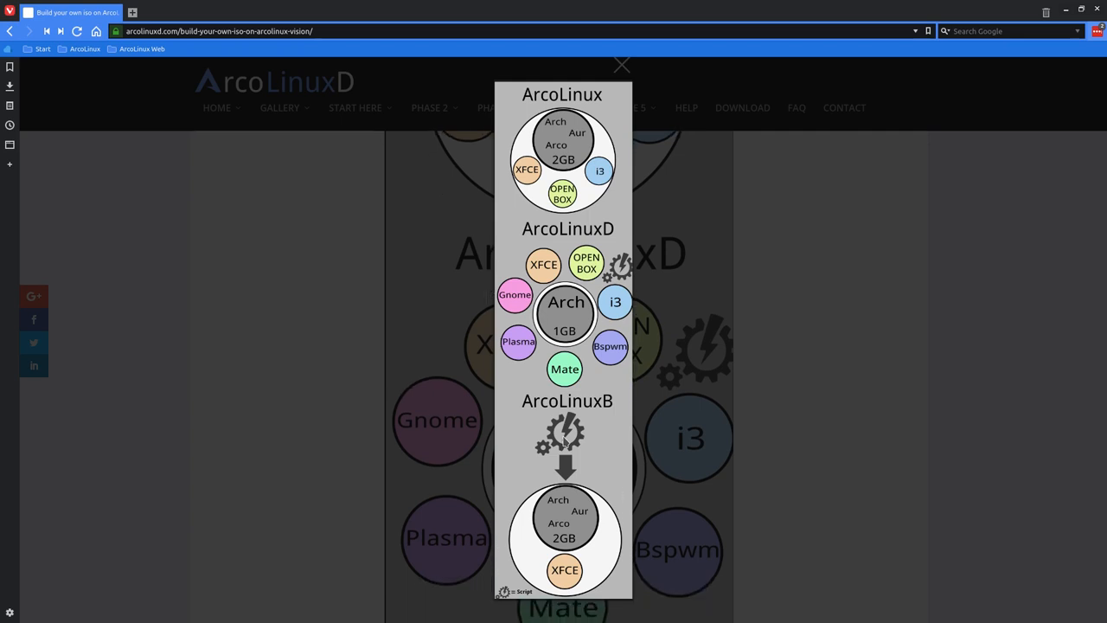
pyautogui.moveTo(571, 534)
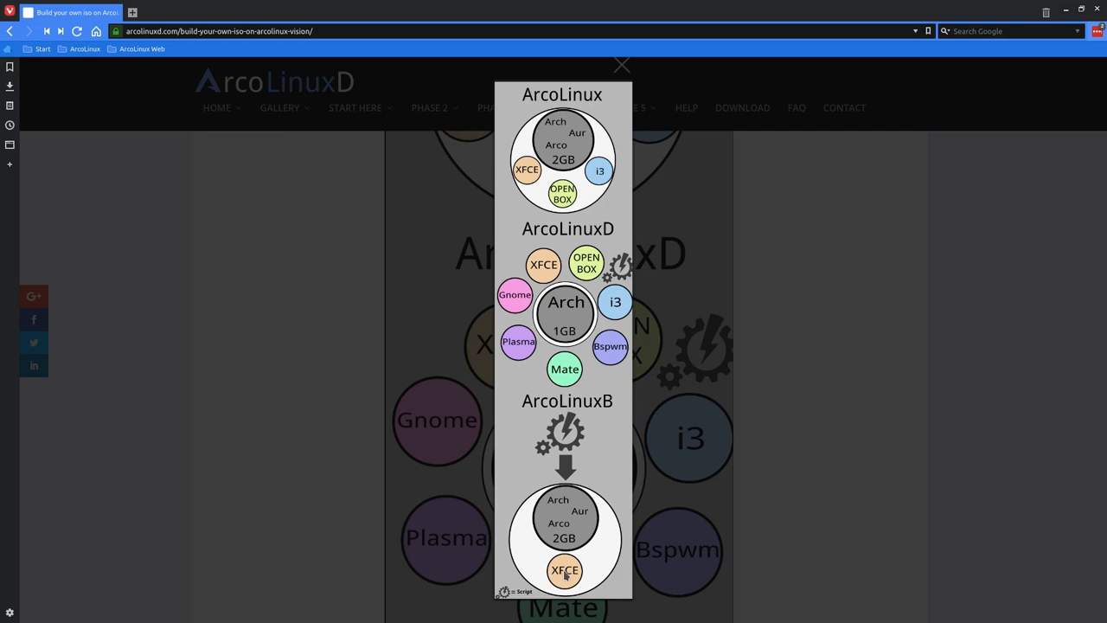
pyautogui.moveTo(290, 388)
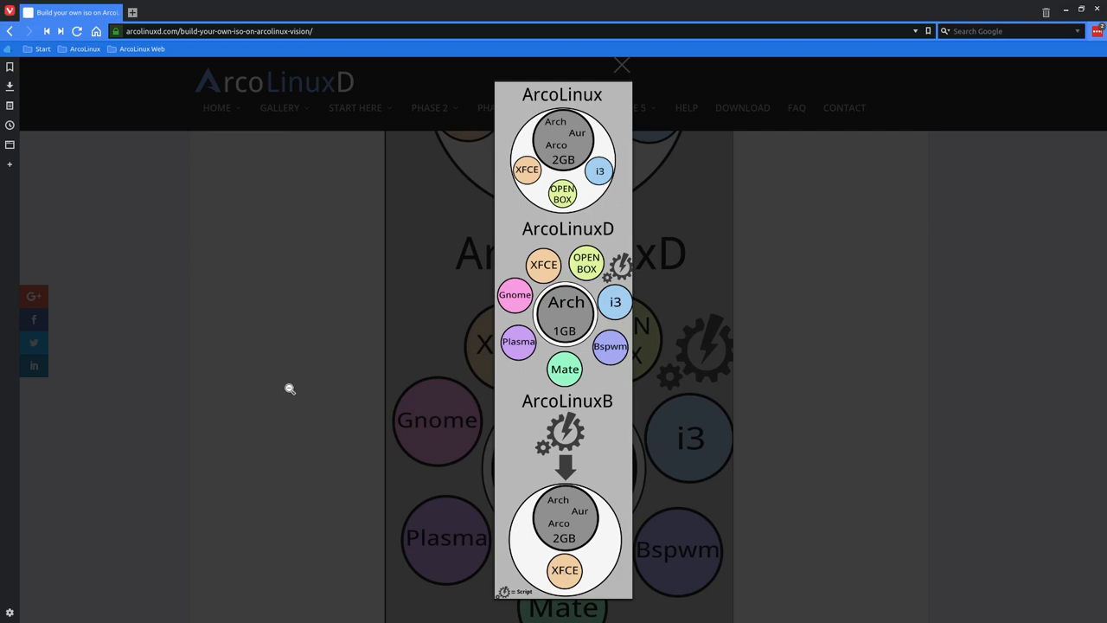
# Close the enlarged editions diagram and Plasma screenshot, then show the Phase 3 topics list.
pyautogui.click(491, 107)
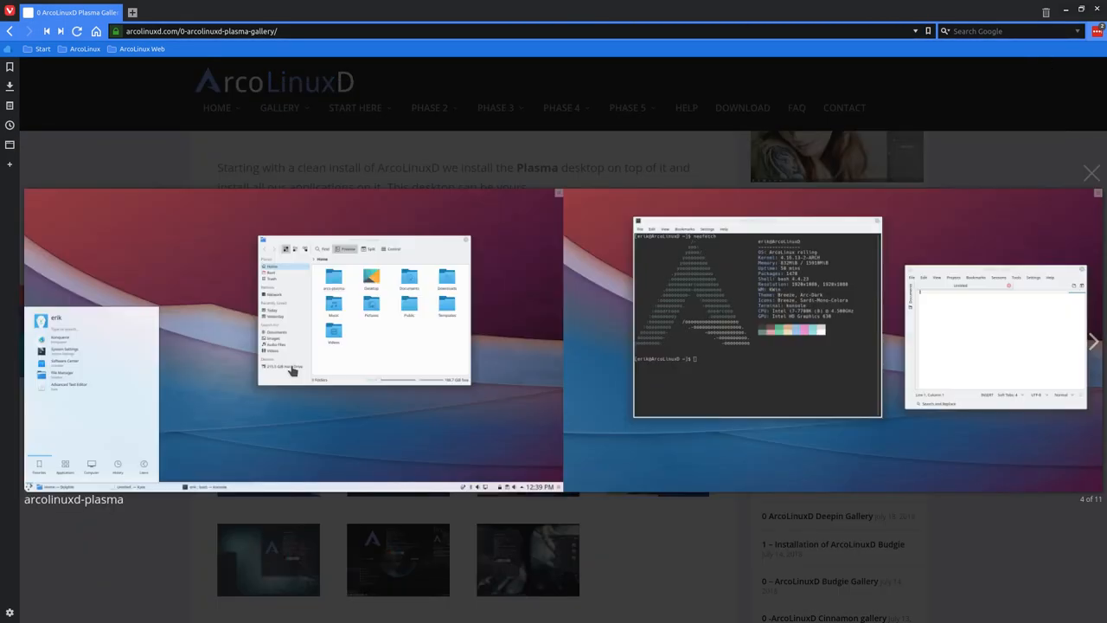
pyautogui.click(1091, 172)
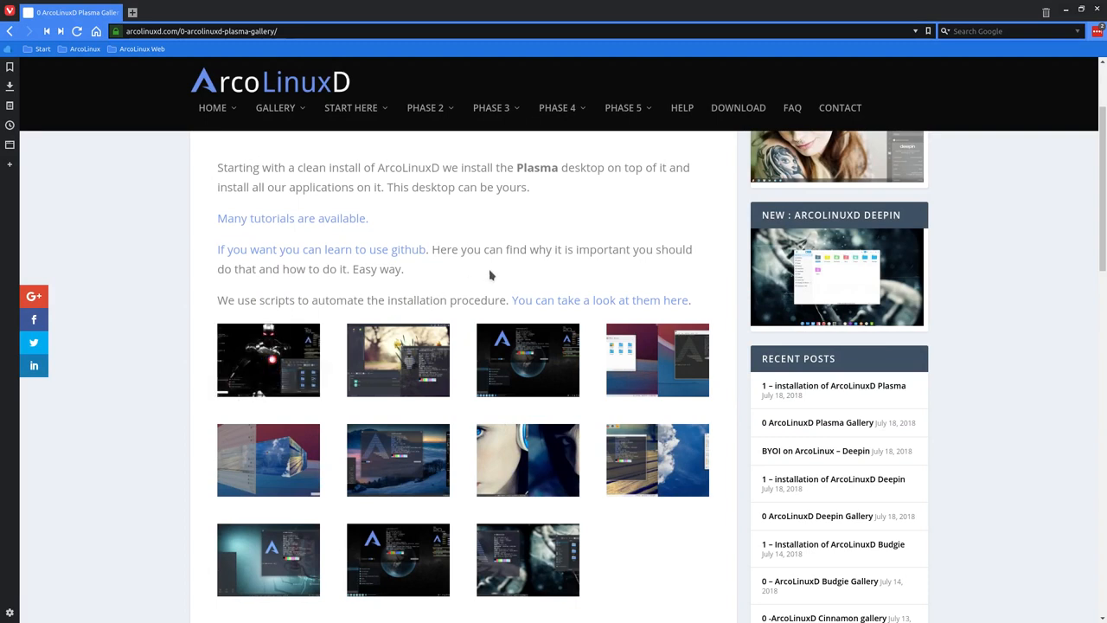
pyautogui.moveTo(514, 266)
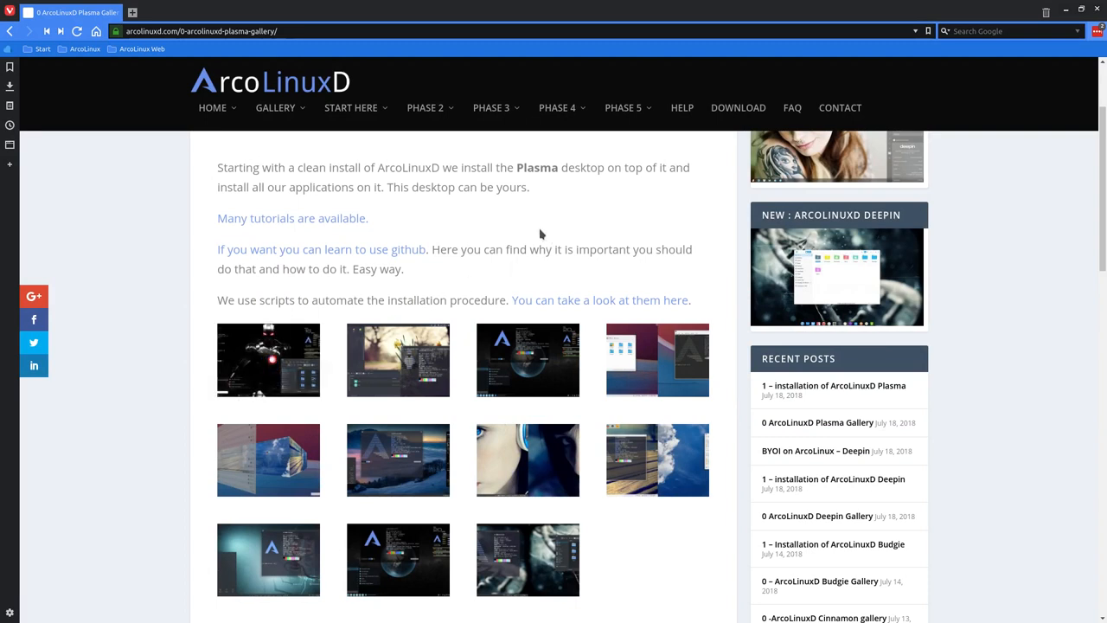
pyautogui.click(491, 108)
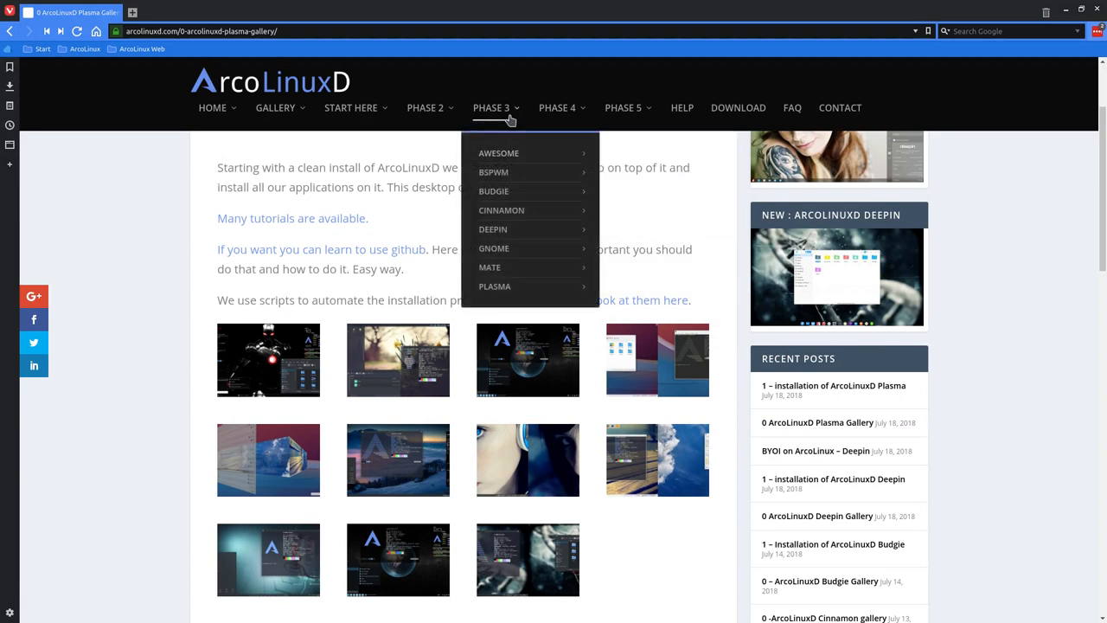
pyautogui.moveTo(494, 286)
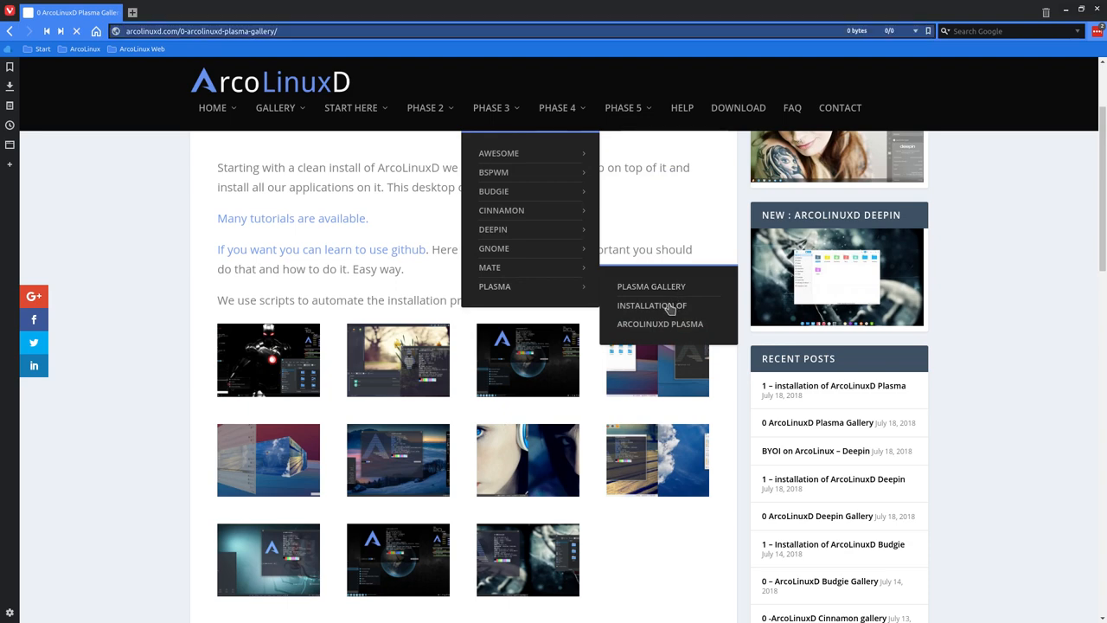
# Open 'Installation of ArcoLinuxD Plasma', scroll to Phase 2 and select the arco-plasma name.
pyautogui.click(651, 304)
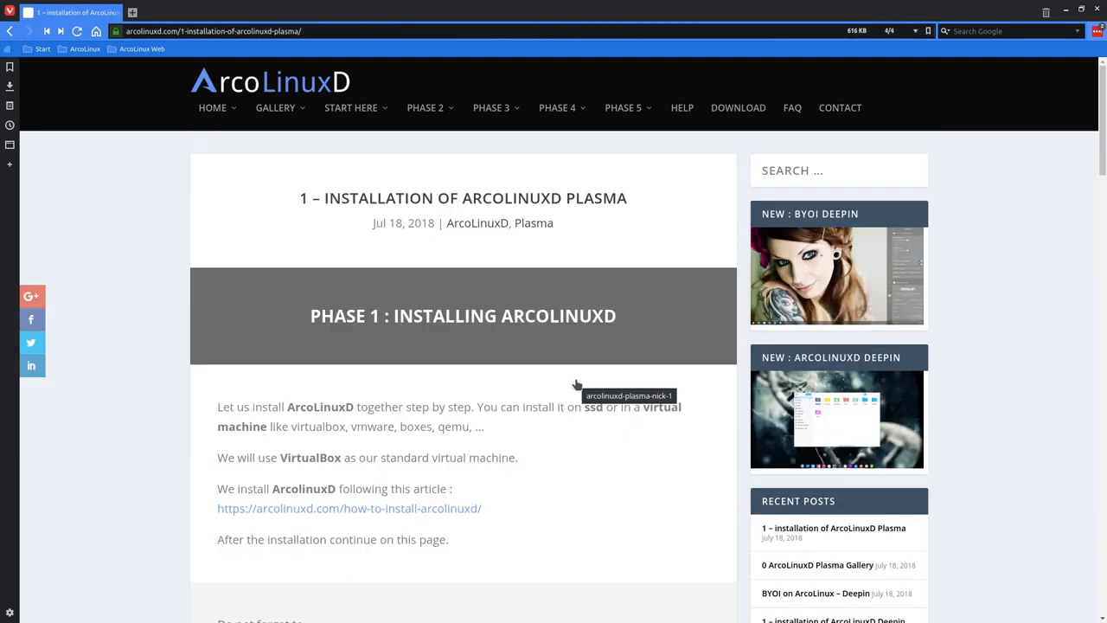
pyautogui.moveTo(521, 78)
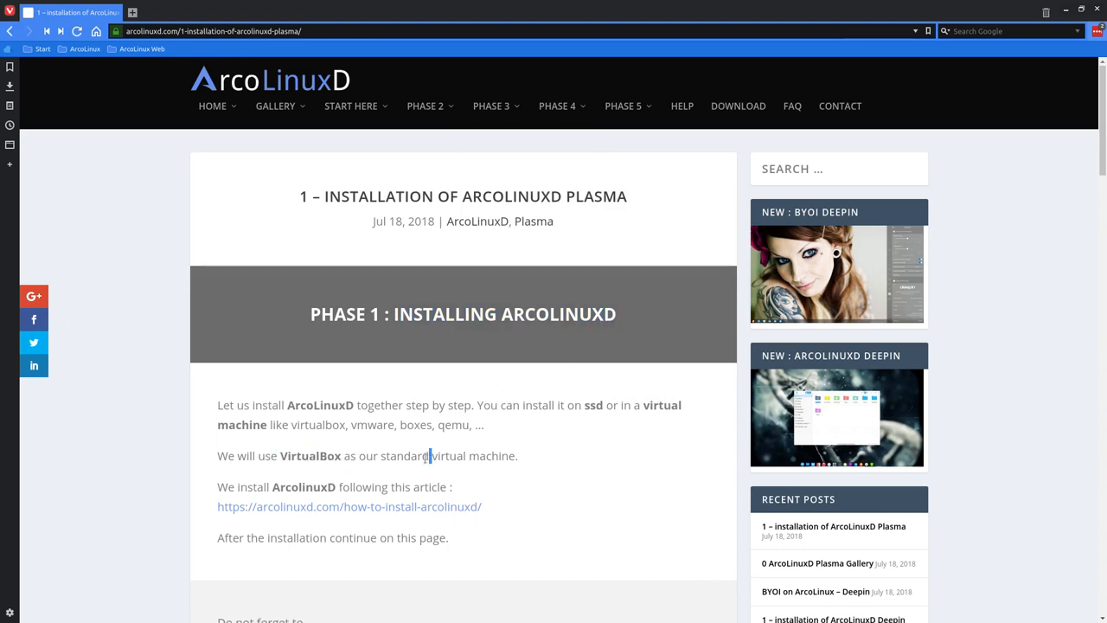
pyautogui.scroll(-3)
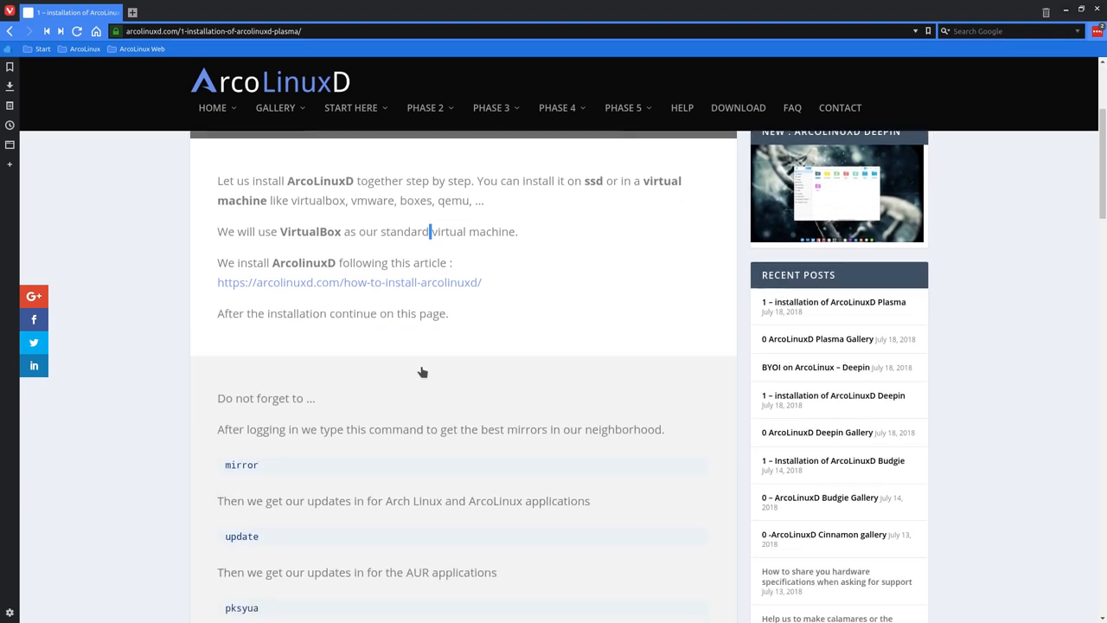
pyautogui.scroll(-3)
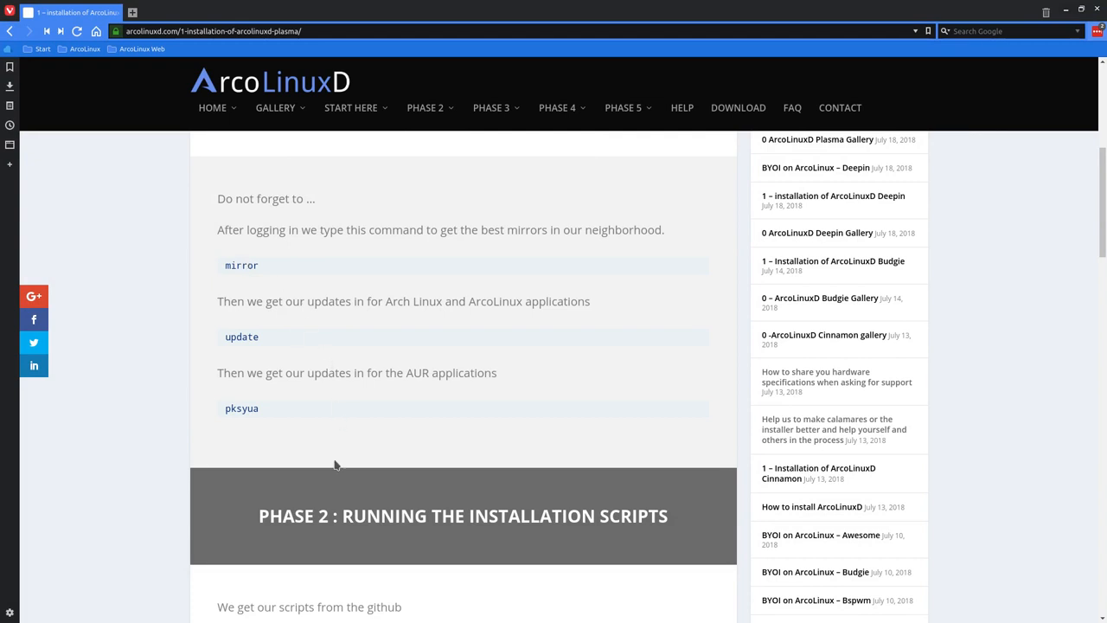
pyautogui.scroll(-3)
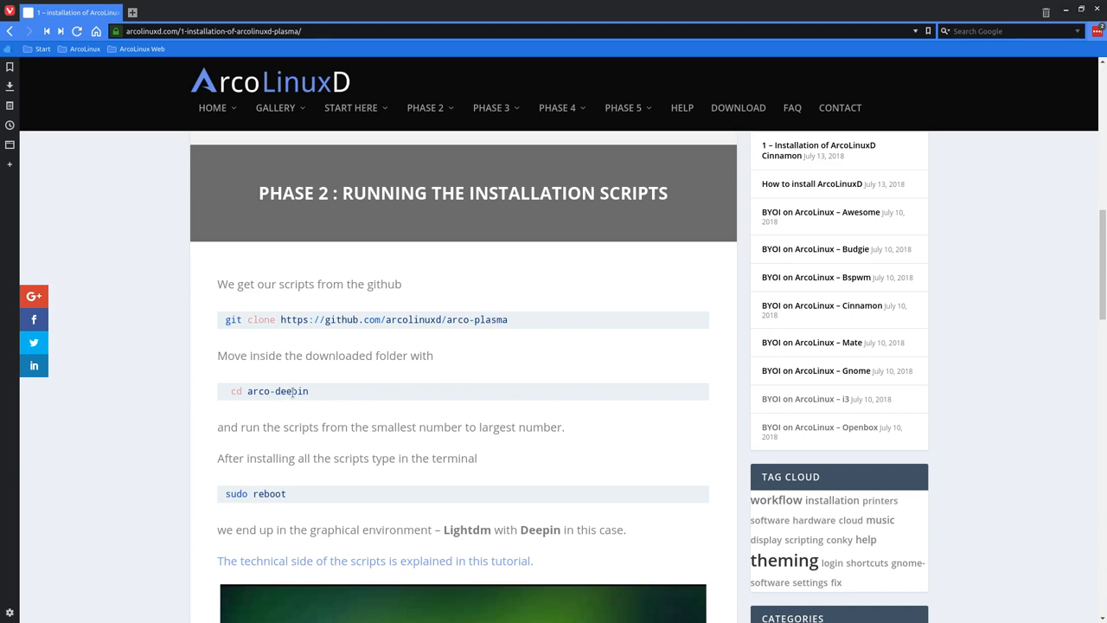
pyautogui.moveTo(284, 441)
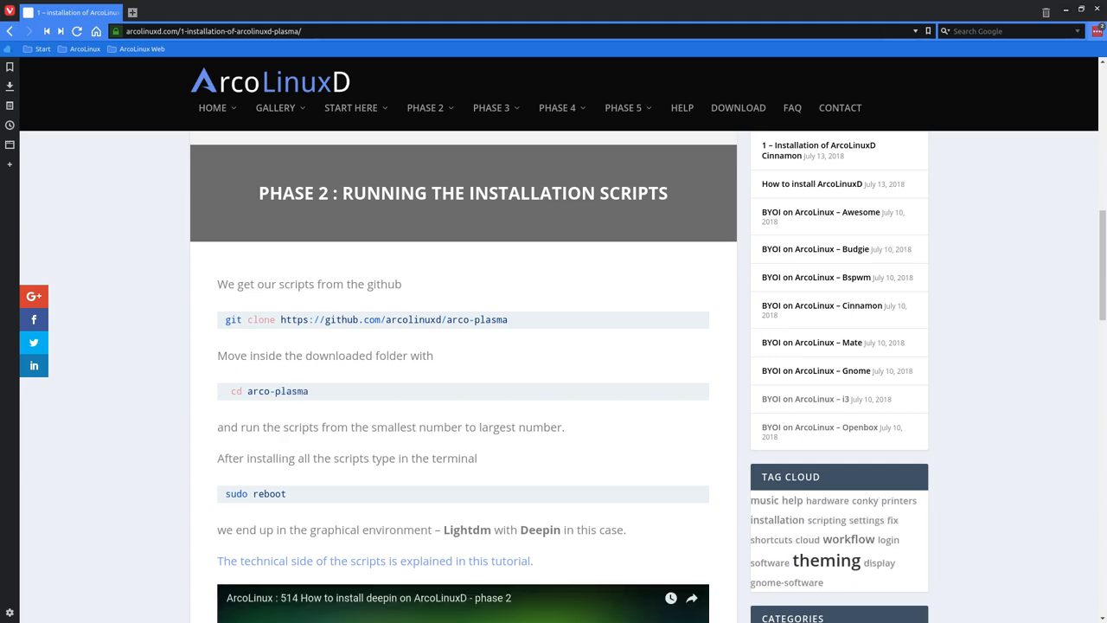
pyautogui.moveTo(314, 390)
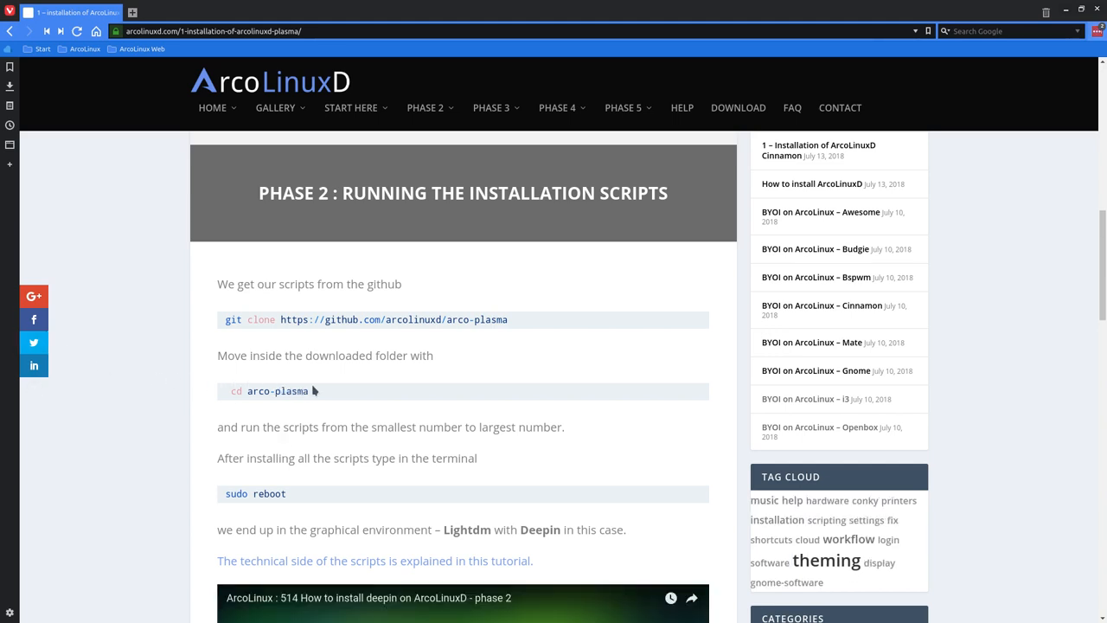
pyautogui.doubleClick(277, 391)
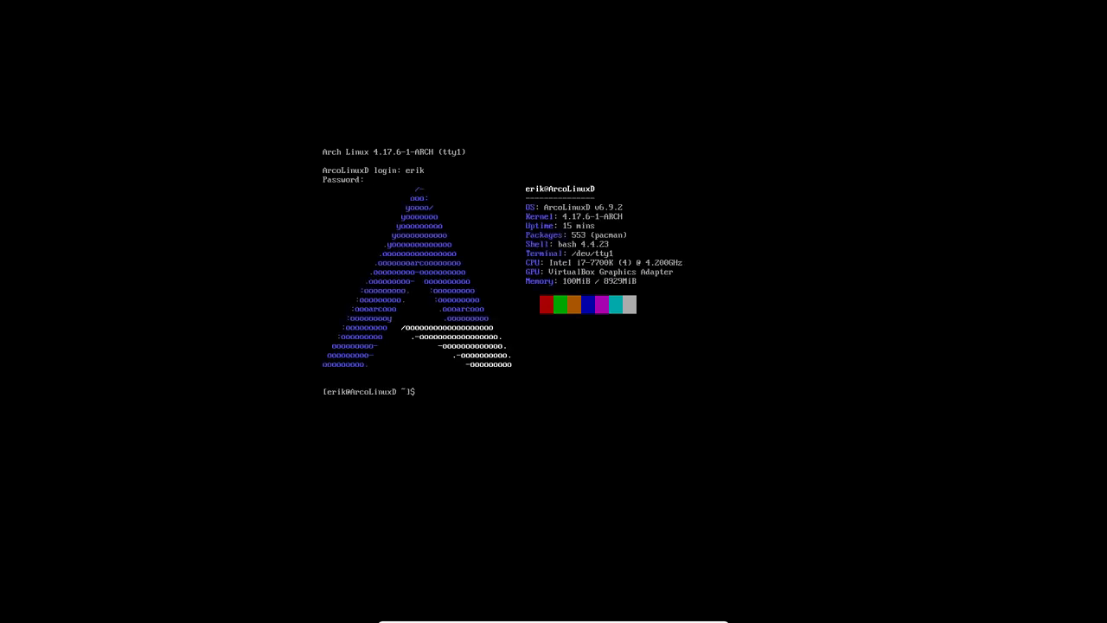
# Run mirror with the sudo password to refresh mirrors, then begin the update command.
pyautogui.write('mirror')
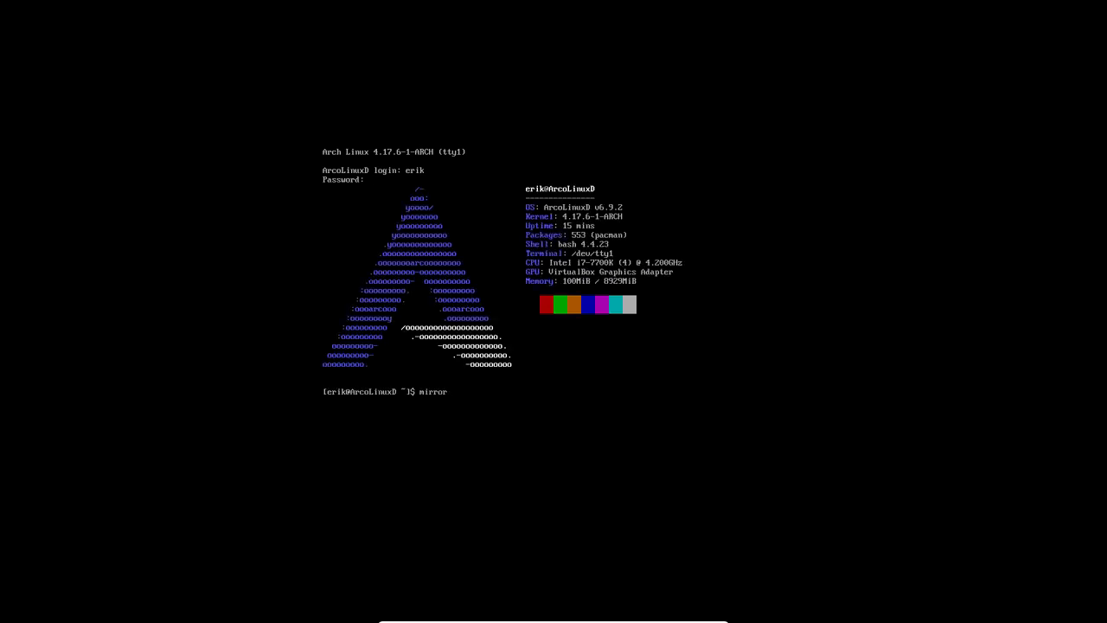
pyautogui.press('Return')
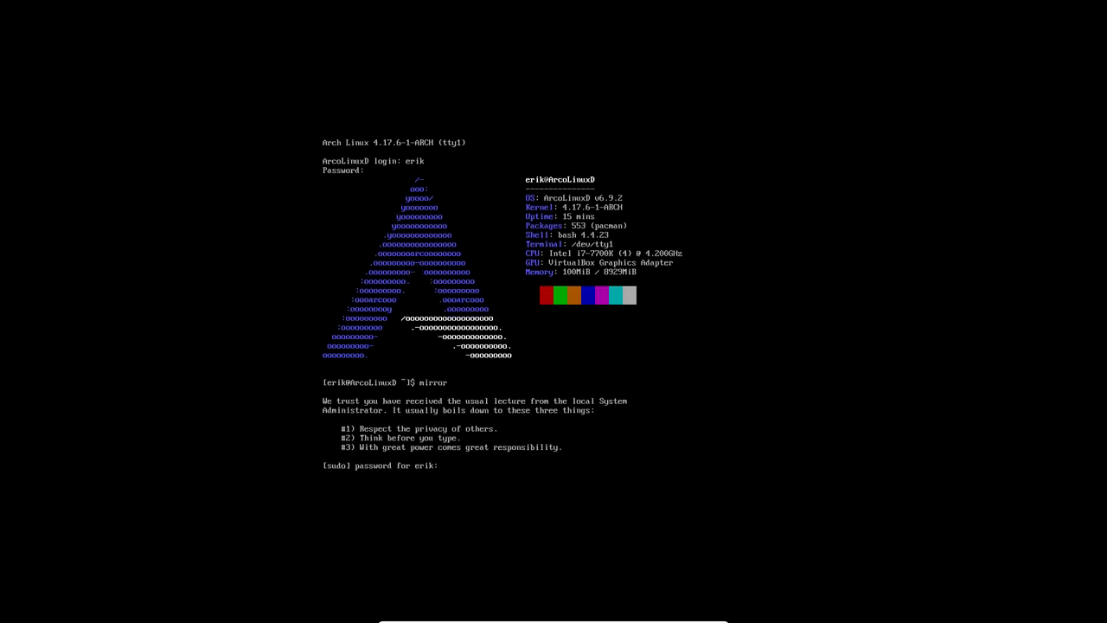
pyautogui.press('Return')
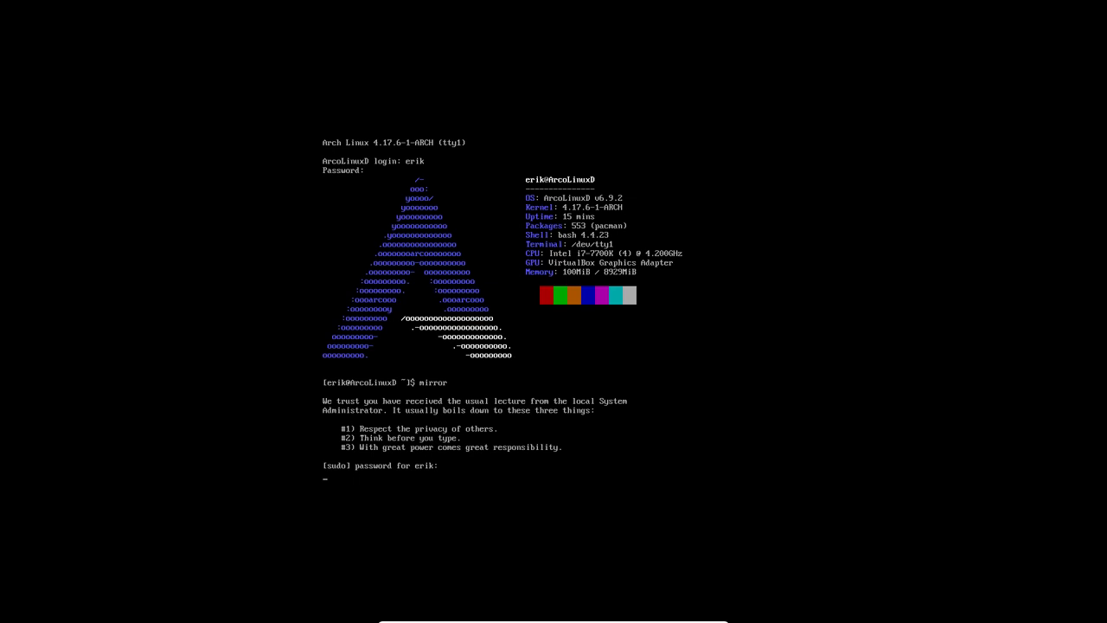
pyautogui.press('Return')
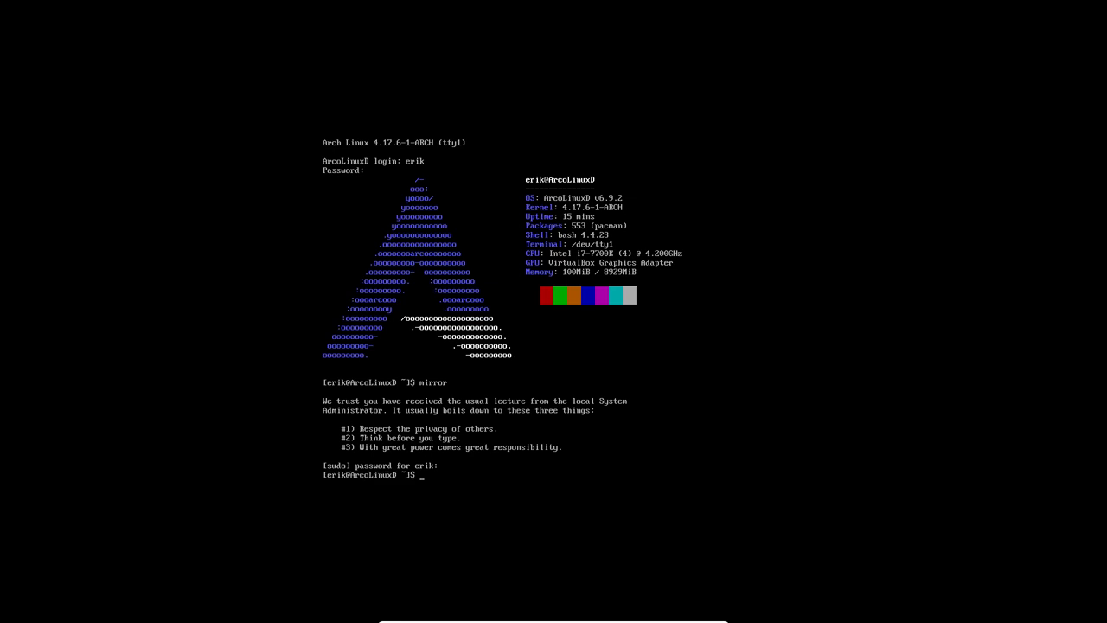
pyautogui.write('update')
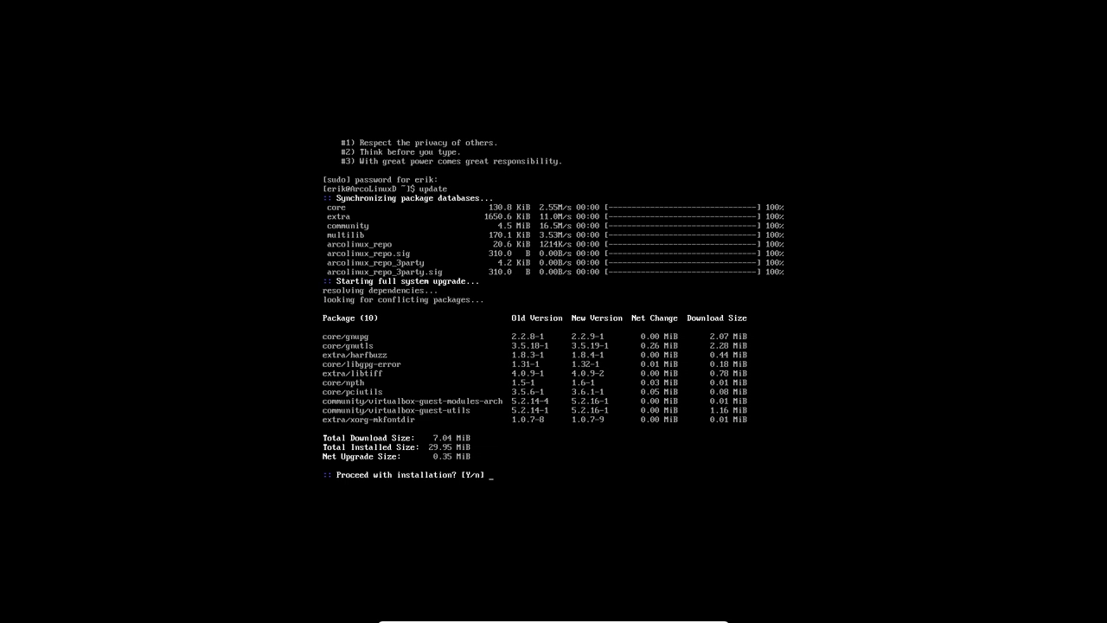
# Confirm the 10 upgrades with y, check AUR packages with pksyua, and type sudo reboot.
pyautogui.write('y')
pyautogui.write('pksyua')
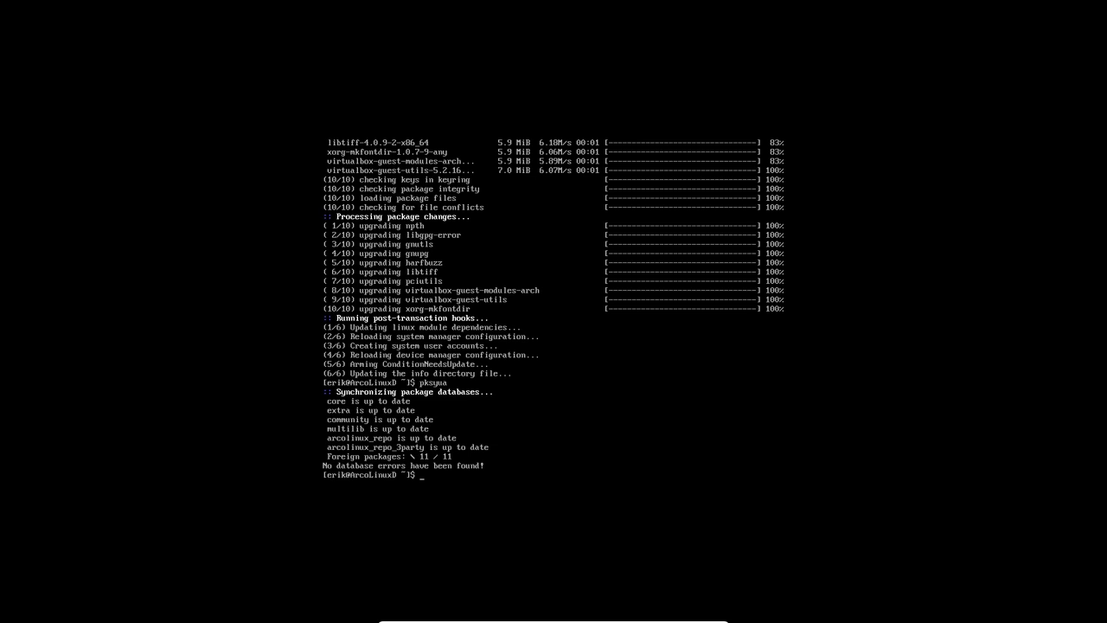
pyautogui.write('s')
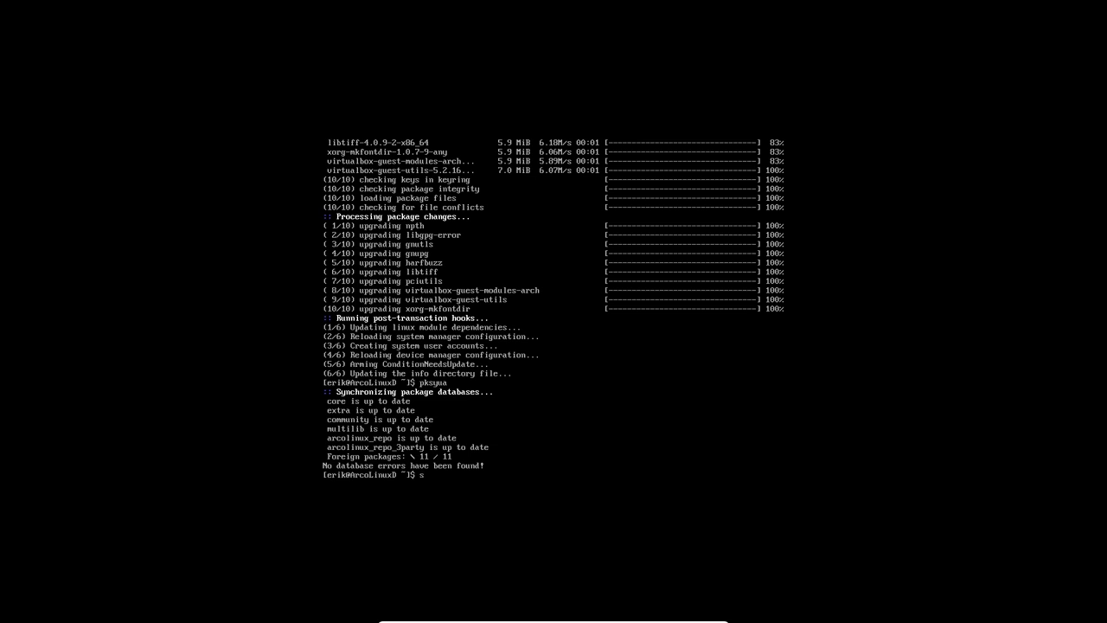
pyautogui.write('sudor')
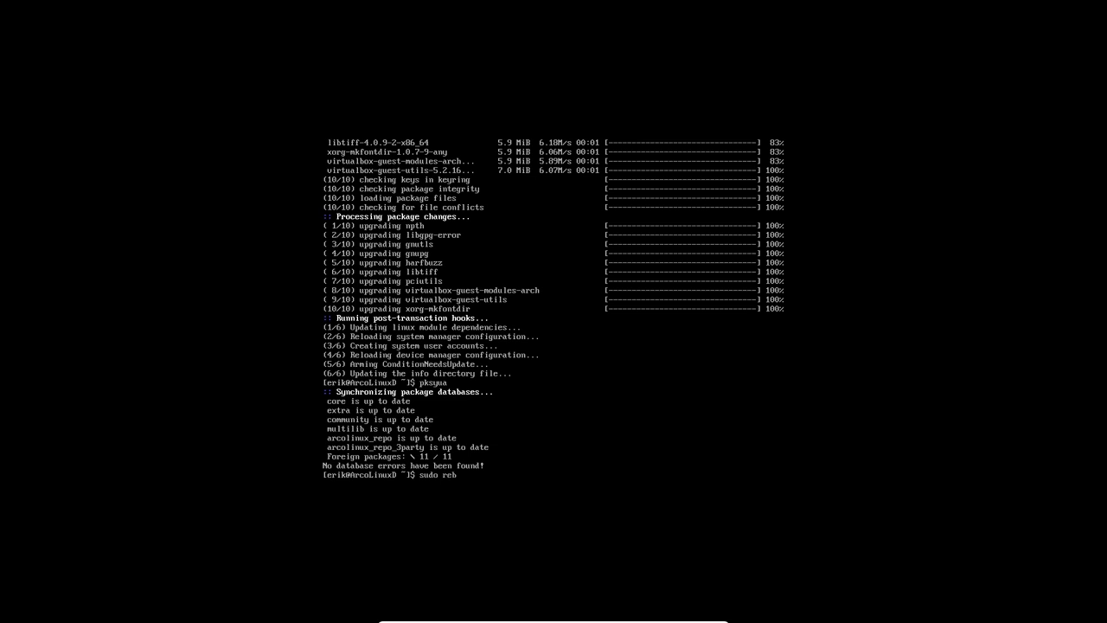
# Reboot the VM, boot the ArcoLinuxD GRUB entry, and log back in as erik.
pyautogui.press('Return')
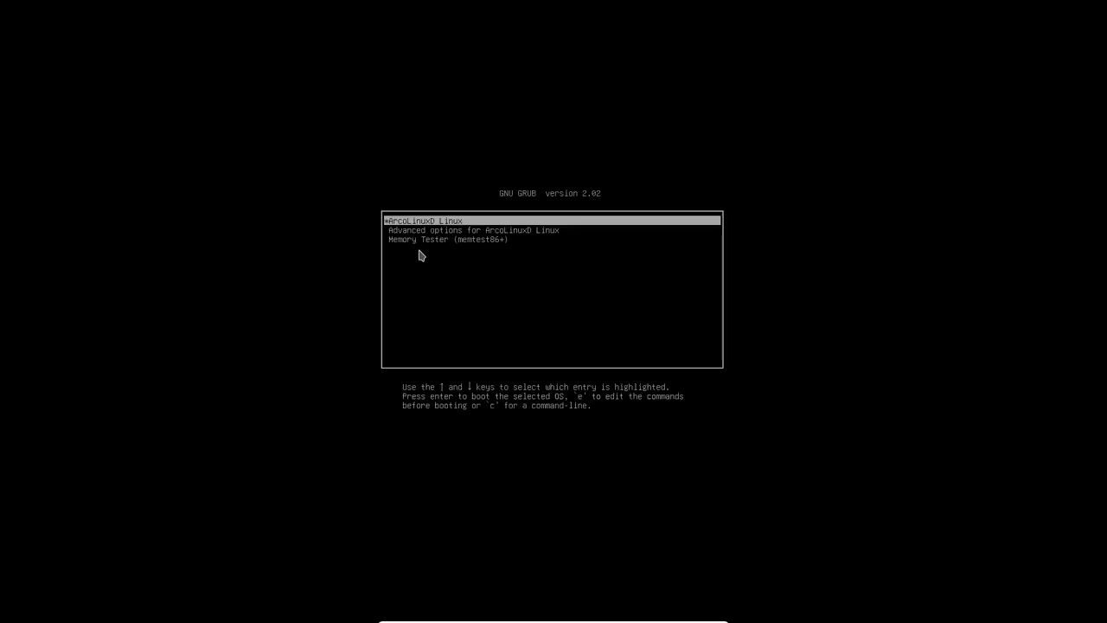
pyautogui.press('Return')
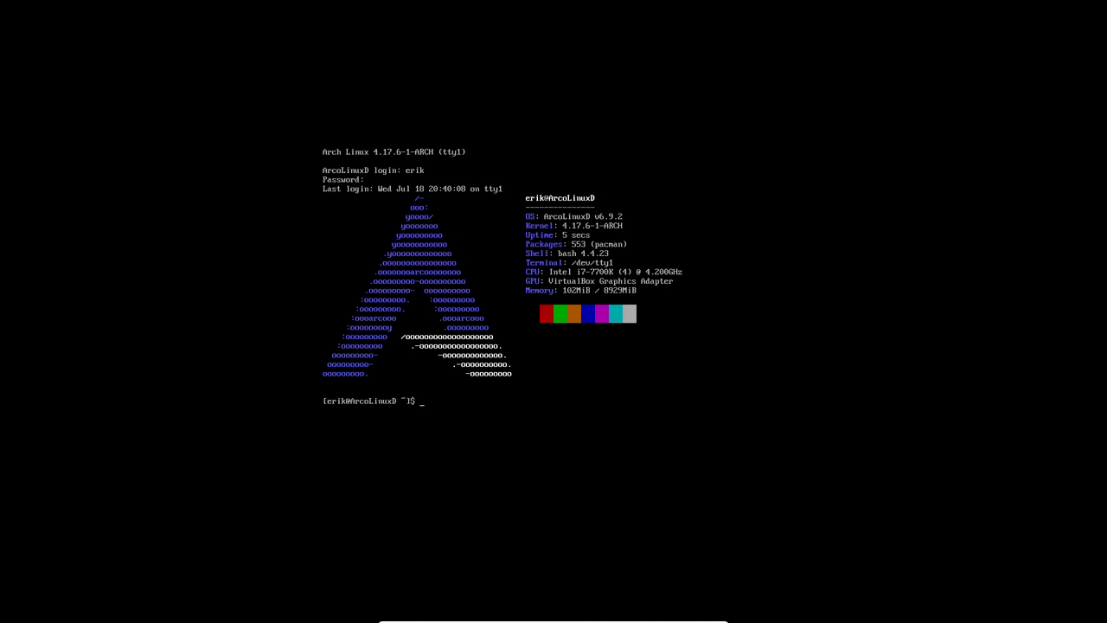
pyautogui.write('gi')
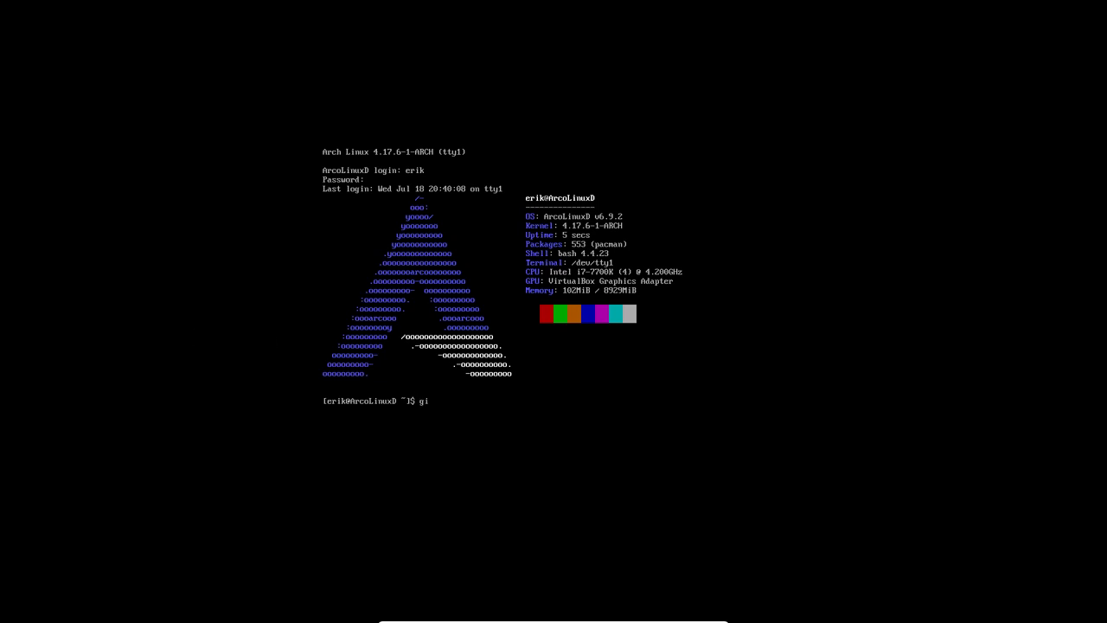
# Clone the arcolinuxd/arco-plasma repository with git clone.
pyautogui.write('t clone https://github.com/')
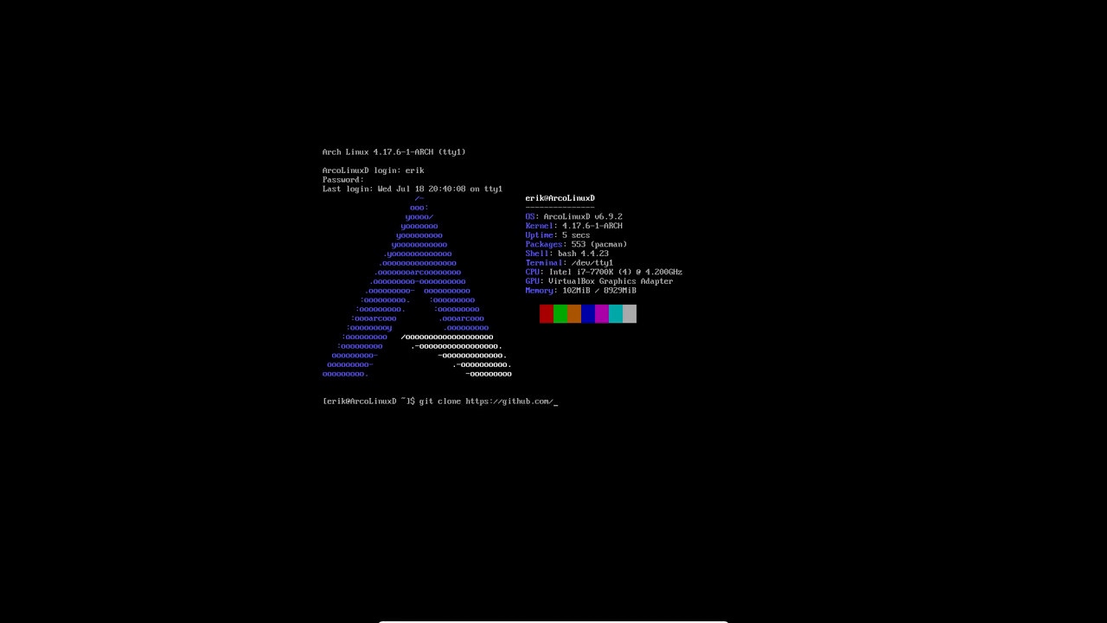
pyautogui.write('arcolinux')
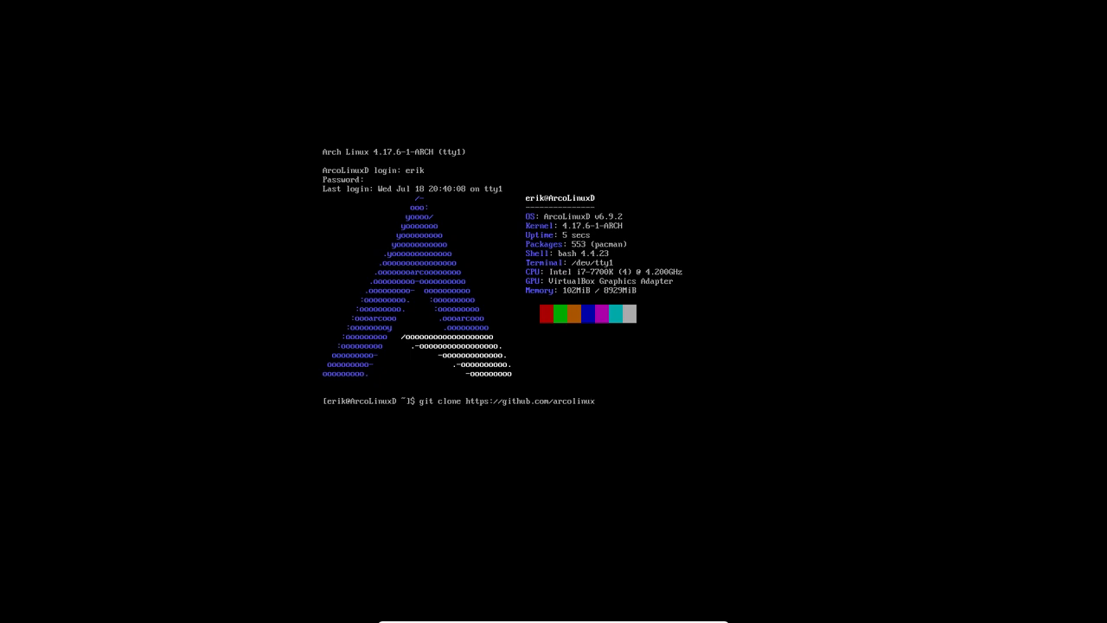
pyautogui.write('d')
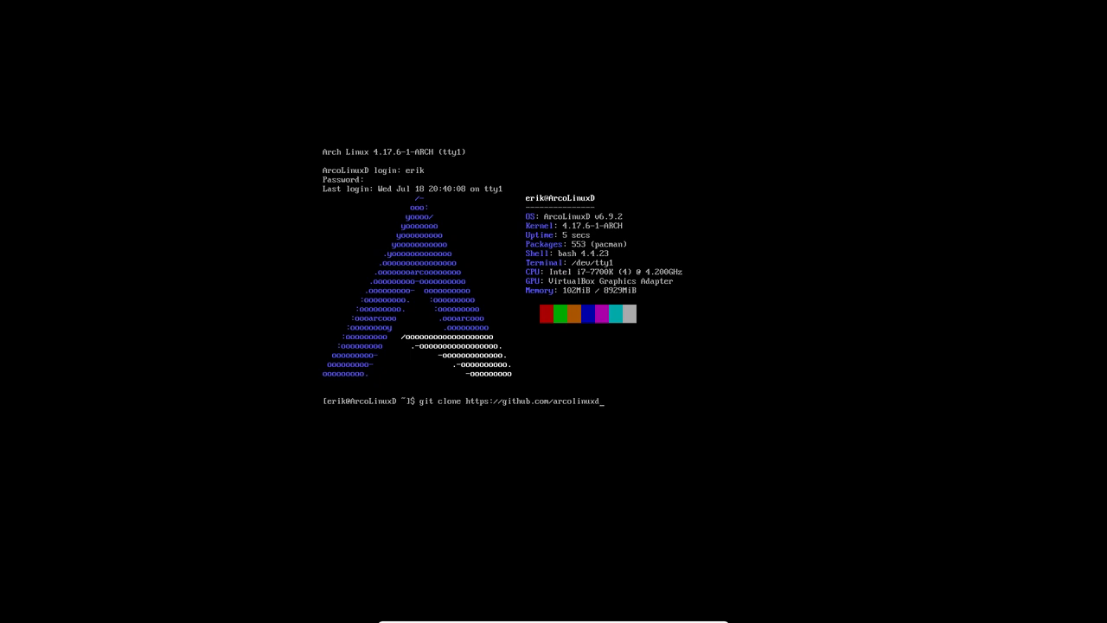
pyautogui.write('/')
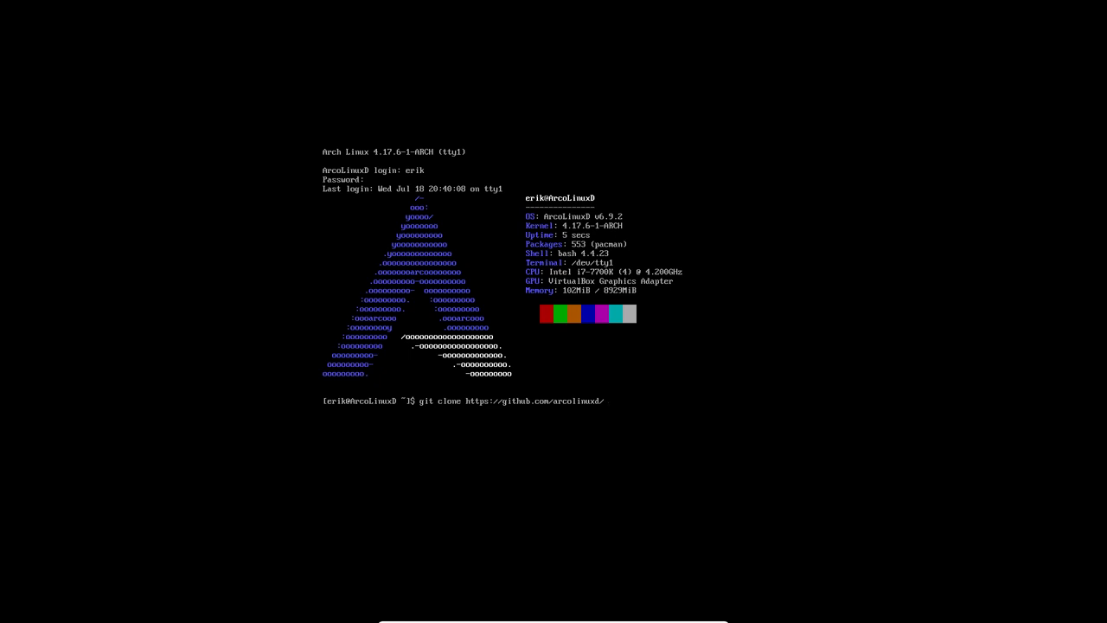
pyautogui.write('arco')
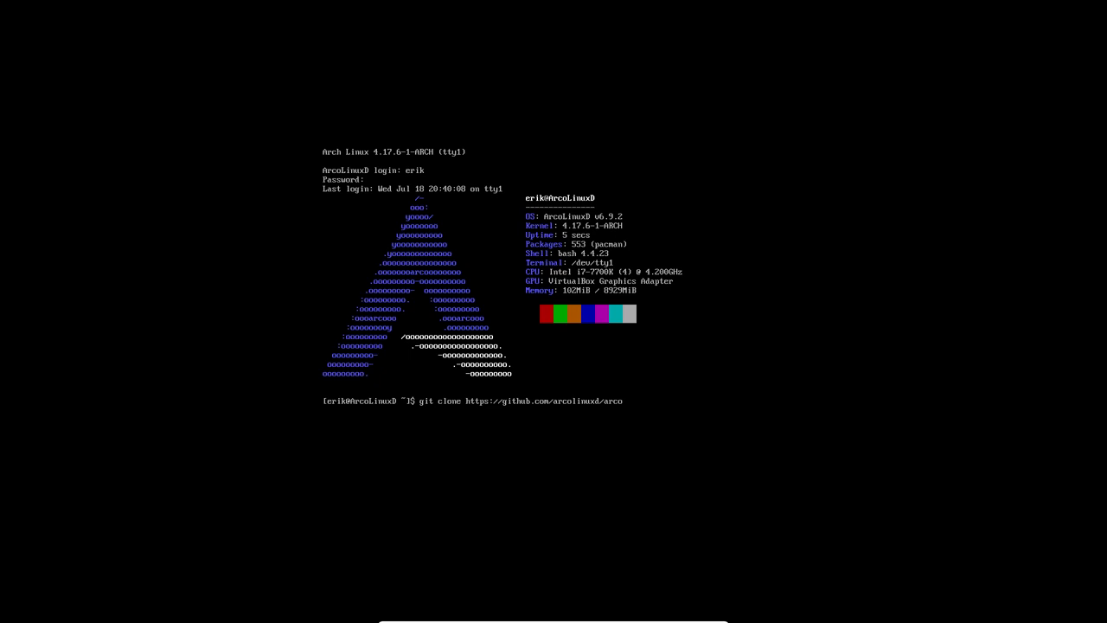
pyautogui.write('-')
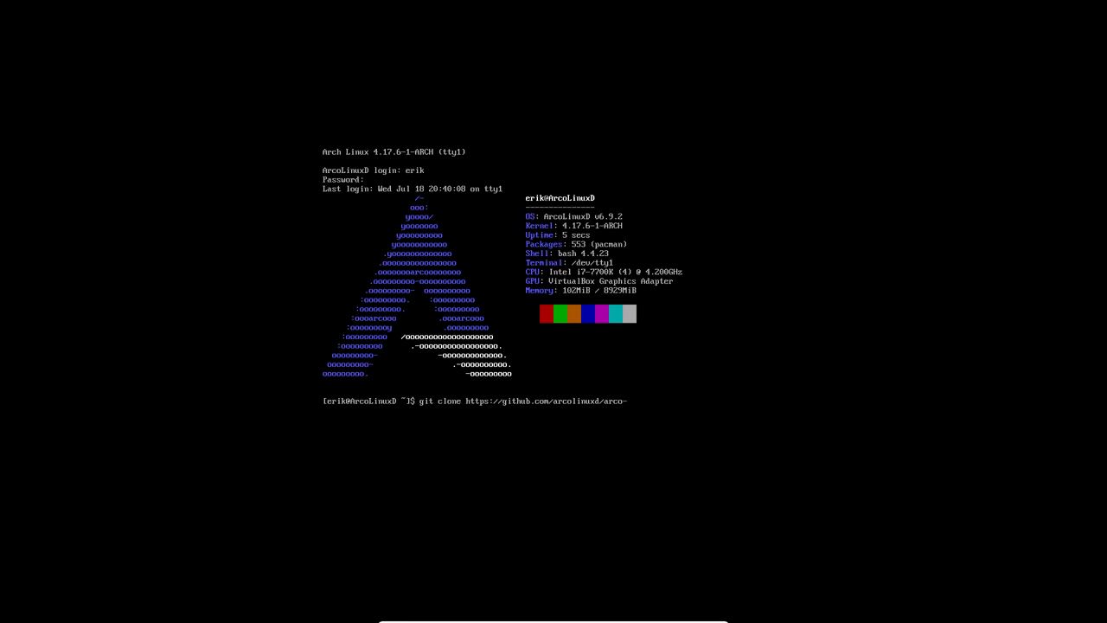
pyautogui.write('pla')
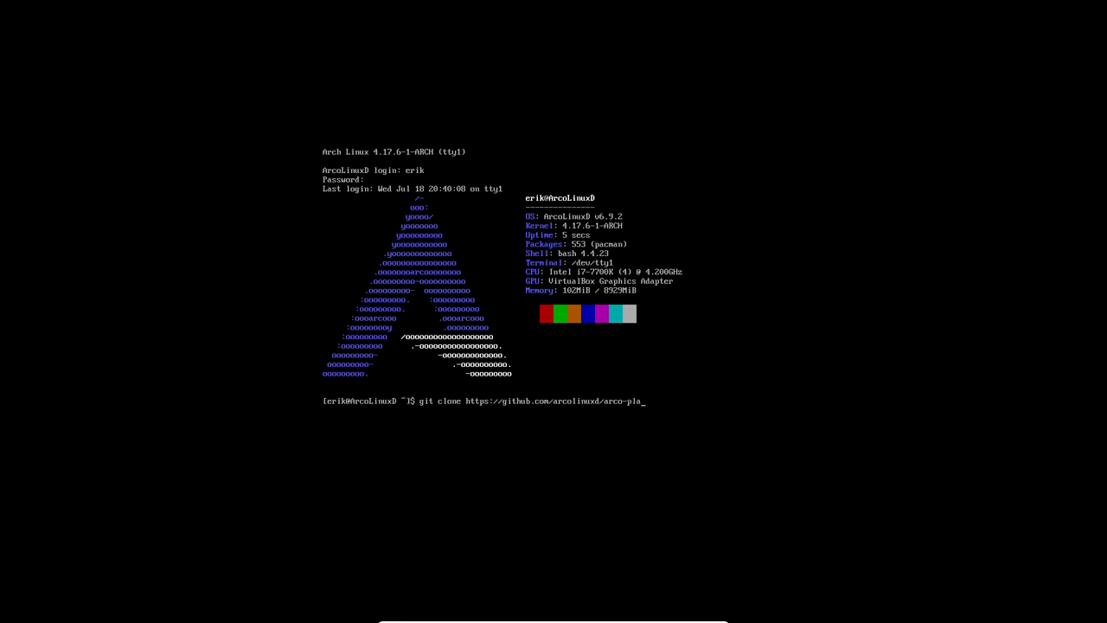
pyautogui.press('Return')
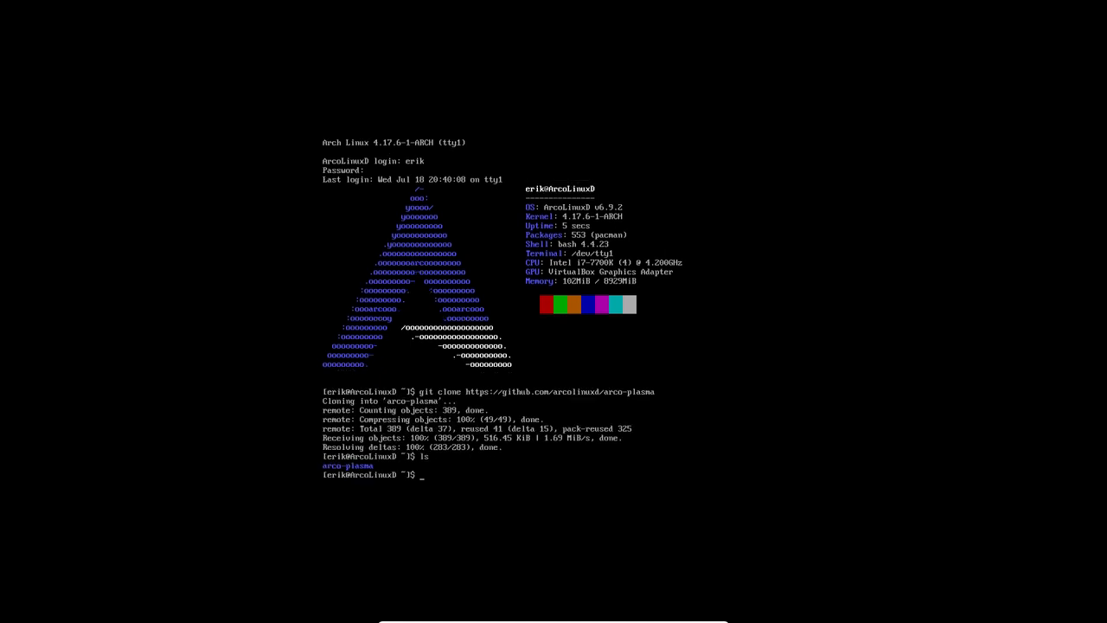
# Enter arco-plasma, list its scripts, and run 000-use-all-cores-makepkg-conf-v2.sh.
pyautogui.write('cd arco-plasma/')
pyautogui.write('ls')
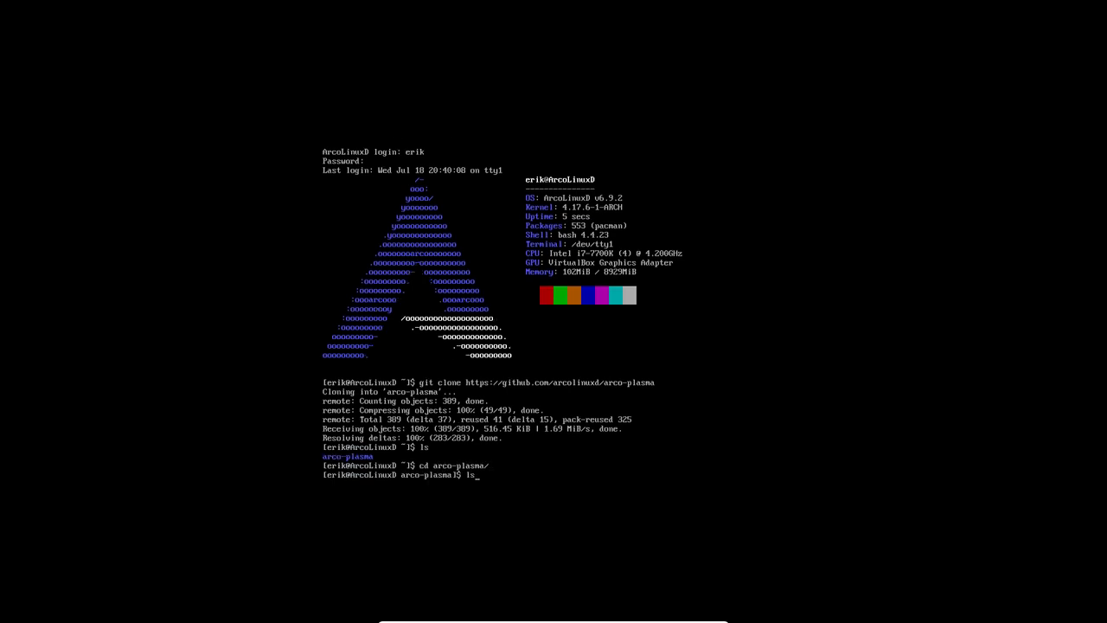
pyautogui.press('Return')
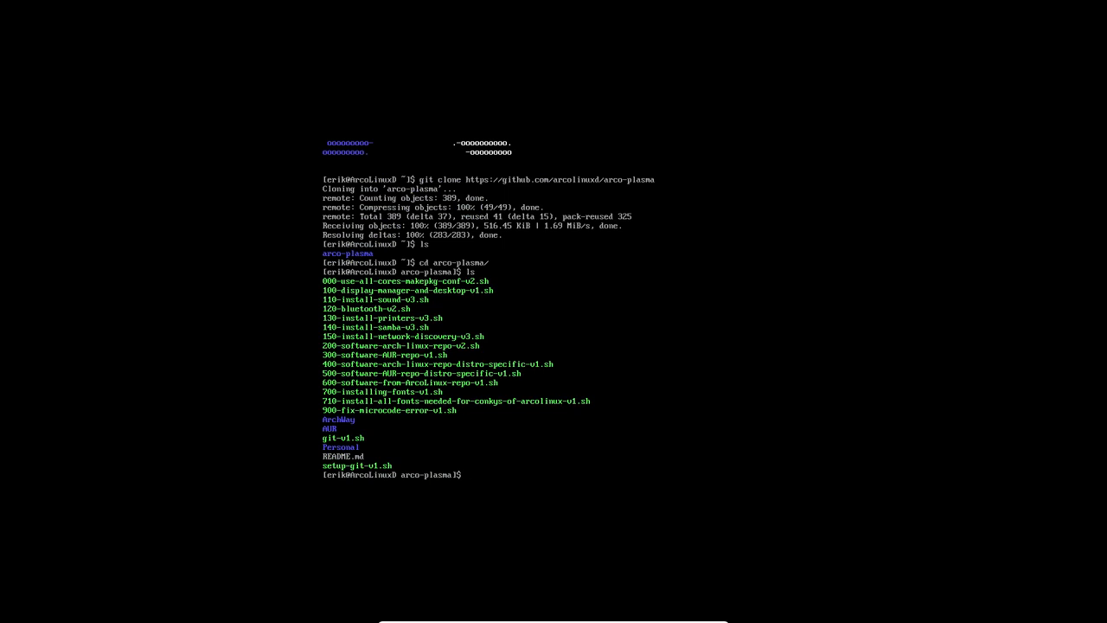
pyautogui.write('.')
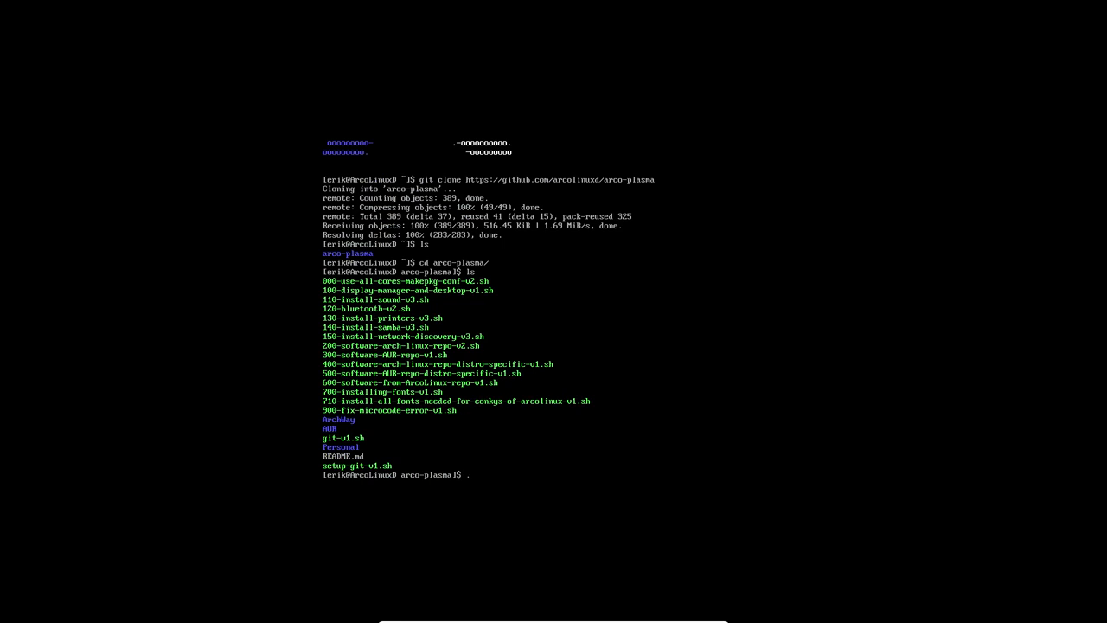
pyautogui.press('Return')
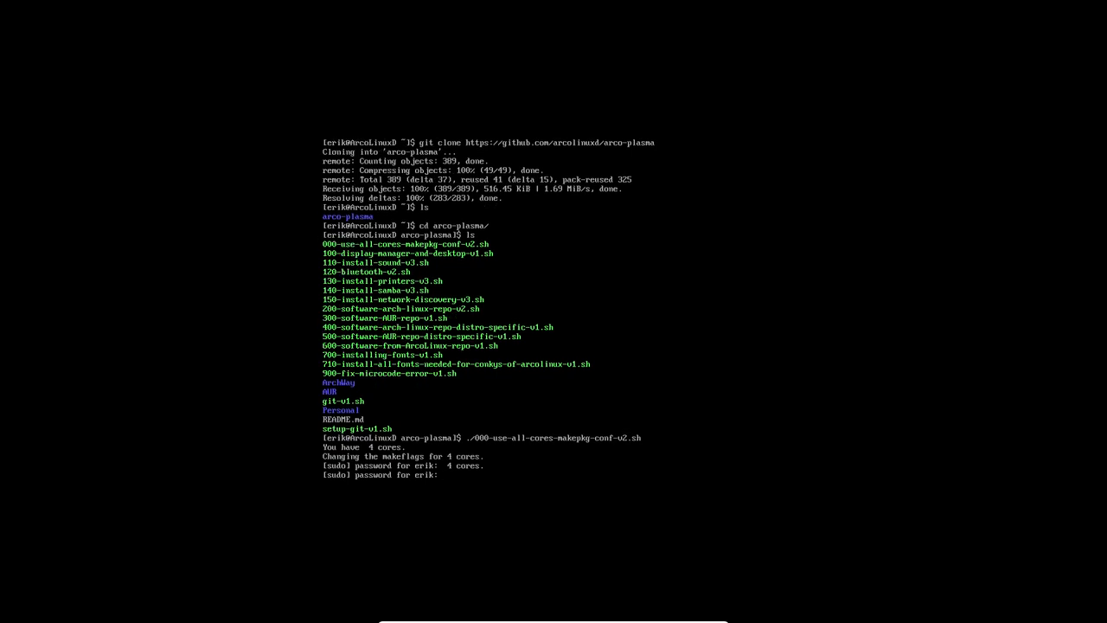
# Enter the sudo password, then run the 100, 110 and 120 setup scripts.
pyautogui.press('Return')
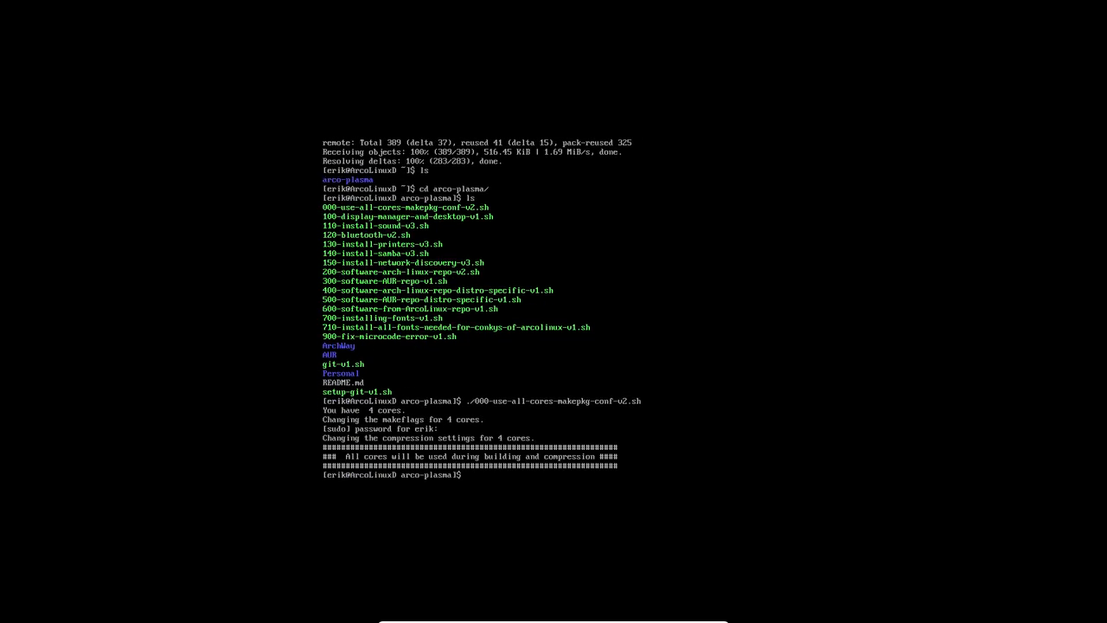
pyautogui.write('./')
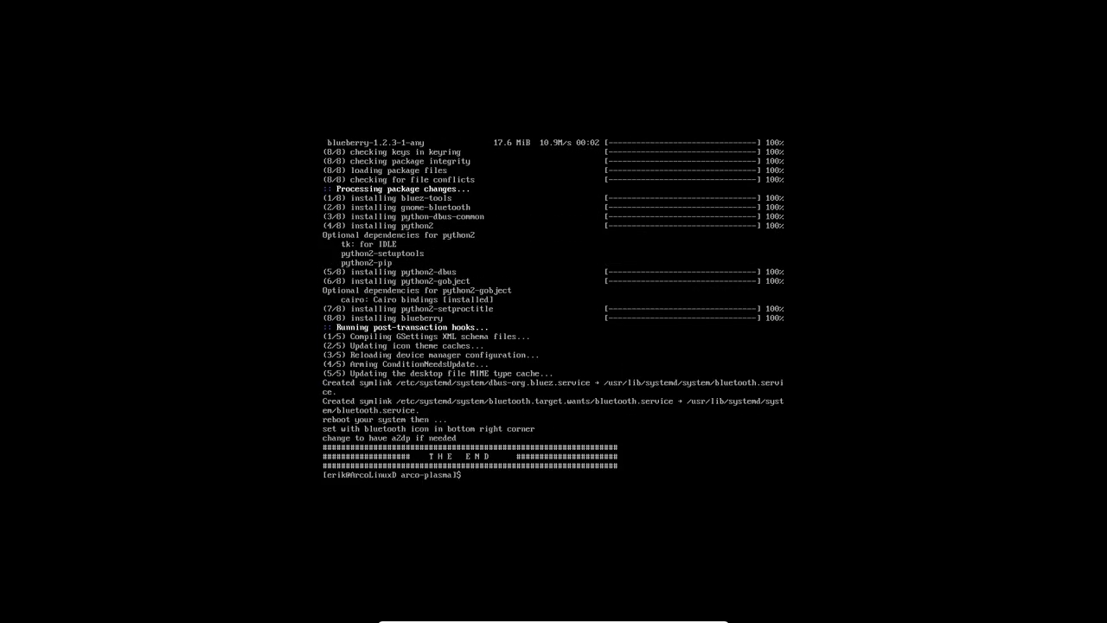
# Install printer software with ./130-install-printers-v3.sh.
pyautogui.write('./130-install-printers-v3.sh')
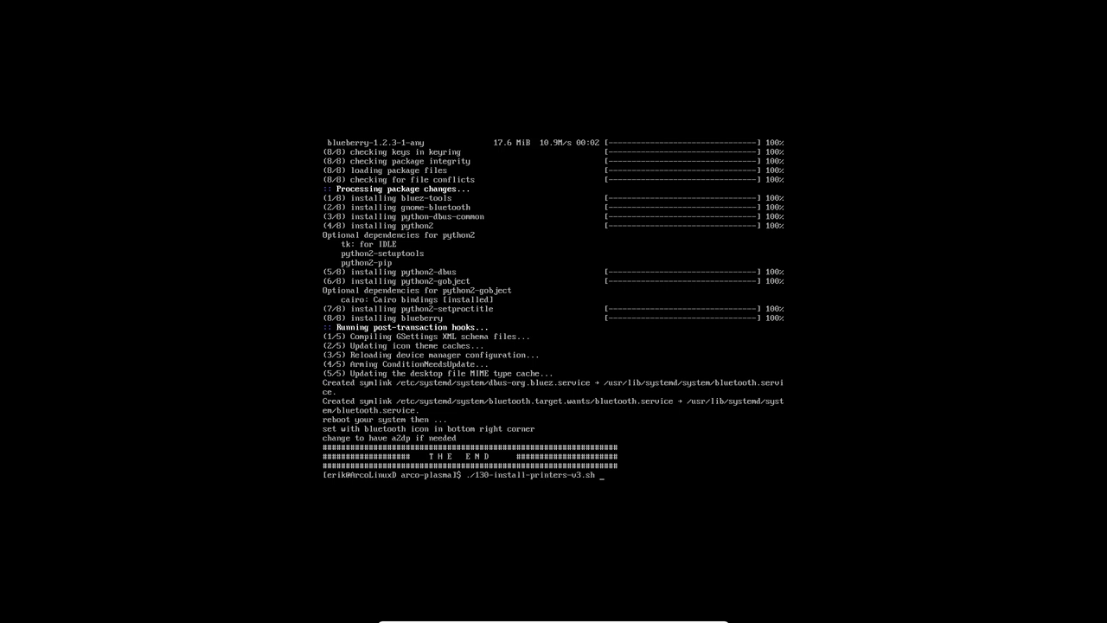
pyautogui.press('Return')
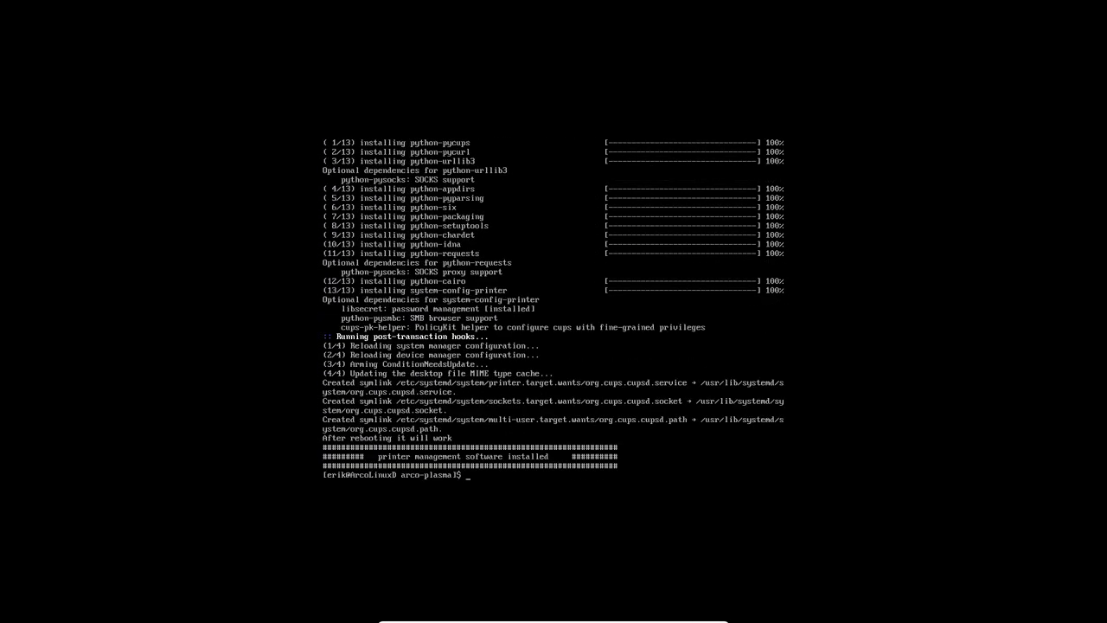
pyautogui.write('./130-install-printers-v3.sh')
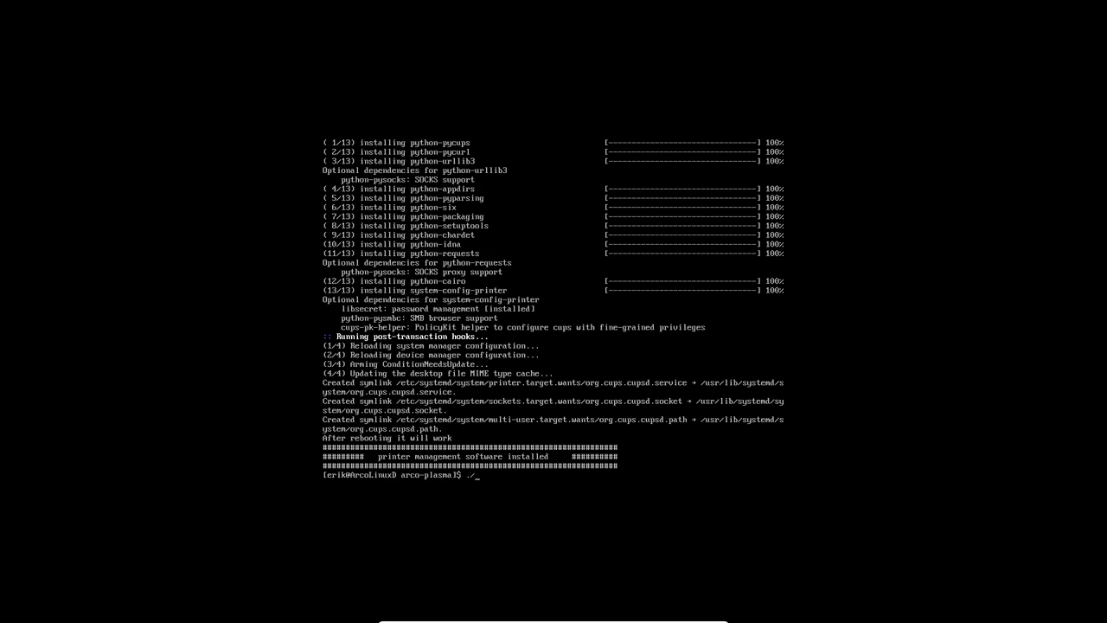
# Install Samba adding user erik with a password, then network discovery, and list scripts.
pyautogui.write('./140-install-samba-v3.sh')
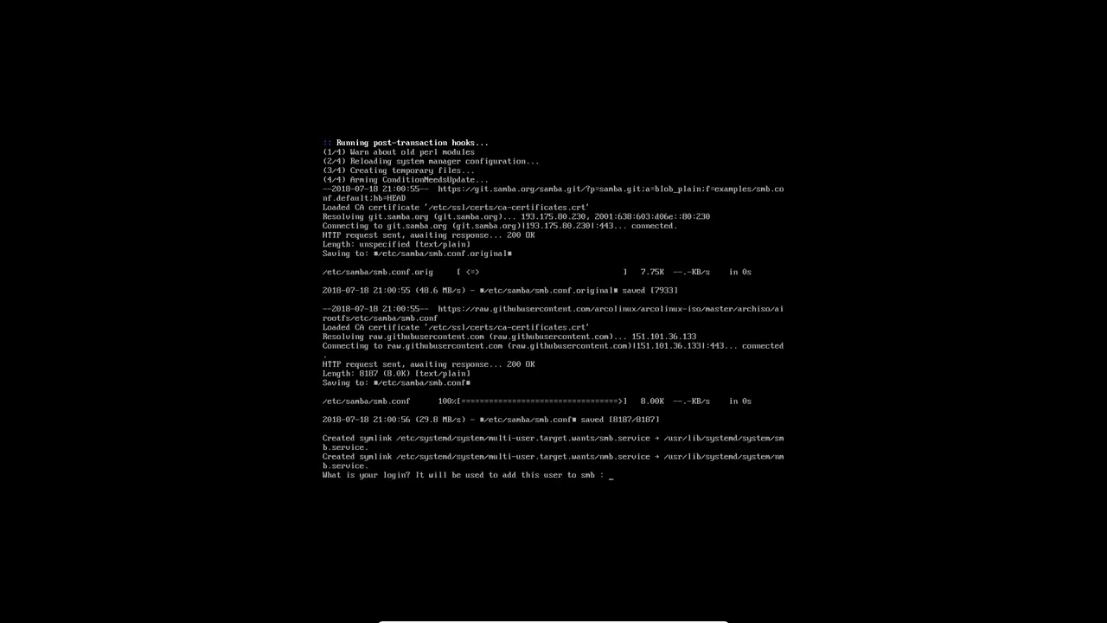
pyautogui.write('erik')
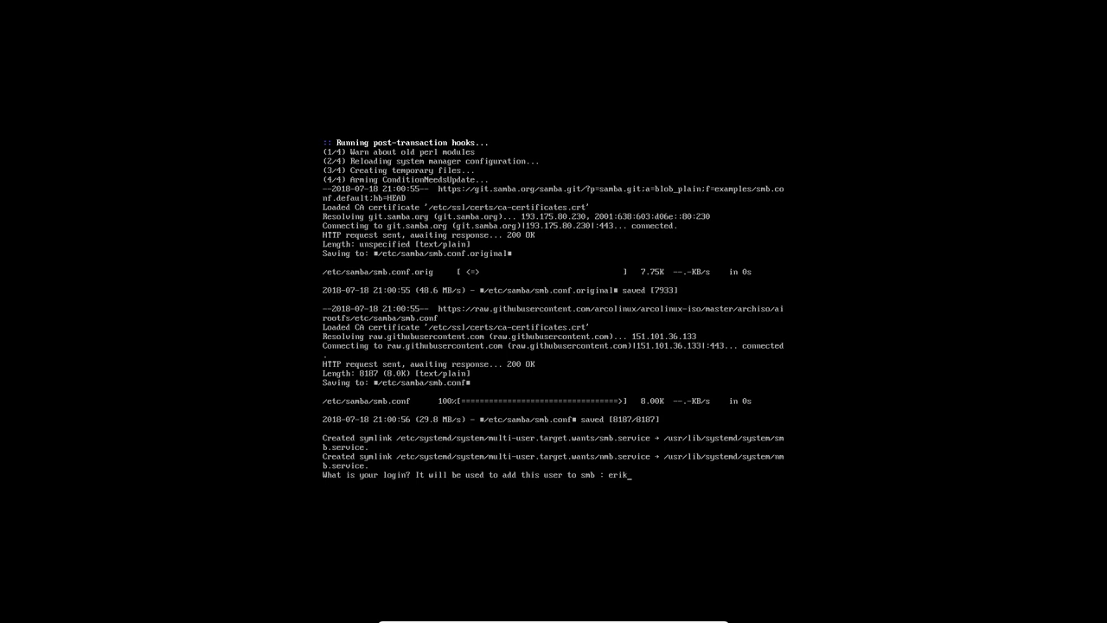
pyautogui.press('Return')
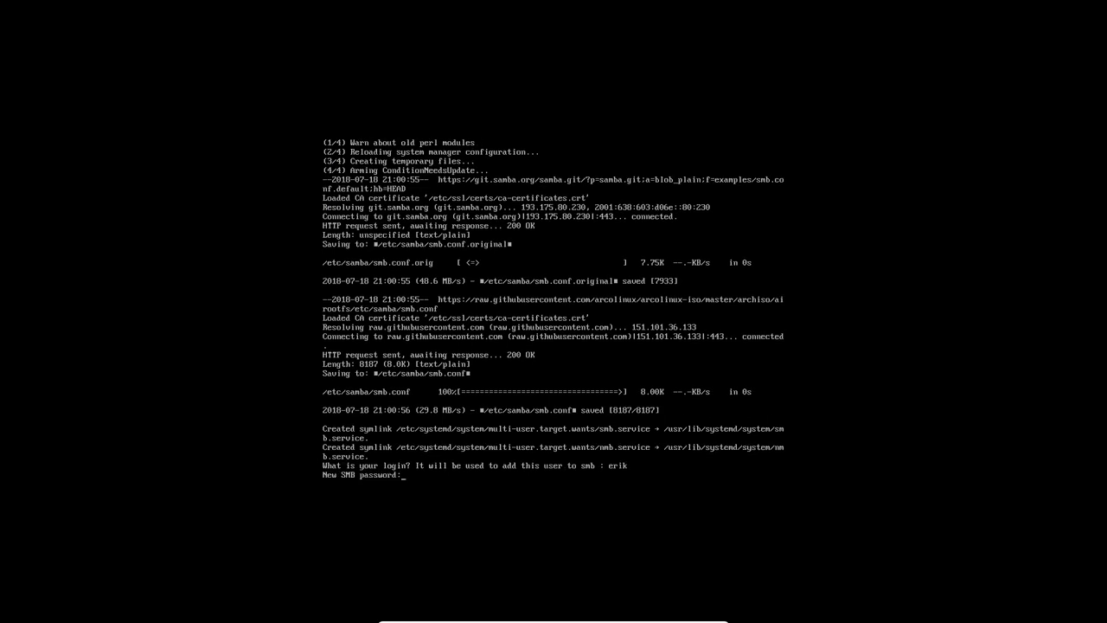
pyautogui.press('Return')
pyautogui.write('.')
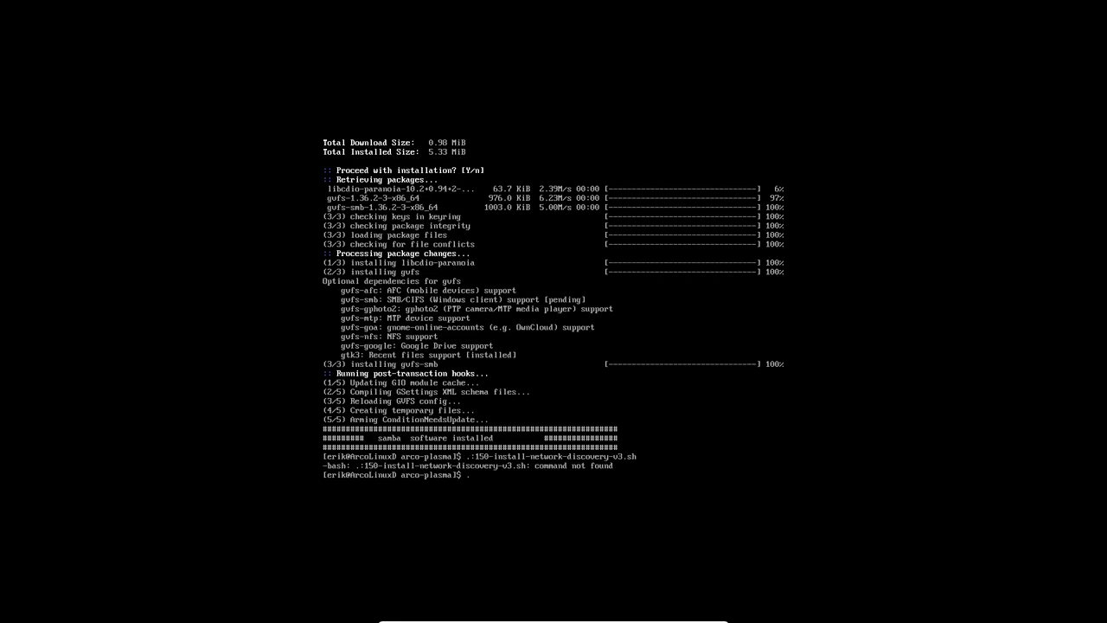
pyautogui.write('/150-install-network-discovery-v3.sh')
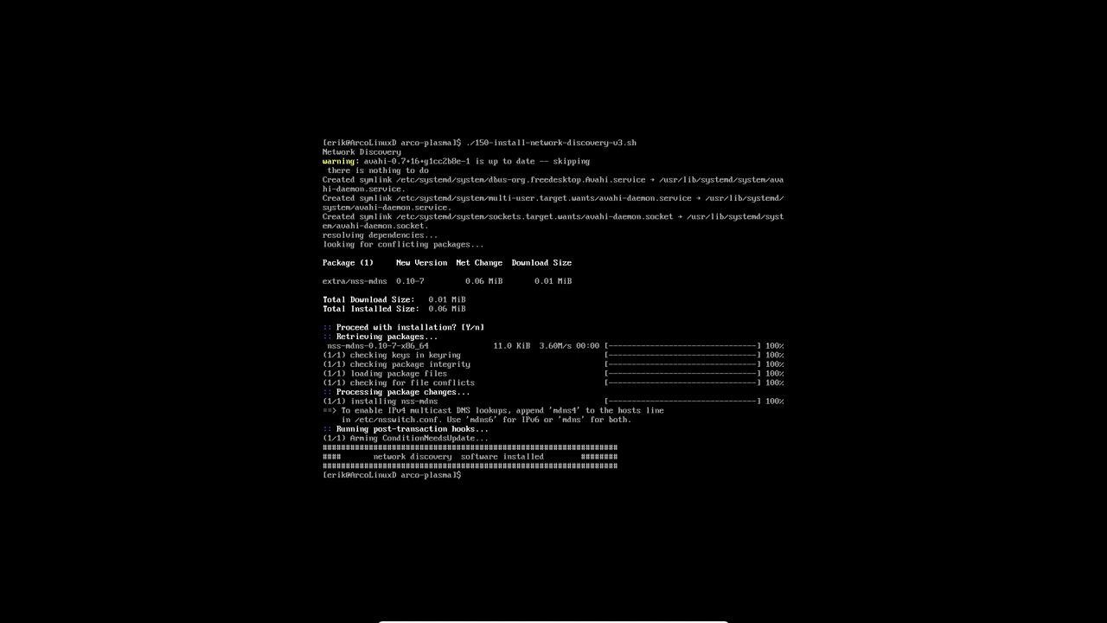
pyautogui.write('ls')
pyautogui.write('./200-software-arch-linux-repo-v2.sh')
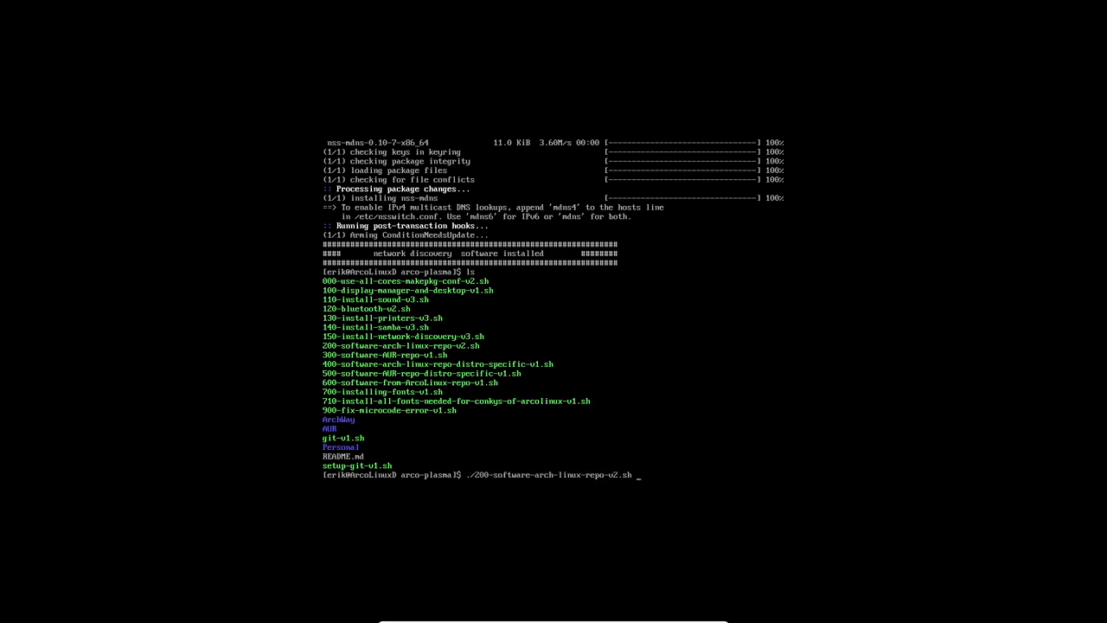
# Run ./200-software-arch-linux-repo-v2.sh to install Atom, Ubuntu fonts and archive tools.
pyautogui.press('Return')
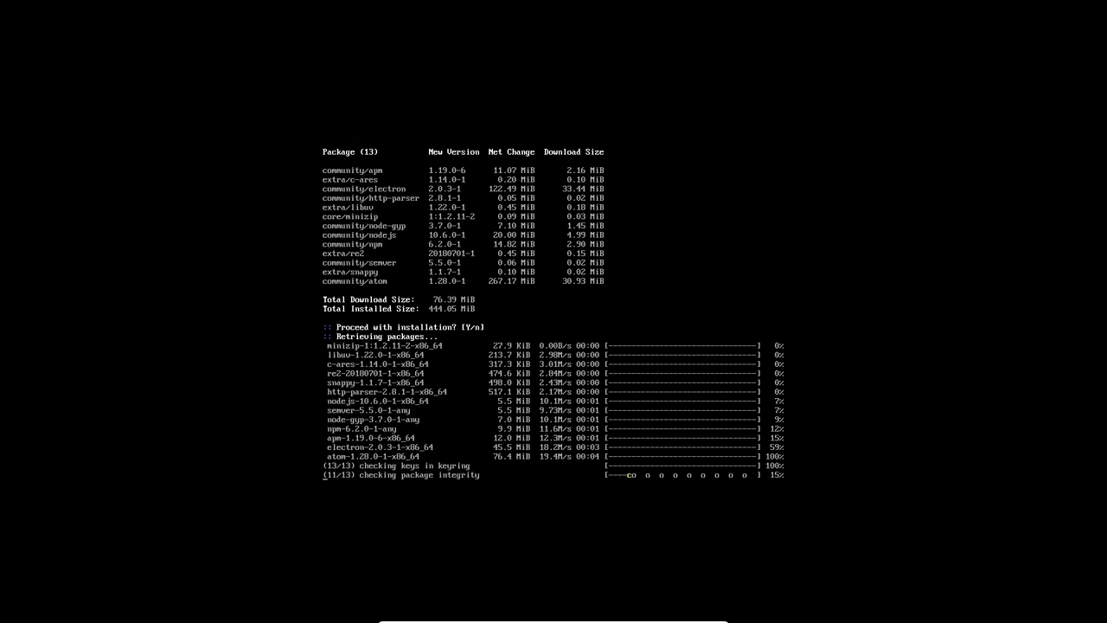
pyautogui.scroll(-3)
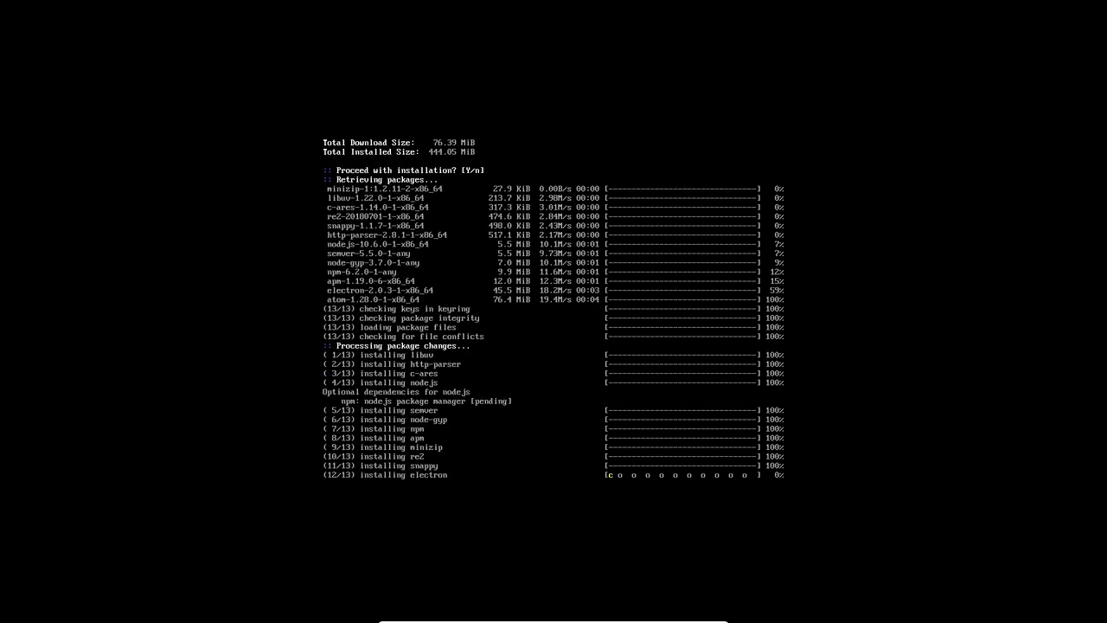
pyautogui.scroll(-3)
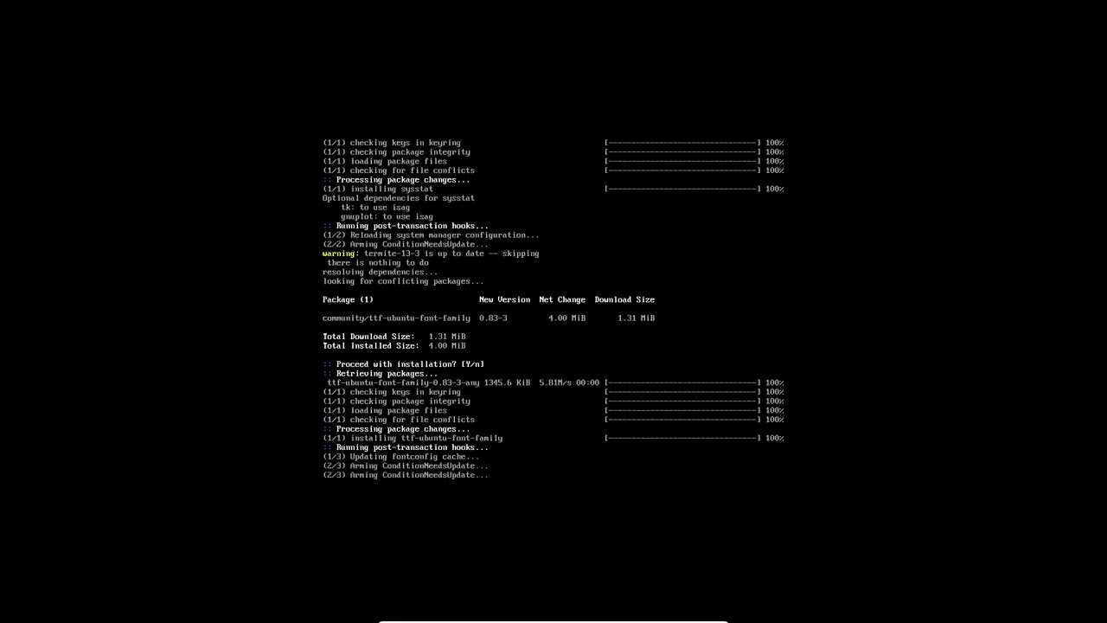
pyautogui.scroll(-3)
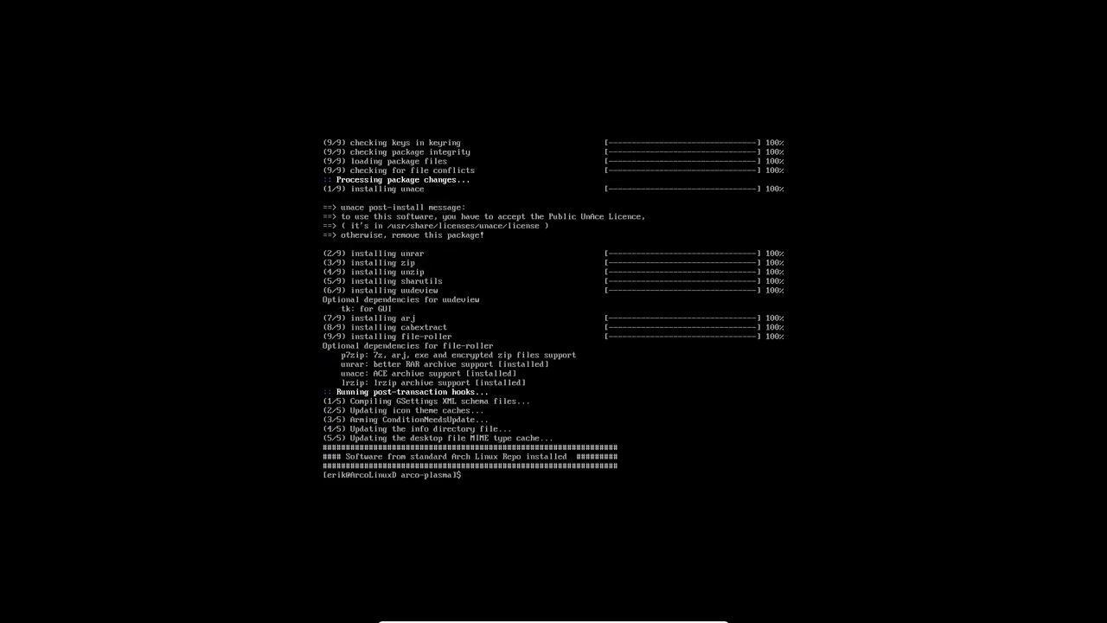
pyautogui.write('./300-software-AUR-repo-v1.sh')
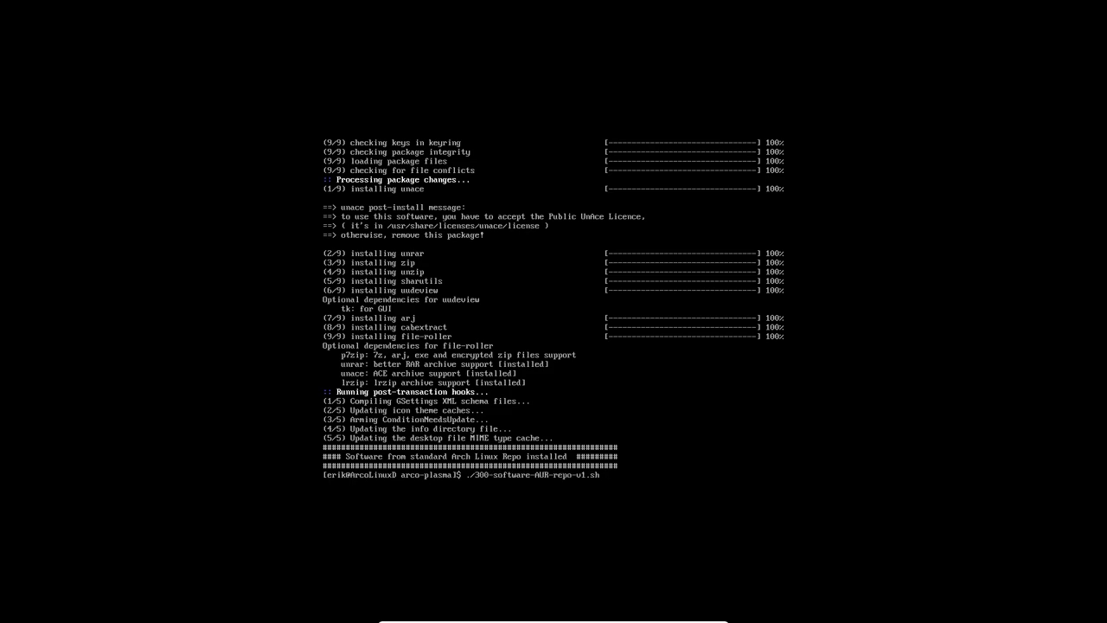
# Run ./300-software-AUR-repo-v1.sh so it starts downloading and compiling its first AUR package.
pyautogui.press('Return')
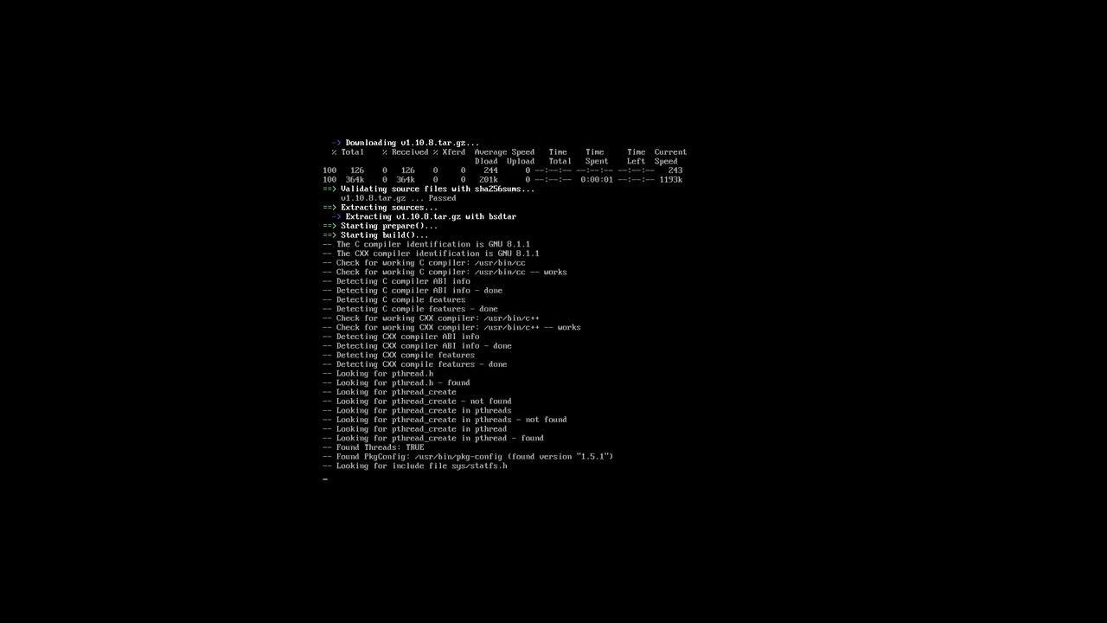
pyautogui.scroll(-3)
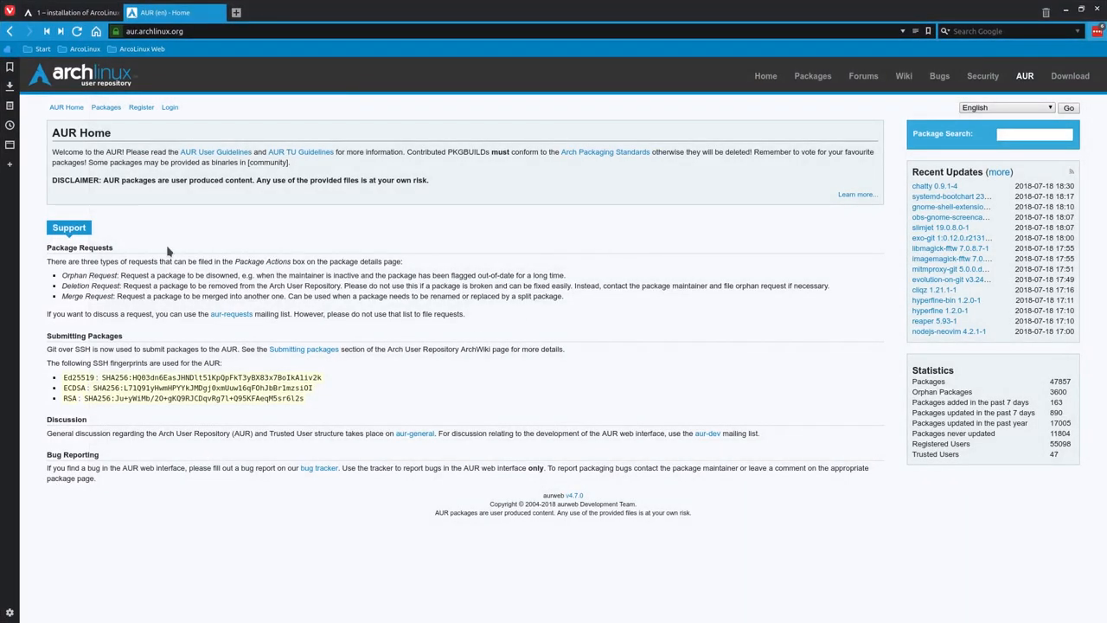
pyautogui.moveTo(128, 91)
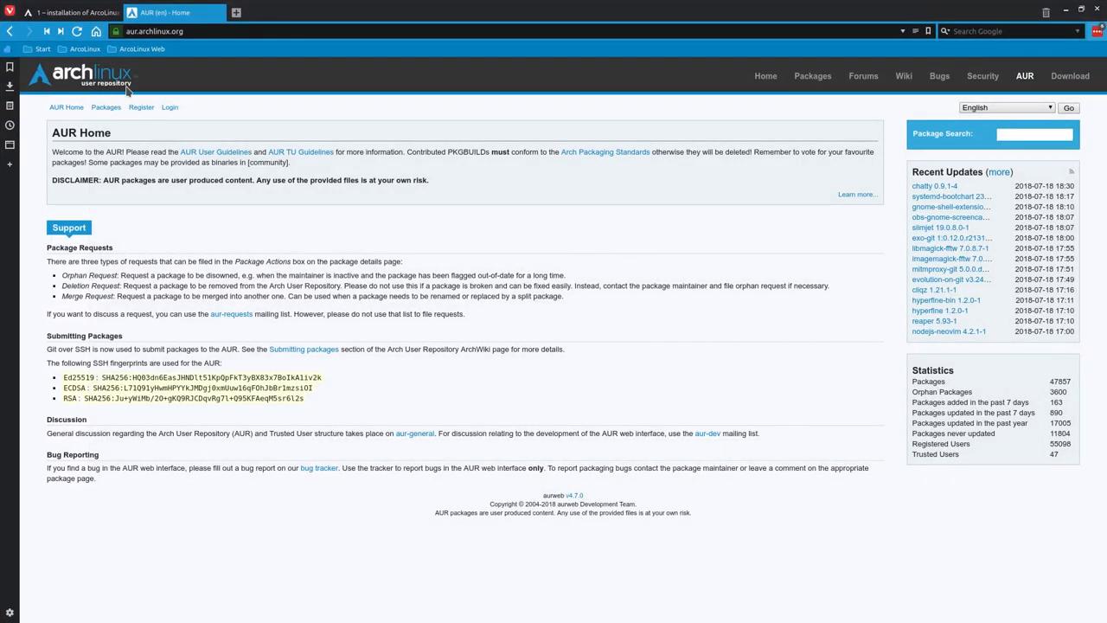
pyautogui.moveTo(396, 307)
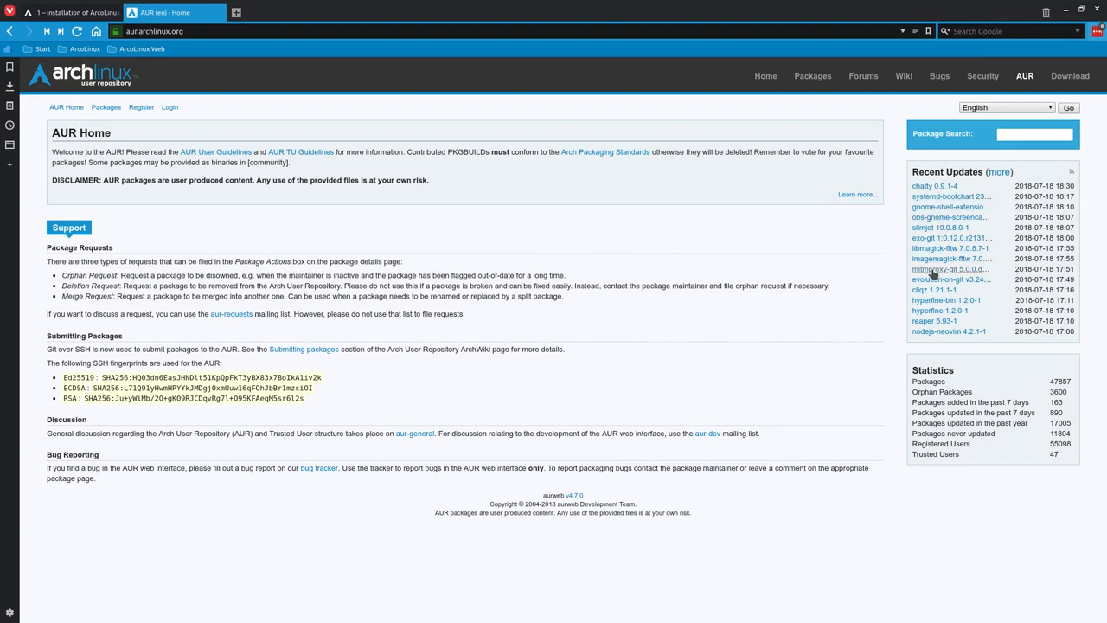
pyautogui.moveTo(1011, 160)
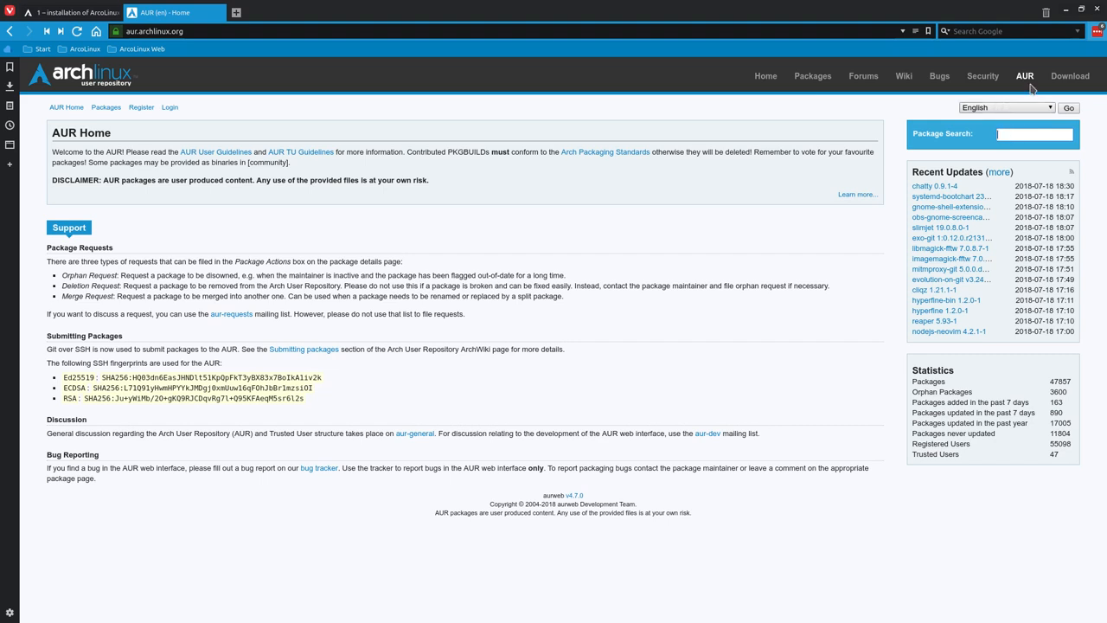
# Search the AUR site for 'spotify' and sort the 56 results by popularity, most popular first.
pyautogui.click(1034, 133)
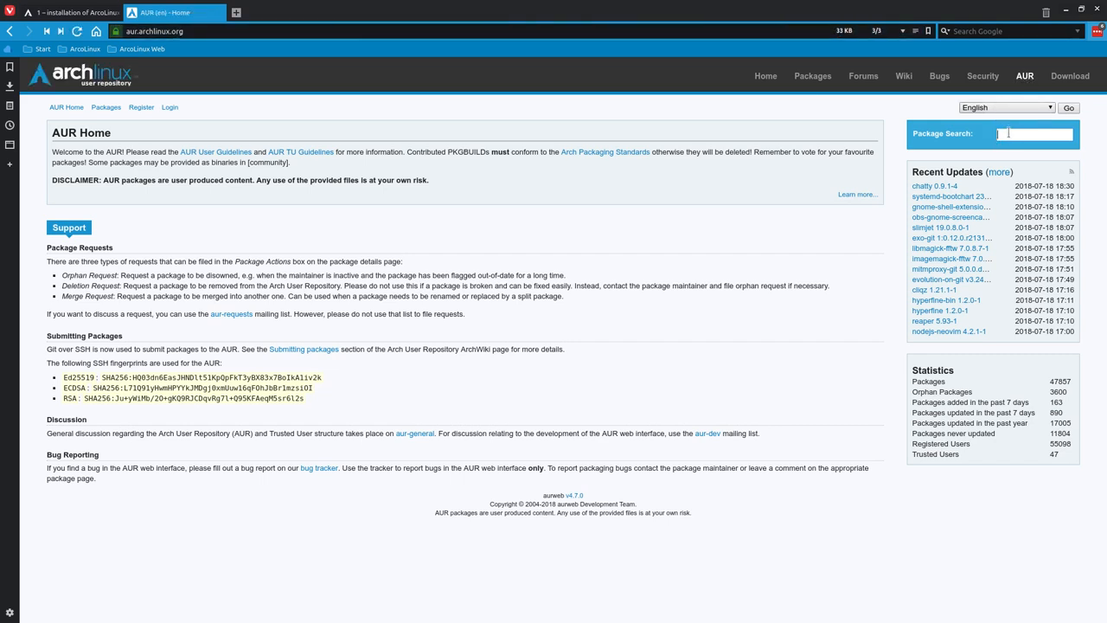
pyautogui.write('spotfiy')
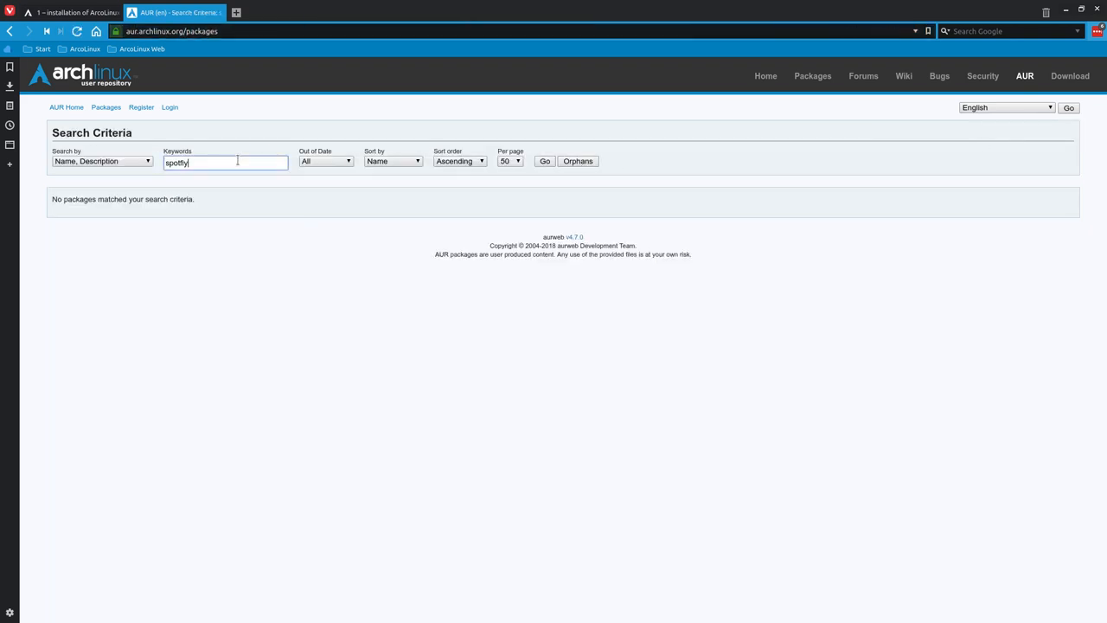
pyautogui.press('BackSpace')
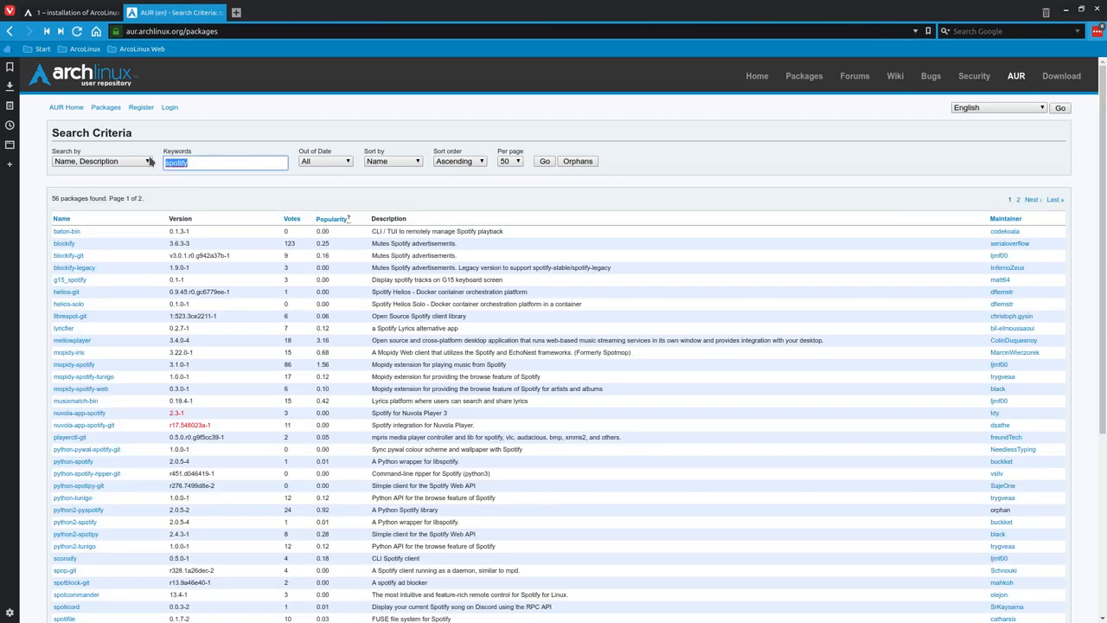
pyautogui.moveTo(163, 192)
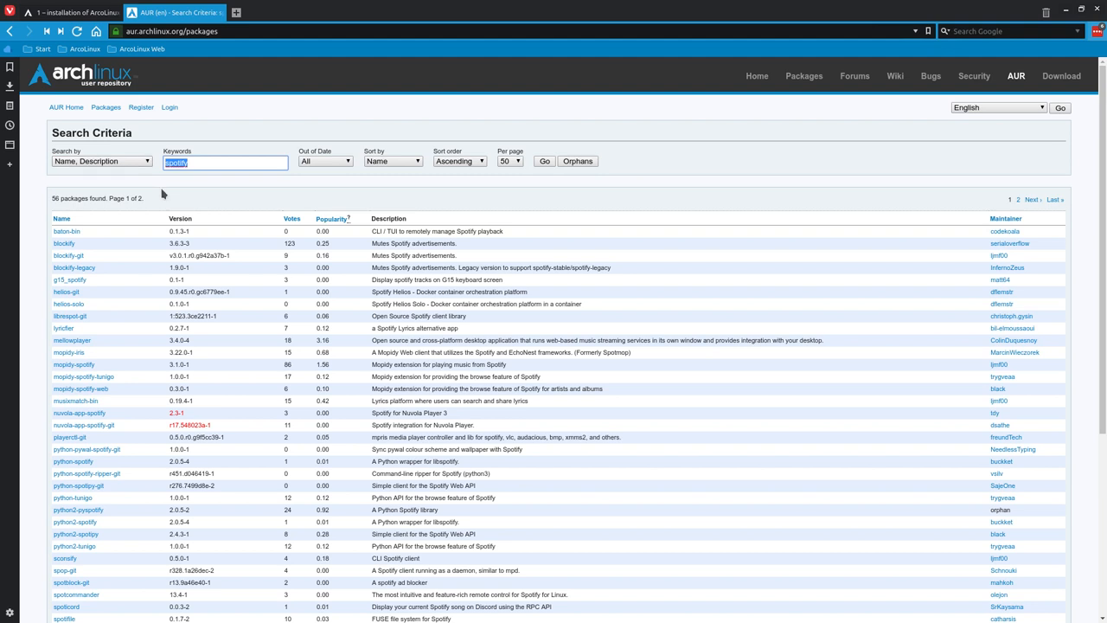
pyautogui.click(225, 162)
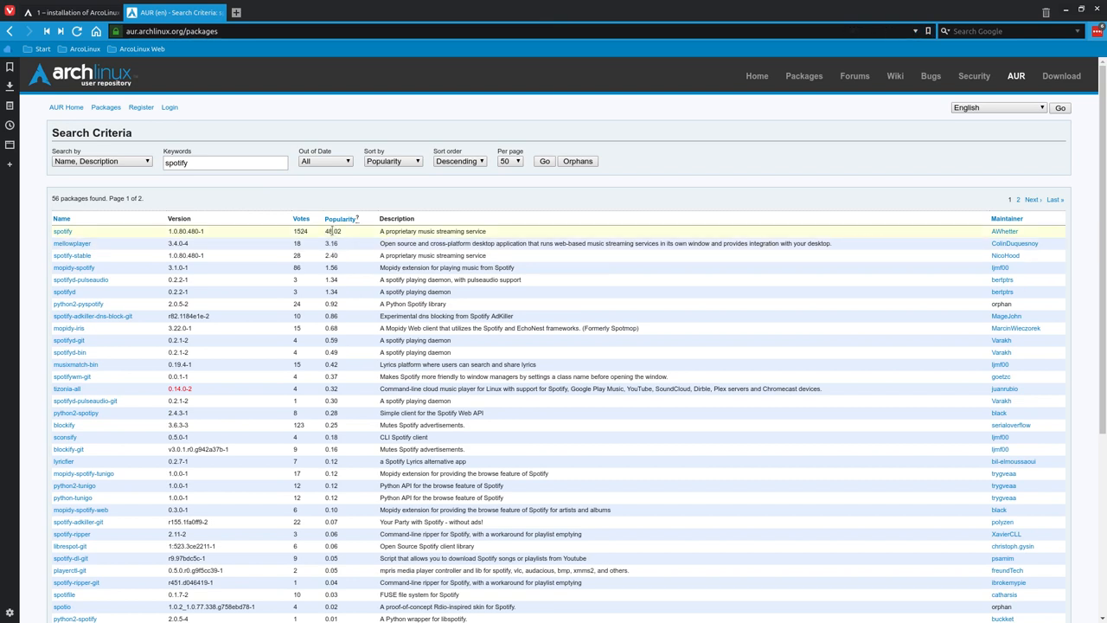
# Clear the spotify keyword and list all 50,938 AUR packages by descending popularity.
pyautogui.tripleClick(225, 162)
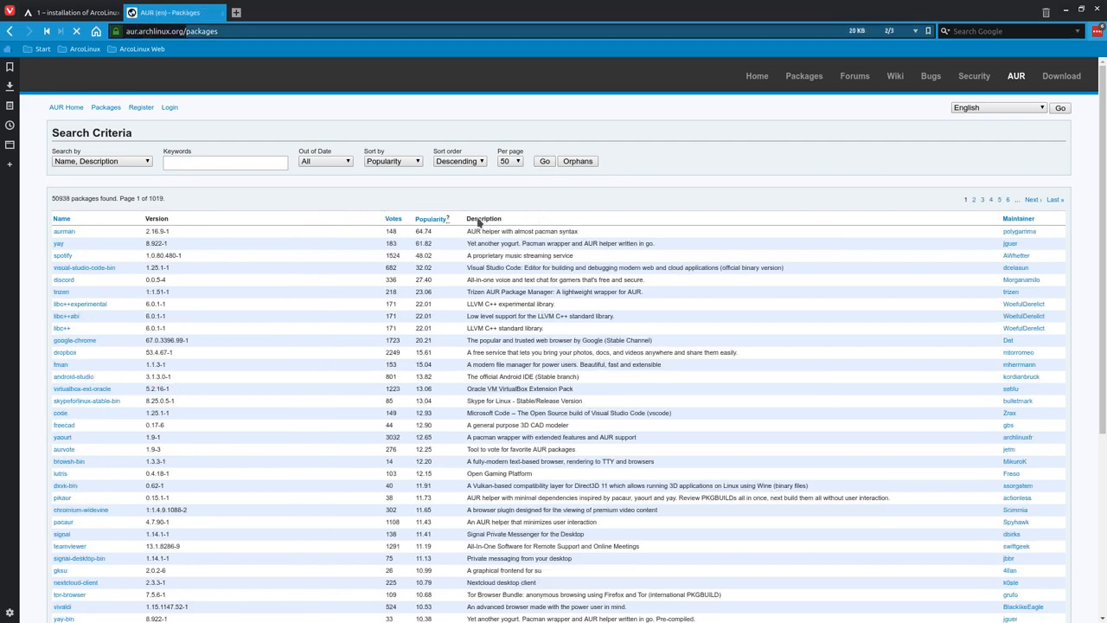
pyautogui.click(460, 161)
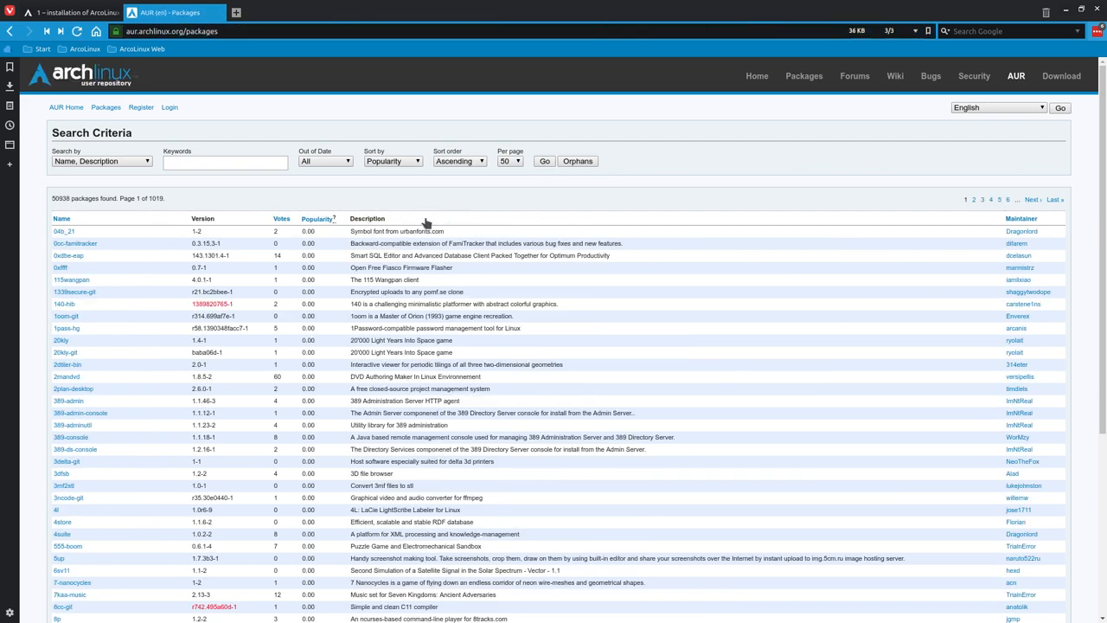
pyautogui.click(459, 160)
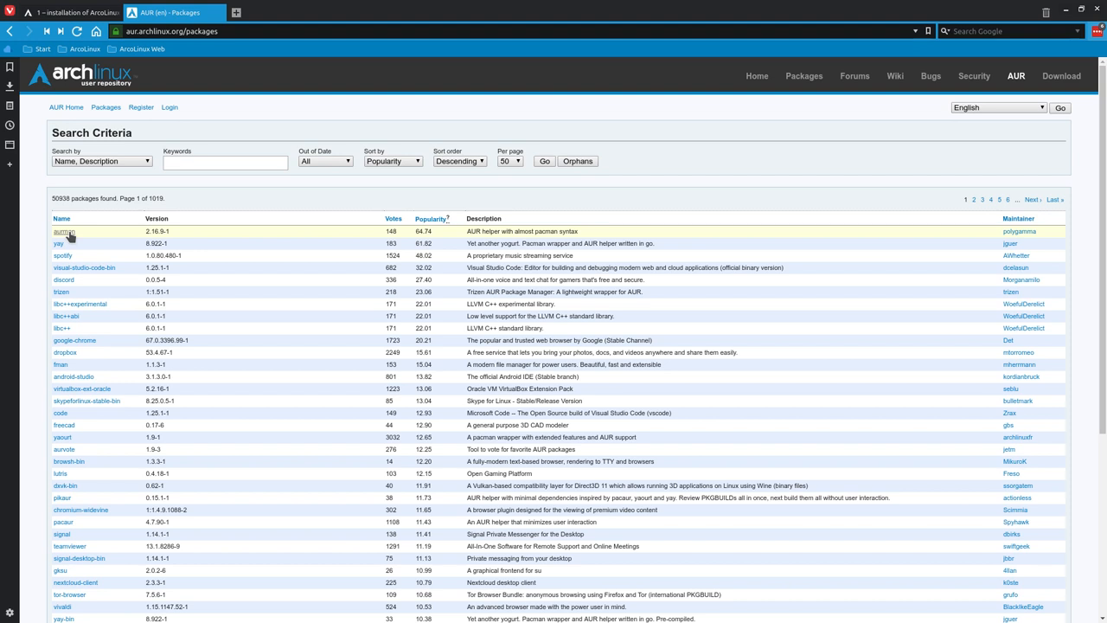
pyautogui.moveTo(62, 243)
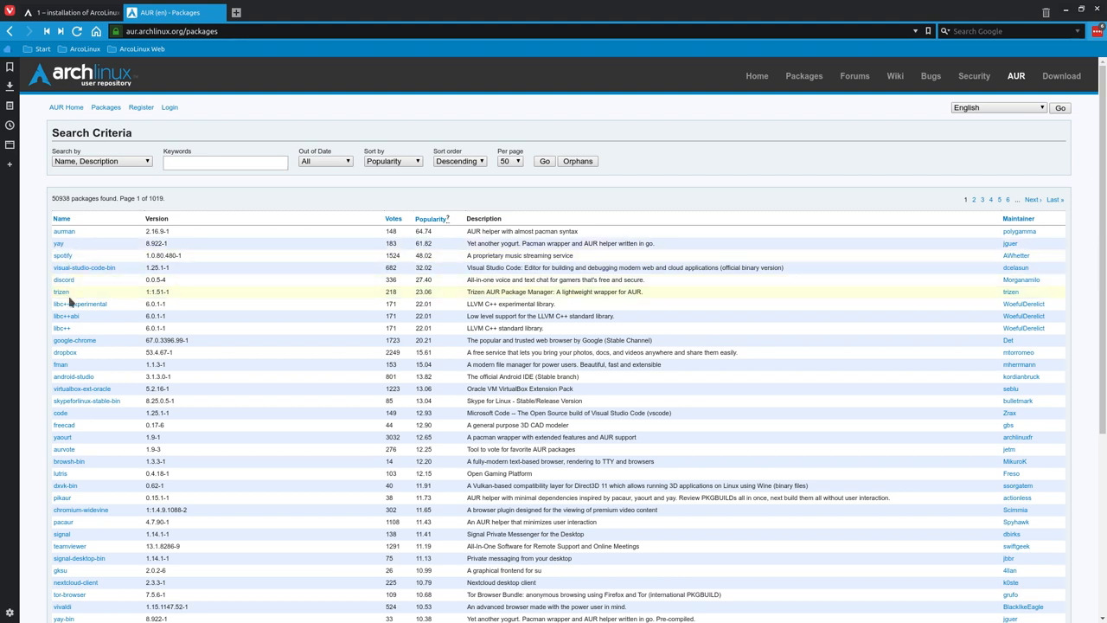
pyautogui.moveTo(73, 340)
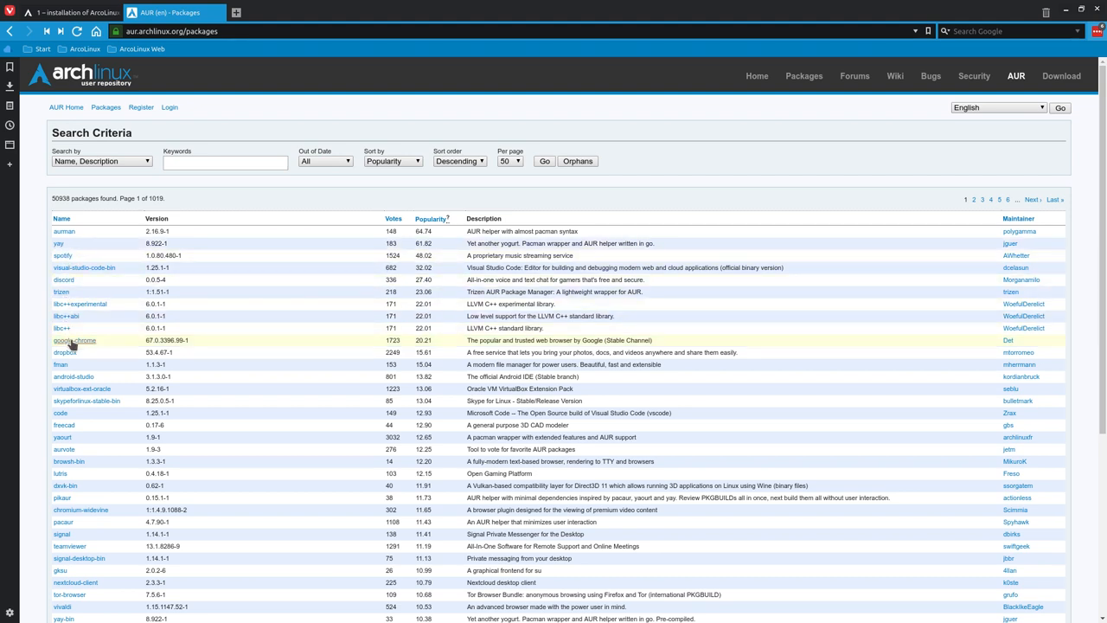
pyautogui.moveTo(403, 267)
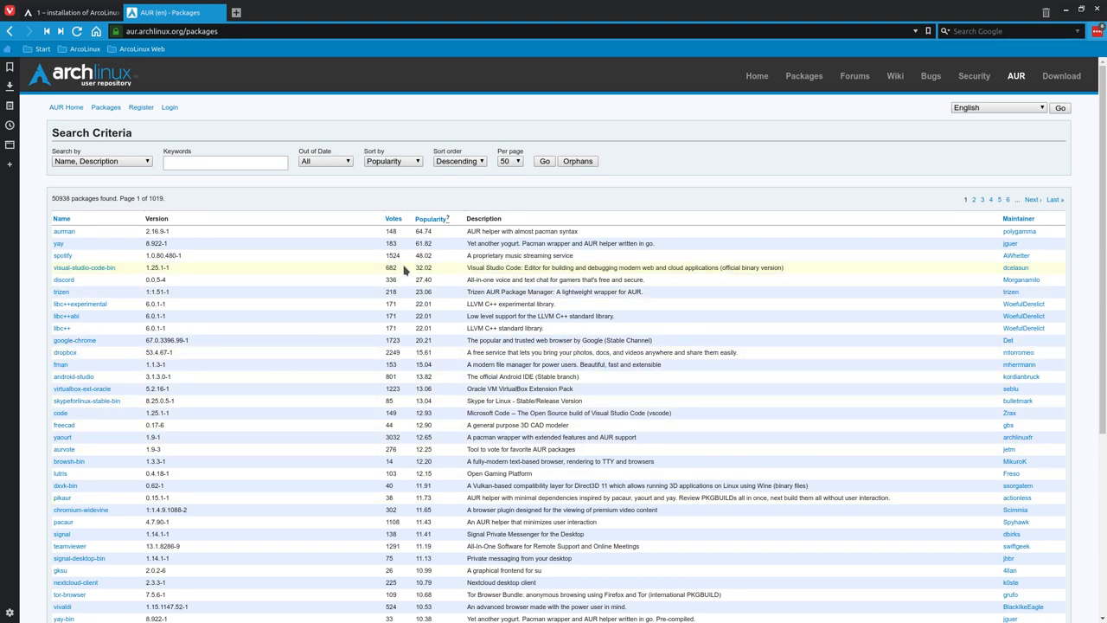
pyautogui.scroll(-3)
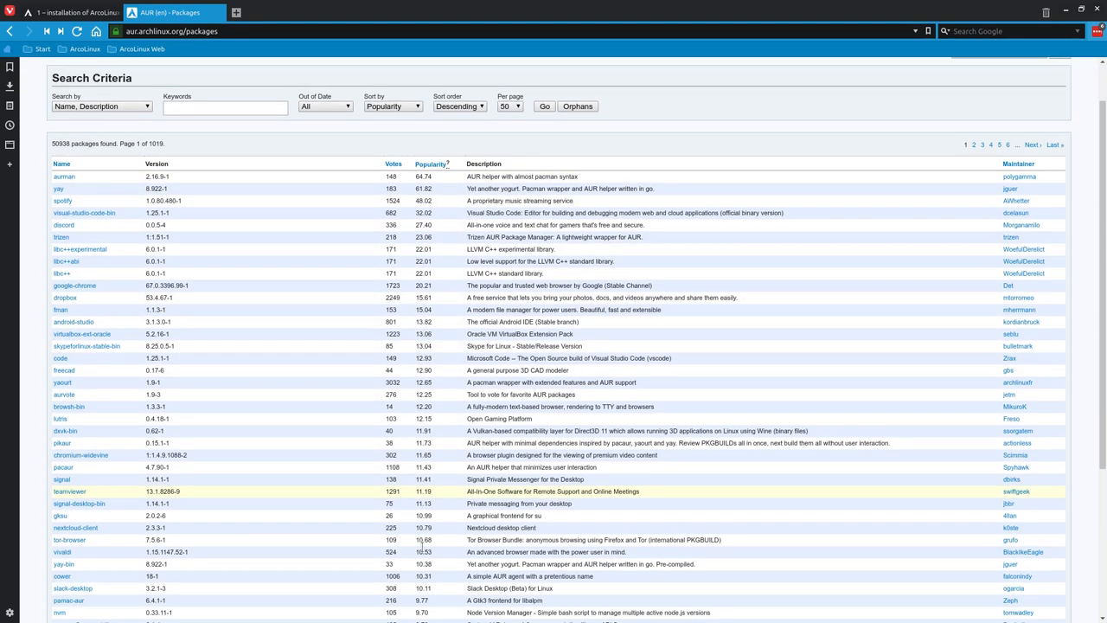
pyautogui.scroll(-3)
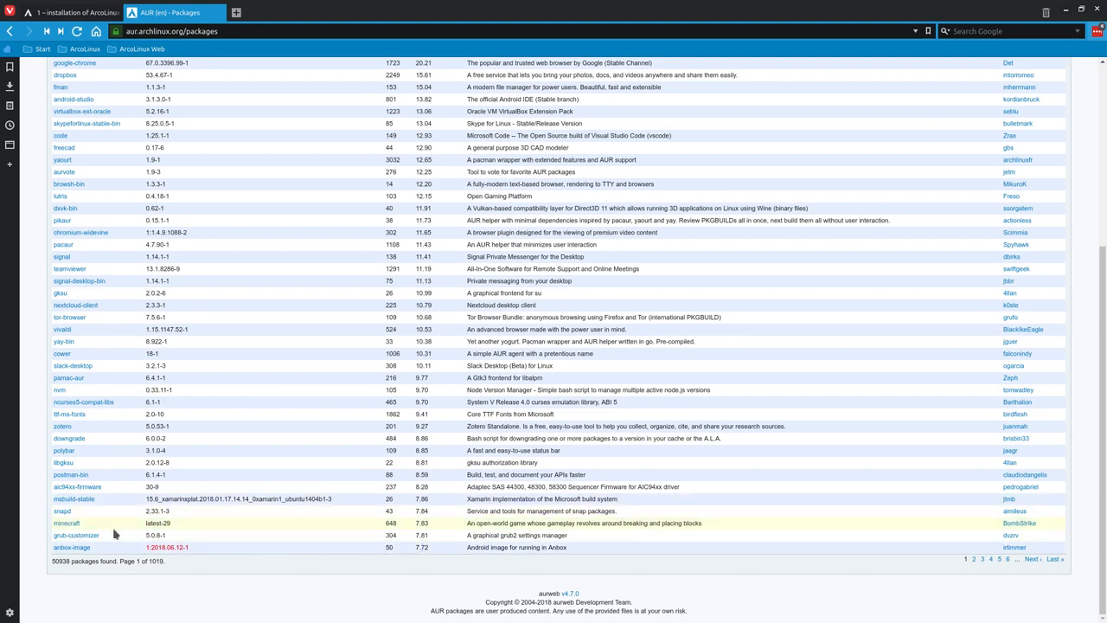
pyautogui.moveTo(210, 336)
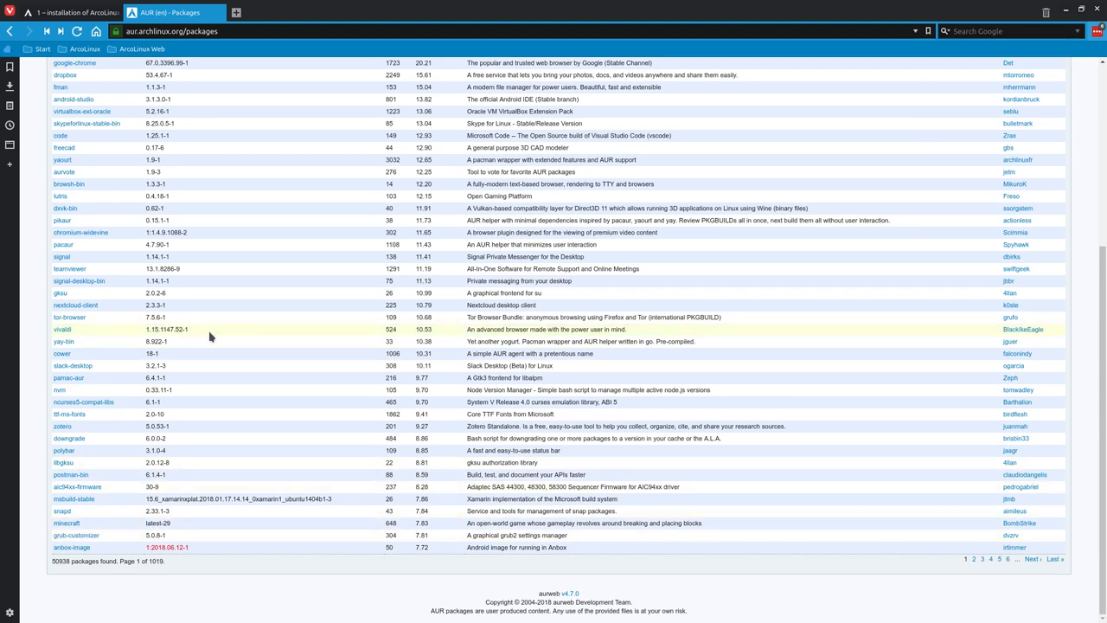
pyautogui.scroll(3)
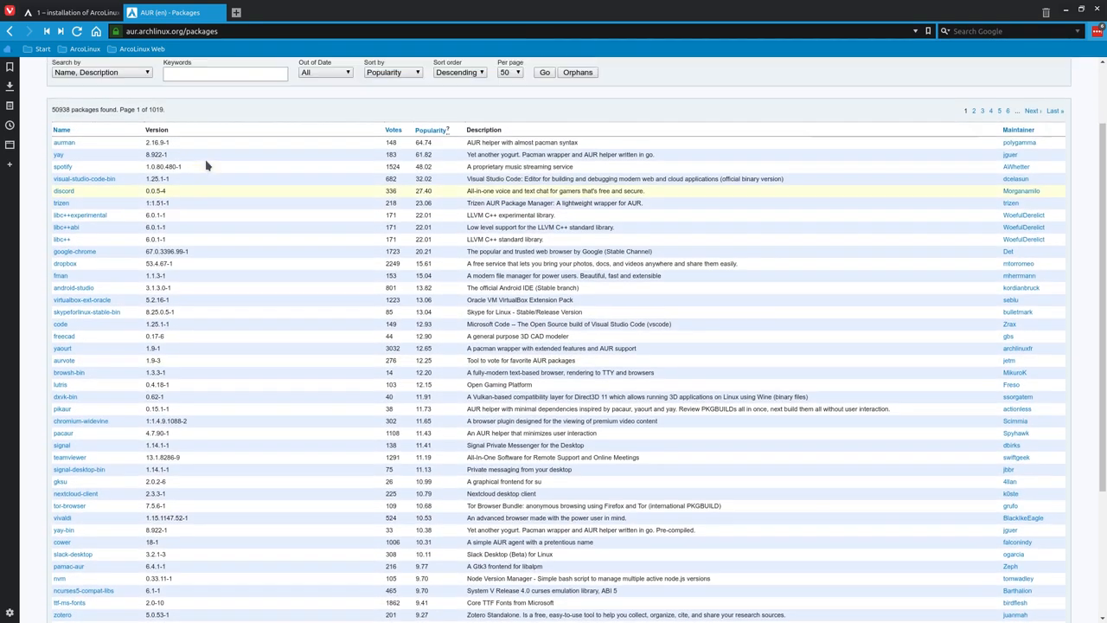
pyautogui.scroll(3)
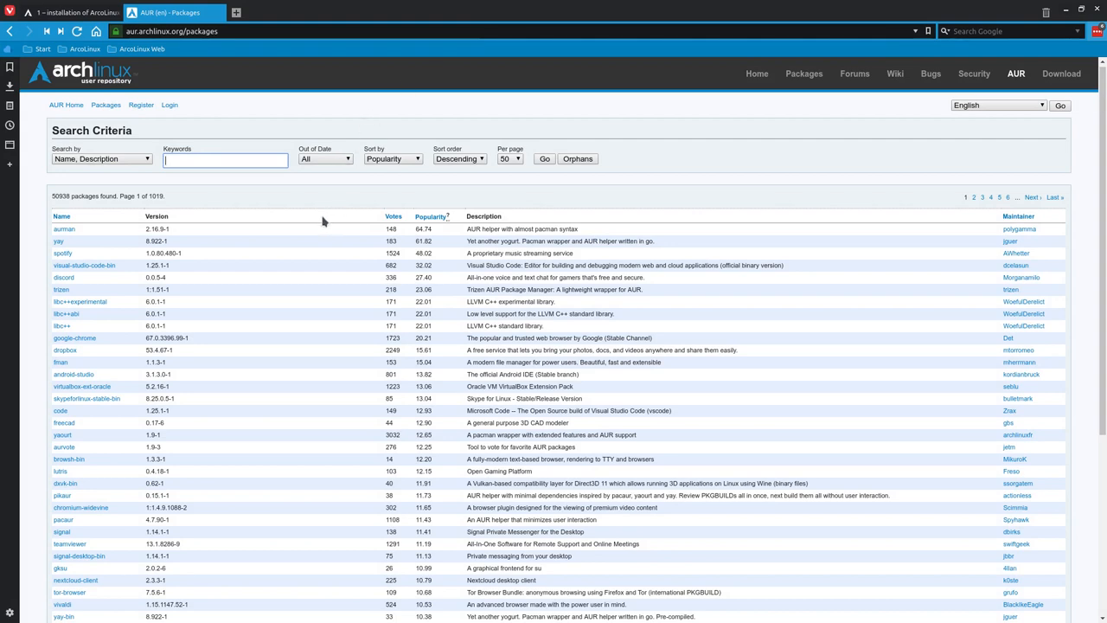
# Sort all AUR packages by votes in descending order, with yaourt on top.
pyautogui.click(302, 217)
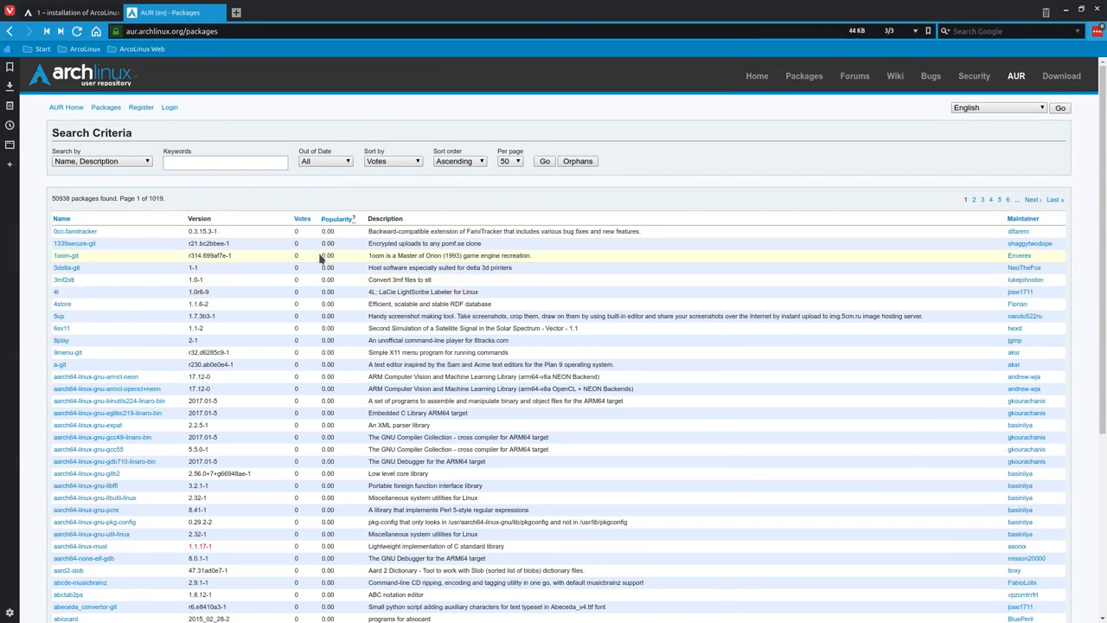
pyautogui.click(459, 161)
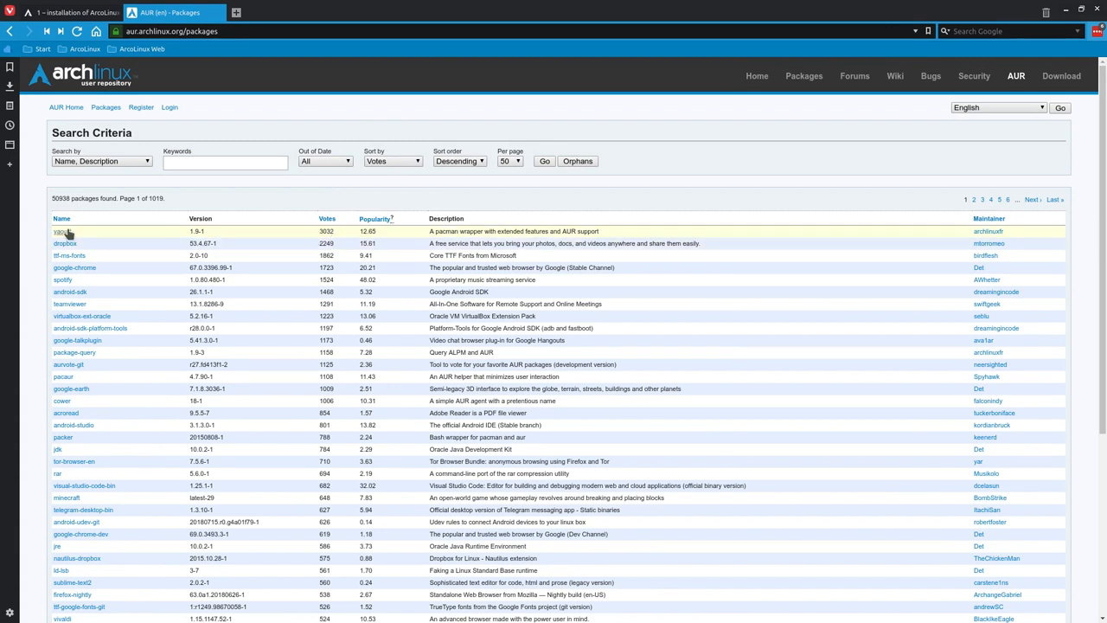
pyautogui.moveTo(66, 243)
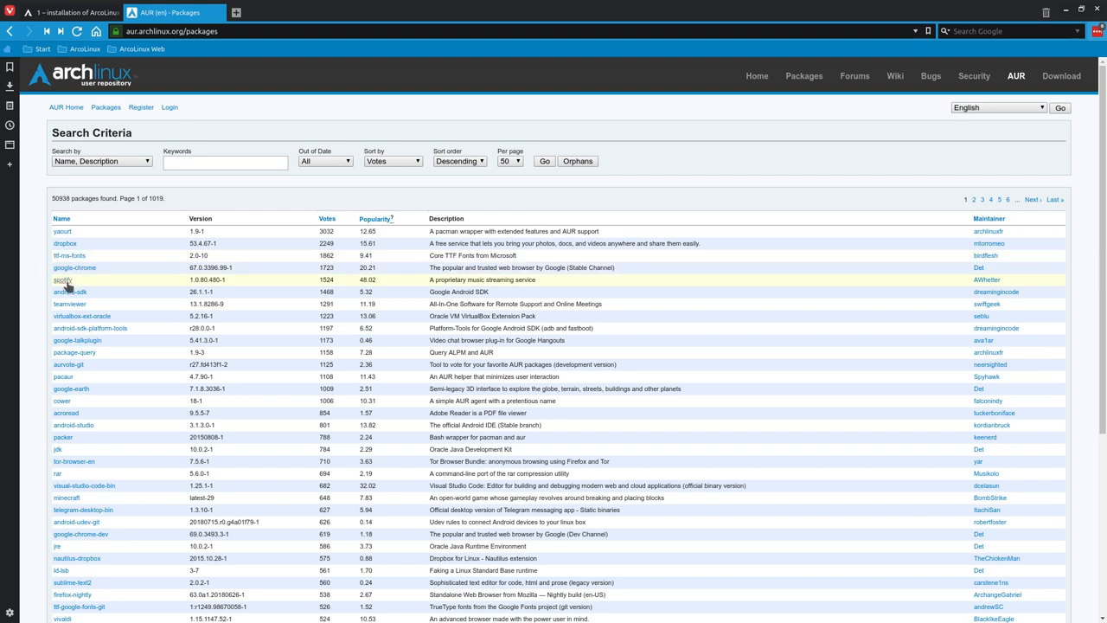
pyautogui.moveTo(69, 304)
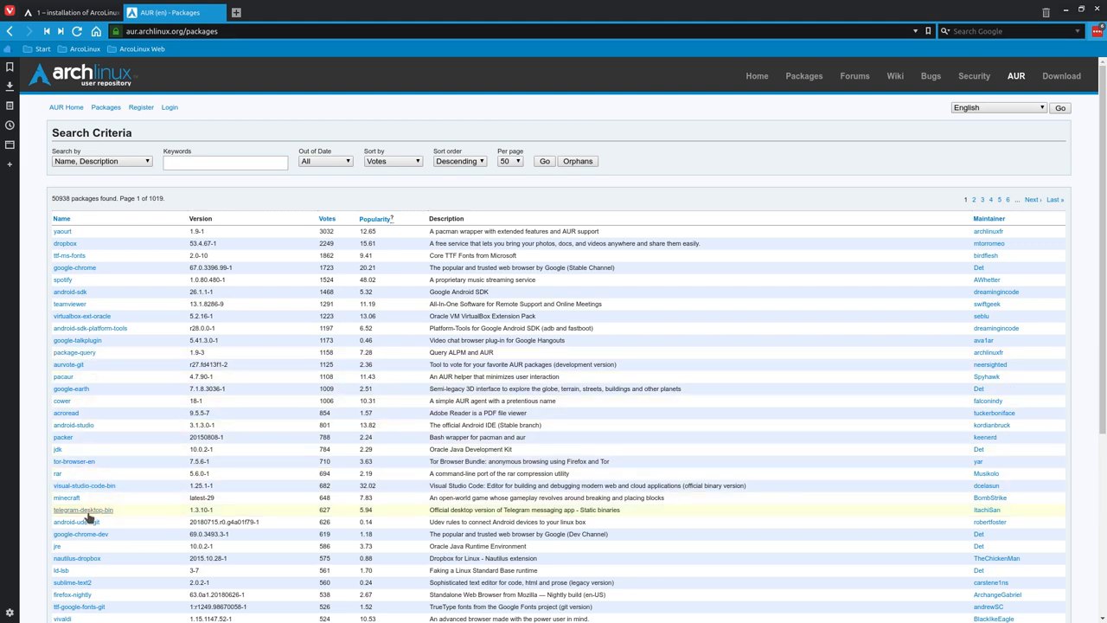
pyautogui.scroll(-3)
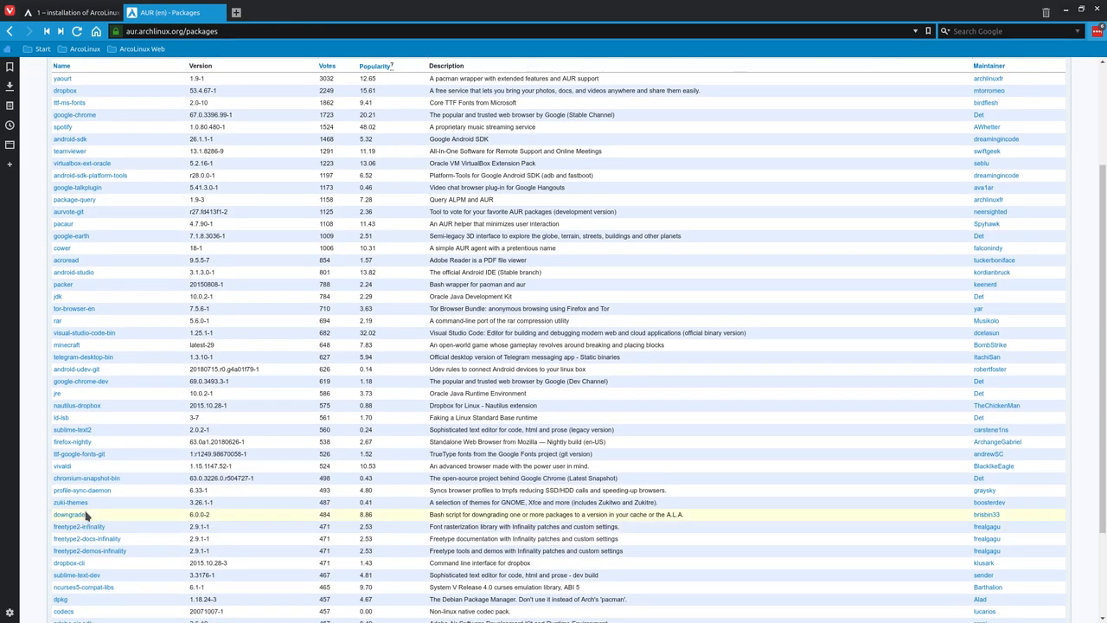
pyautogui.scroll(-3)
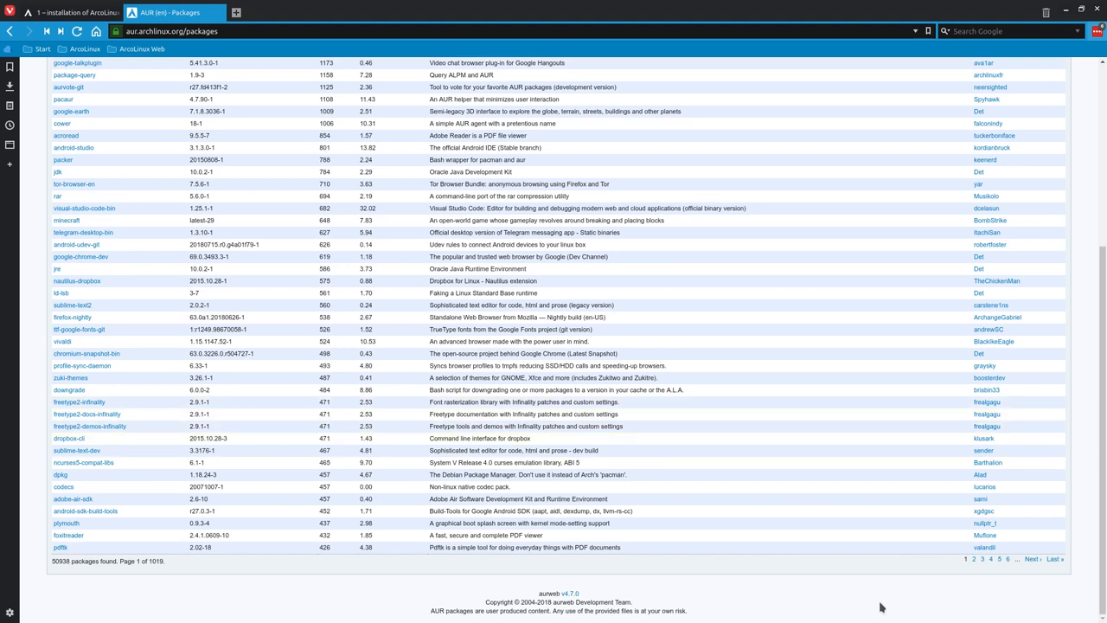
# Page ahead through the vote-ranked results to page 6, then page 11 of 1019.
pyautogui.click(1006, 558)
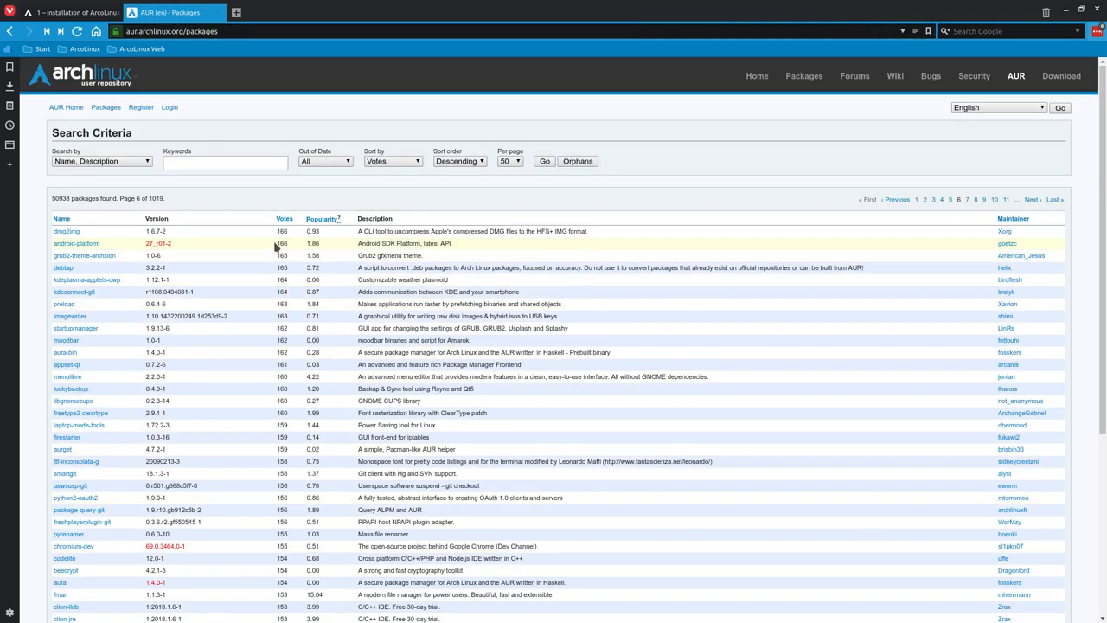
pyautogui.scroll(-3)
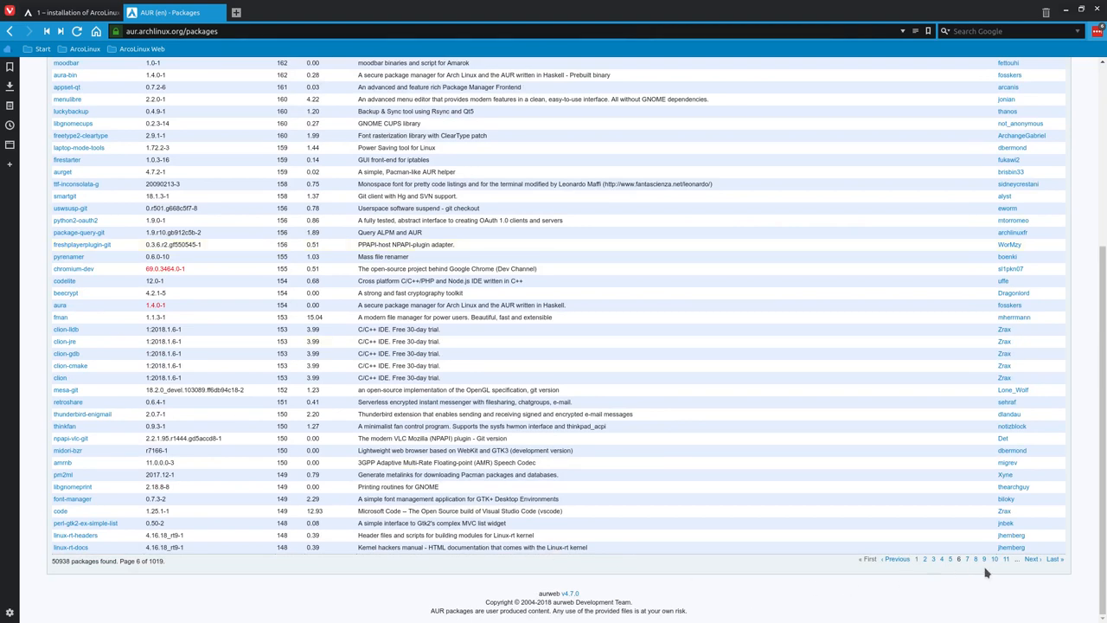
pyautogui.click(1006, 558)
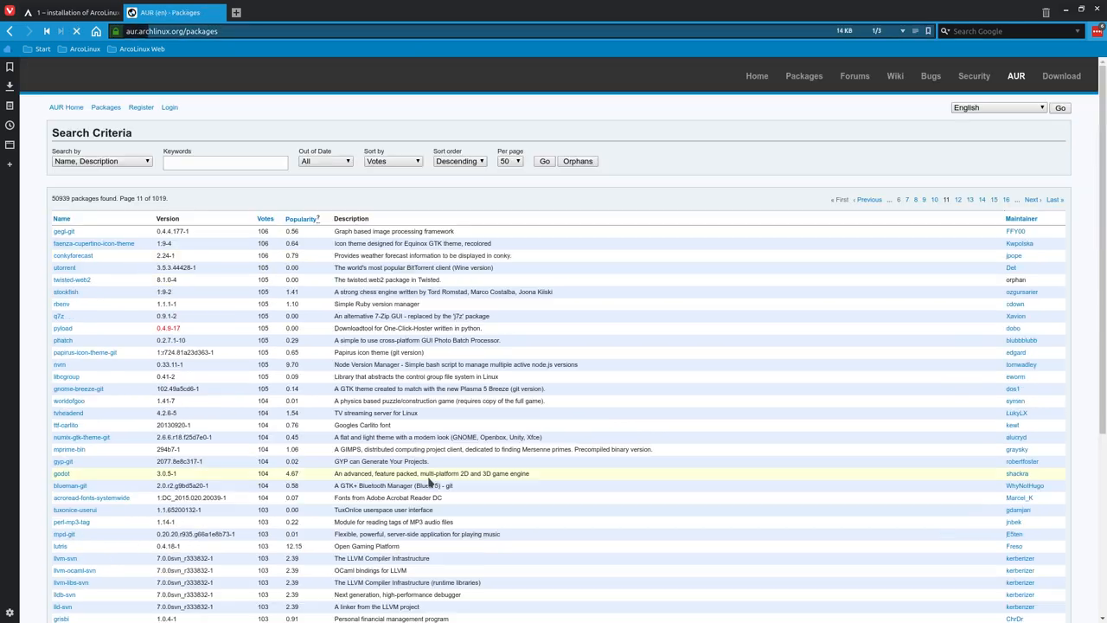
pyautogui.scroll(-3)
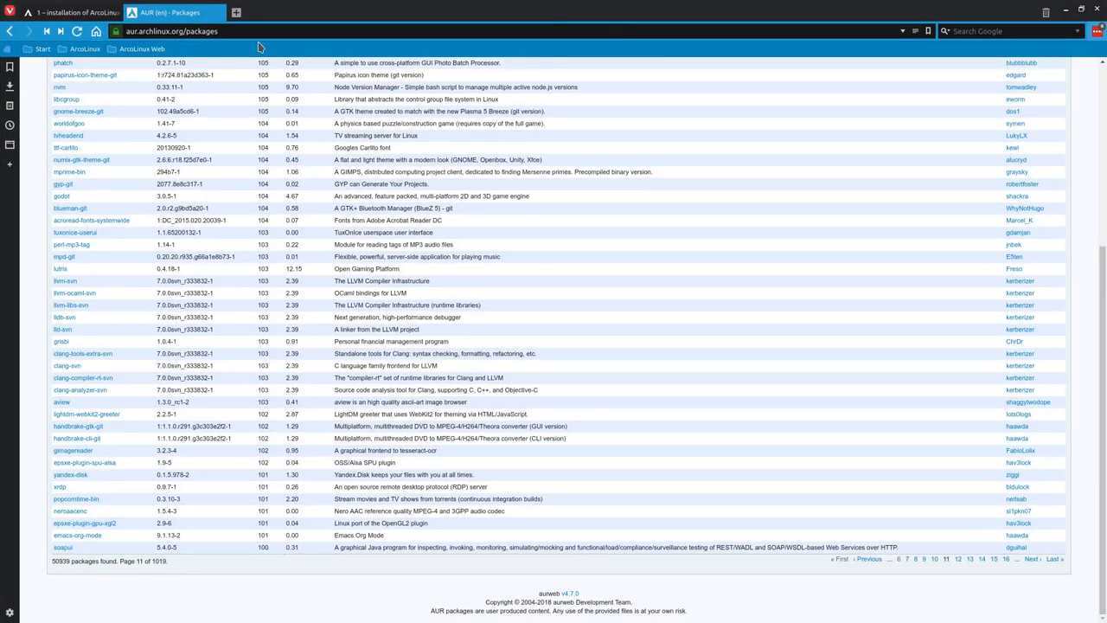
# Replace the Canon keyword with 'brother' and browse the Brother printer driver results.
pyautogui.scroll(3)
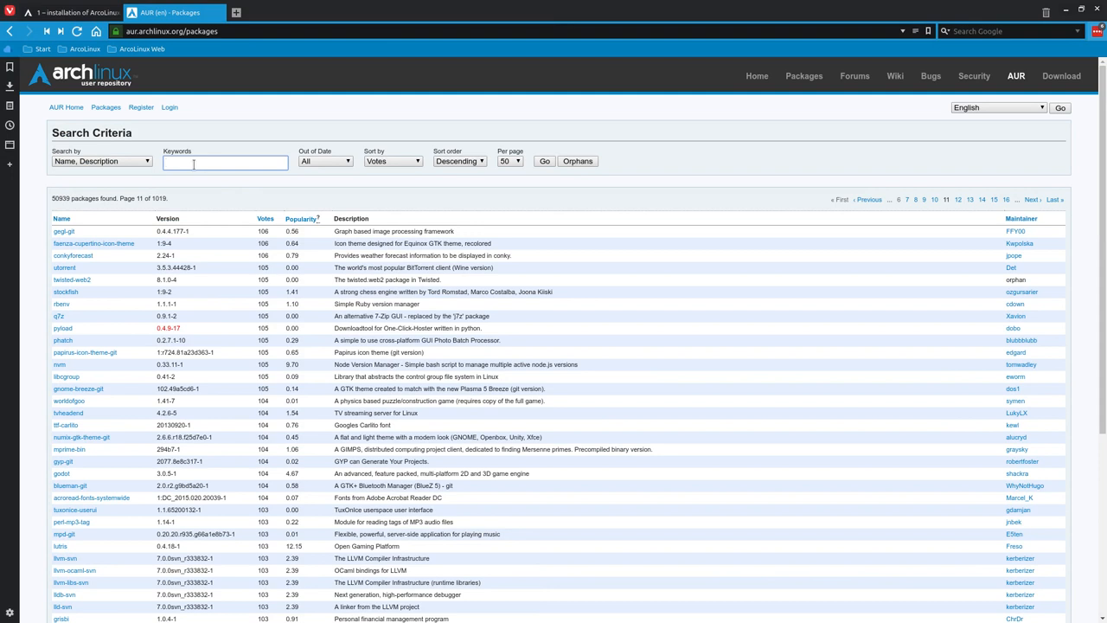
pyautogui.write('canon')
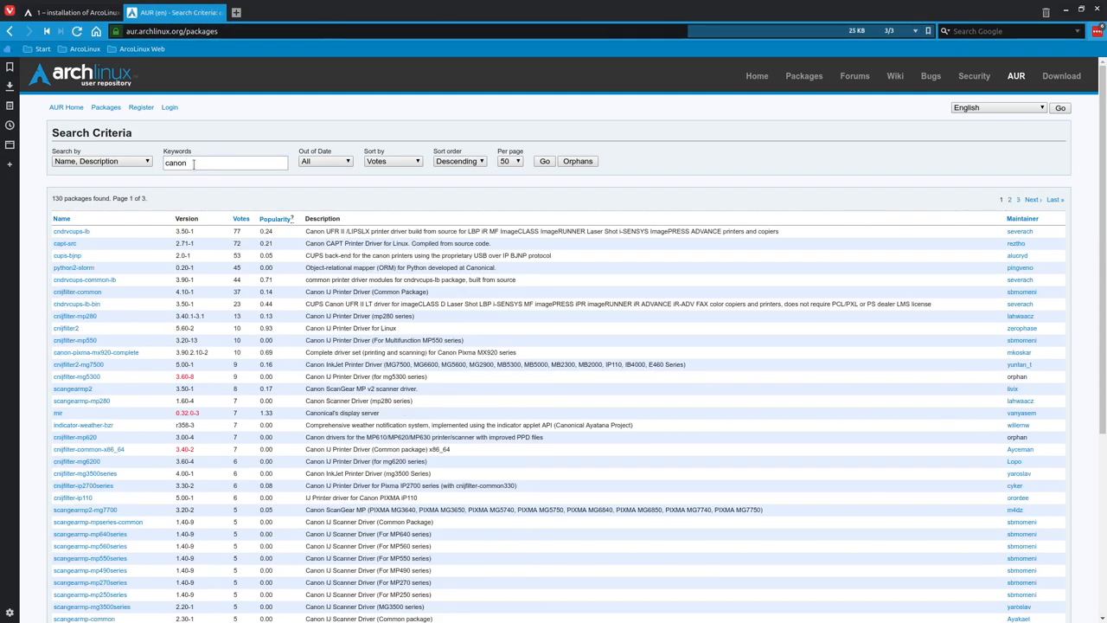
pyautogui.click(62, 217)
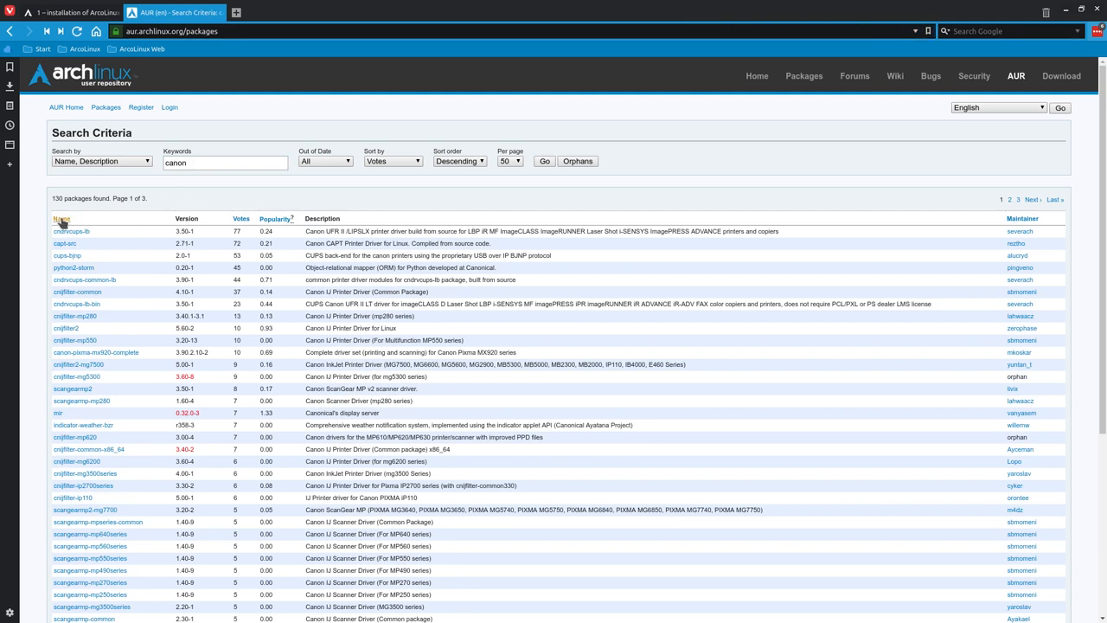
pyautogui.click(61, 218)
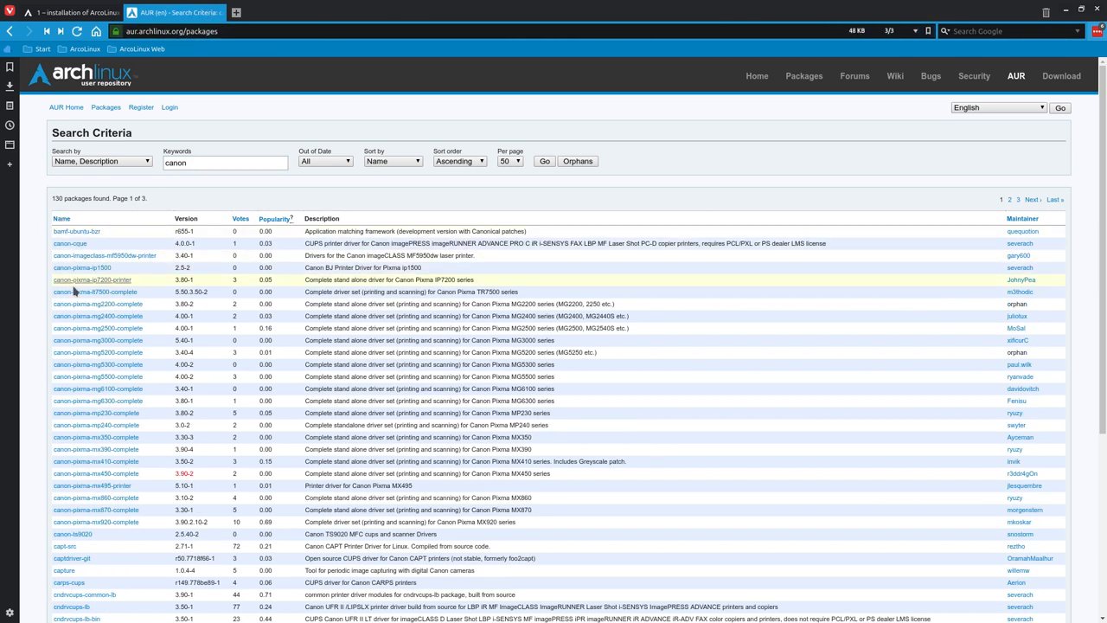
pyautogui.moveTo(92, 485)
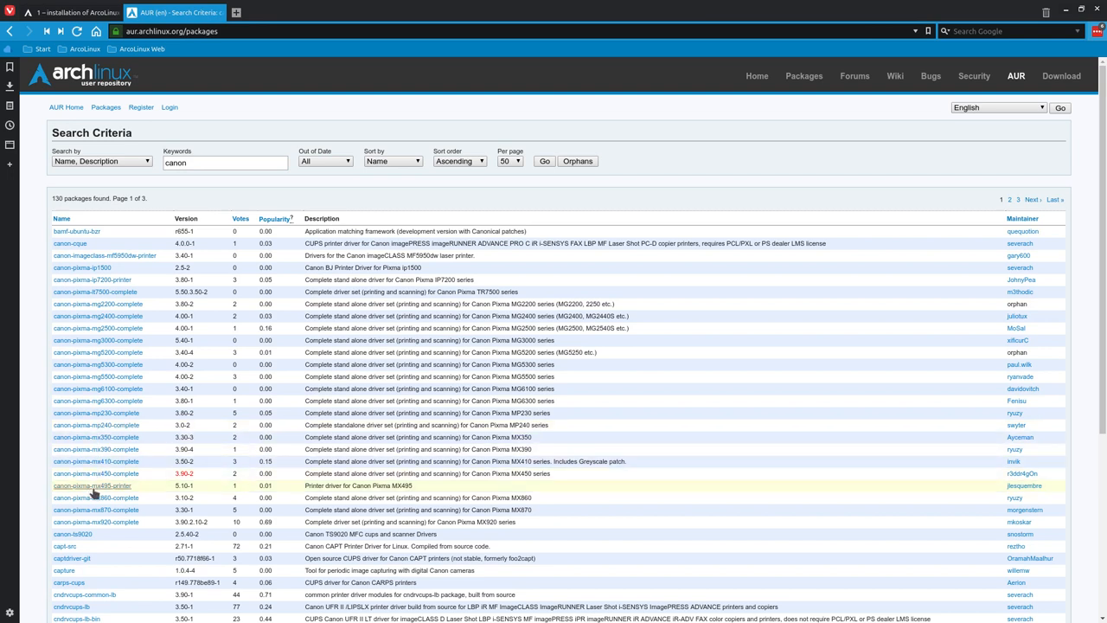
pyautogui.click(225, 163)
pyautogui.write('epson')
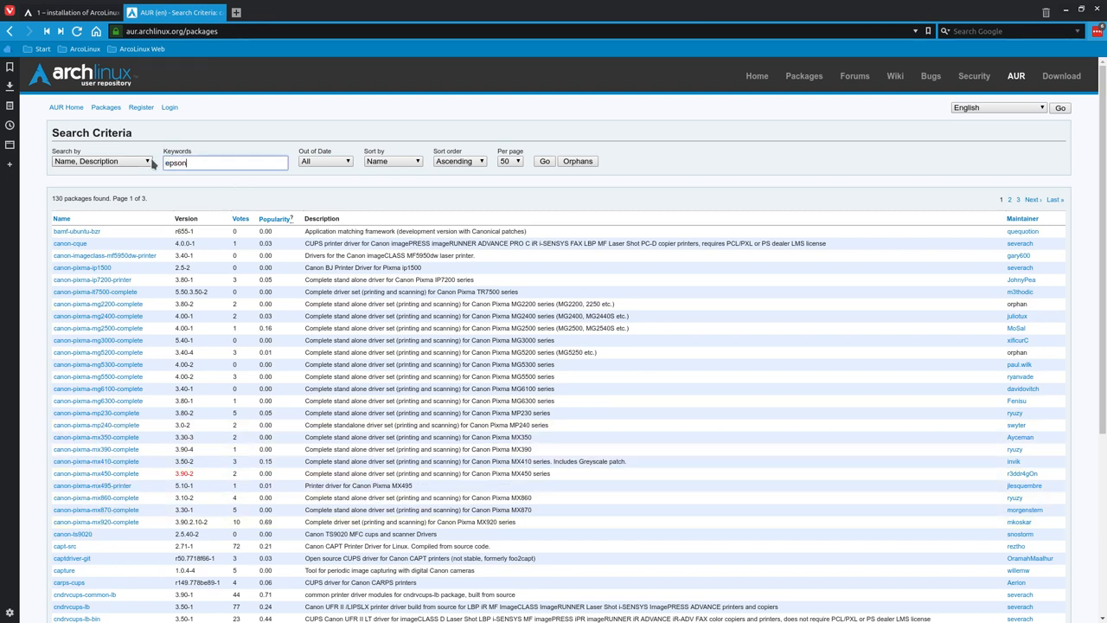
pyautogui.click(543, 161)
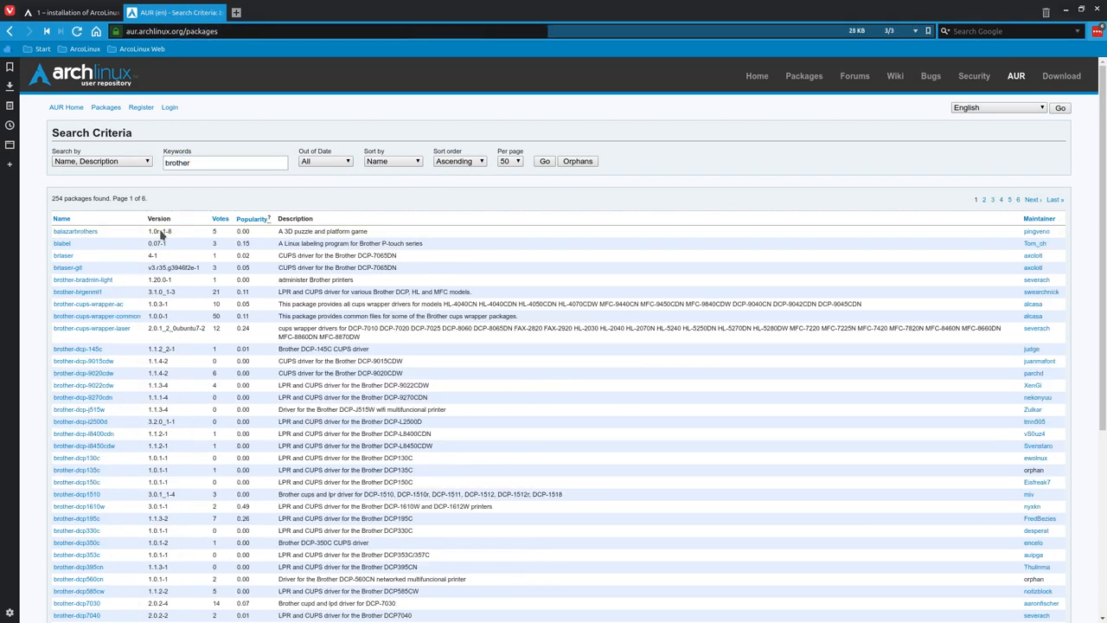
pyautogui.scroll(-3)
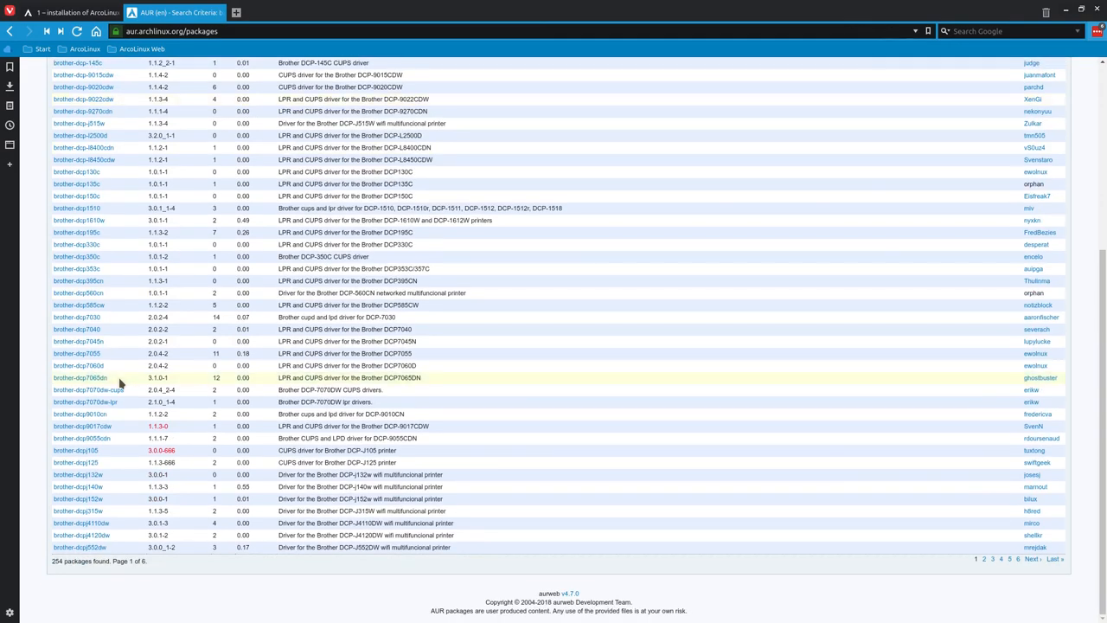
pyautogui.scroll(3)
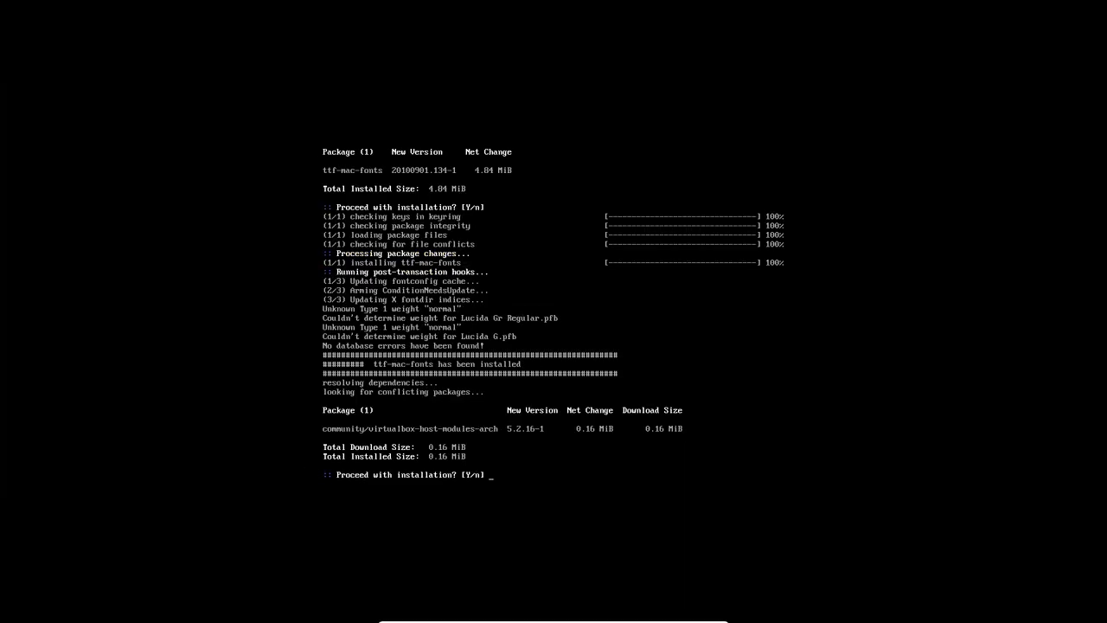
# Confirm the pacman prompts with y until virtualbox and hardcode-fixer-git finish installing.
pyautogui.write('y')
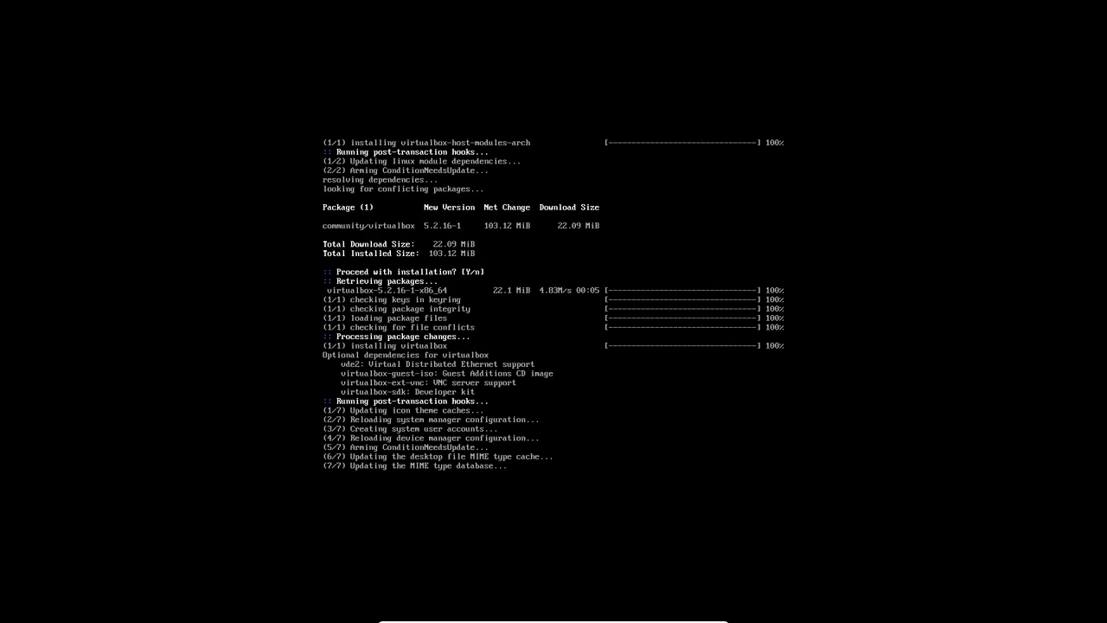
pyautogui.scroll(-3)
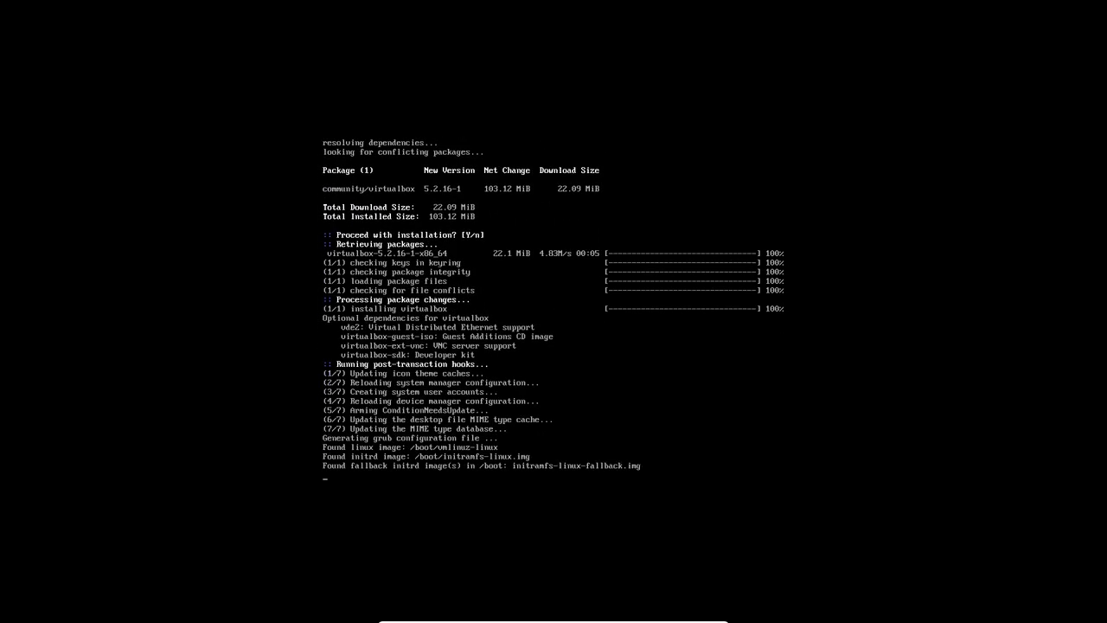
pyautogui.scroll(-3)
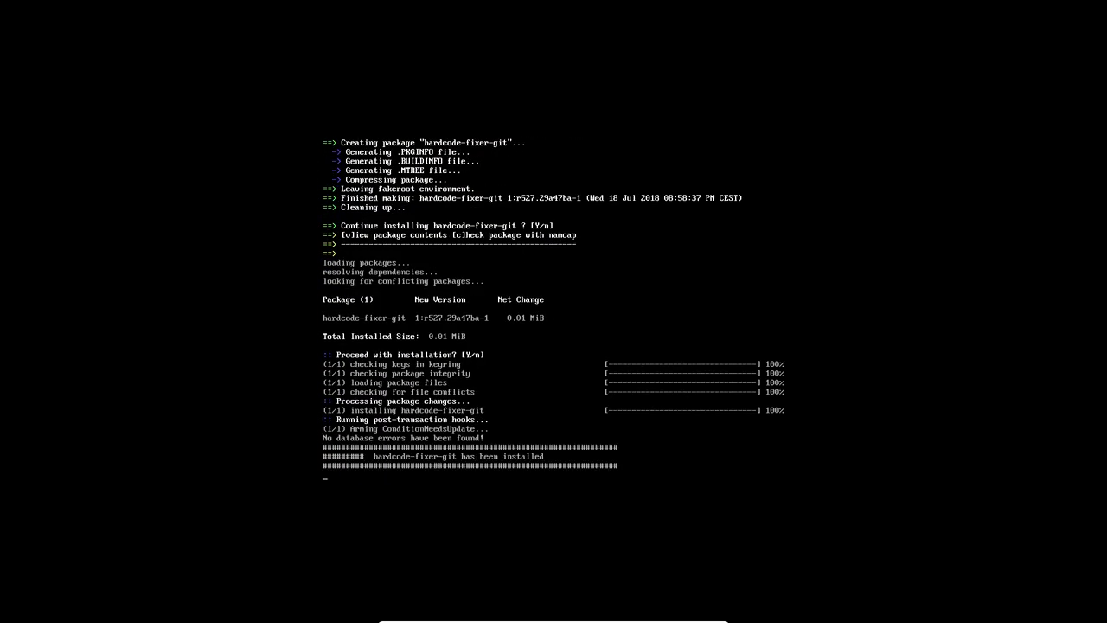
pyautogui.scroll(-3)
pyautogui.write('ls')
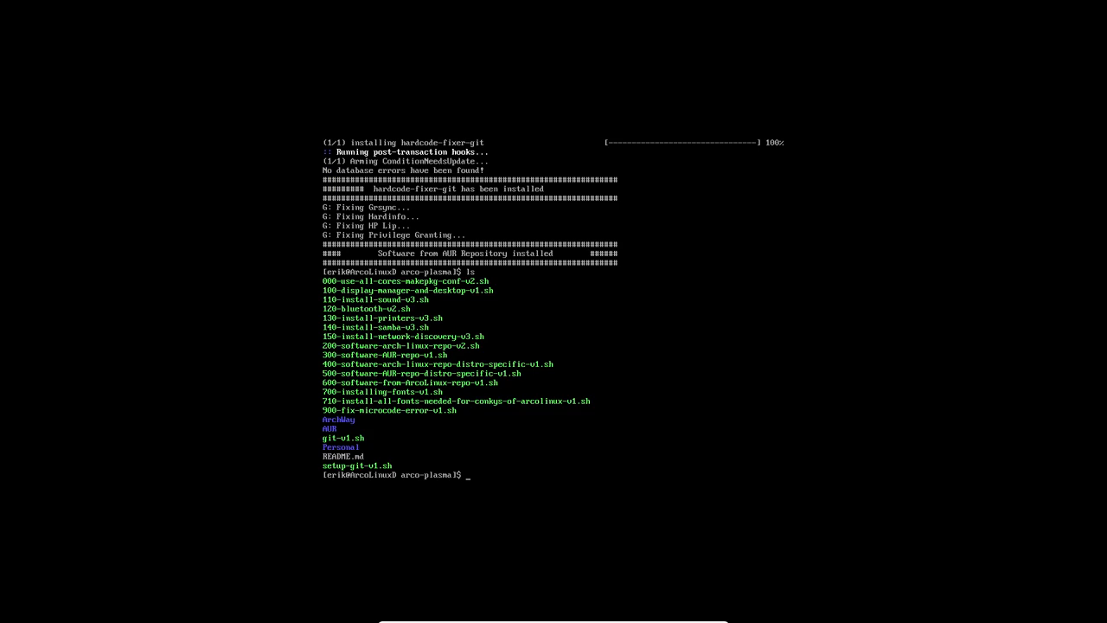
# Run the Arch Linux repo software script to install KDE applications and kde-gtk-config.
pyautogui.press('Return')
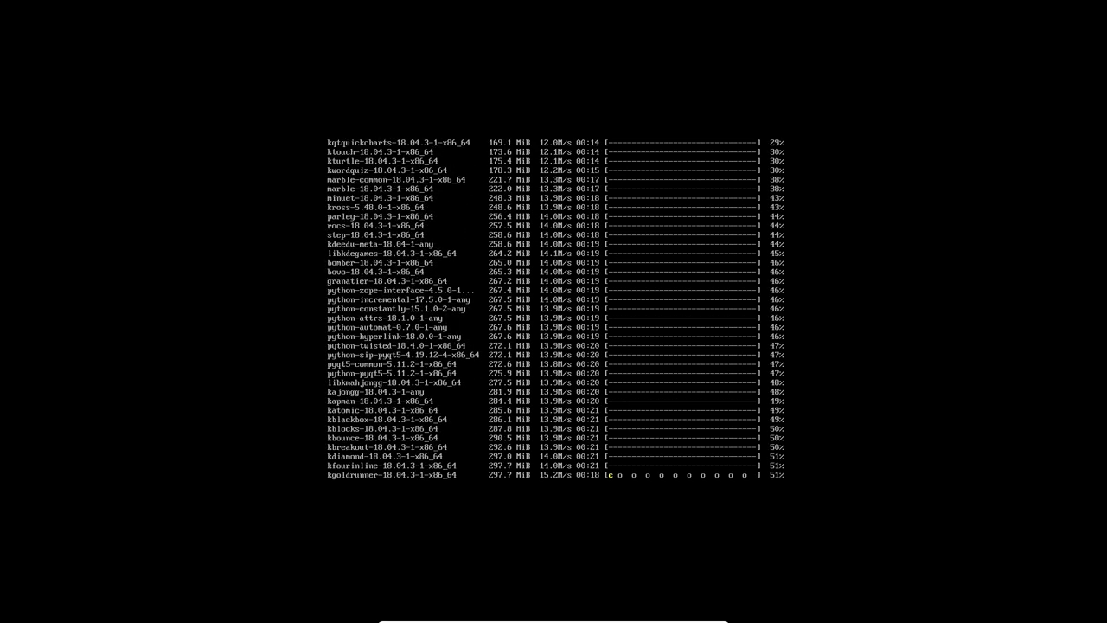
pyautogui.scroll(-3)
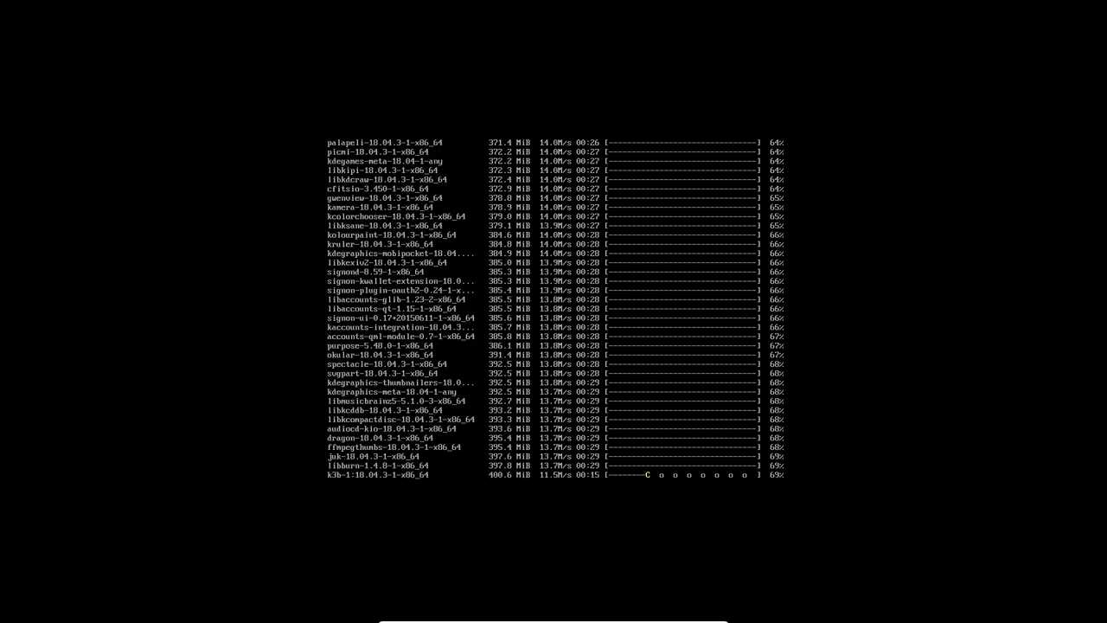
pyautogui.scroll(-3)
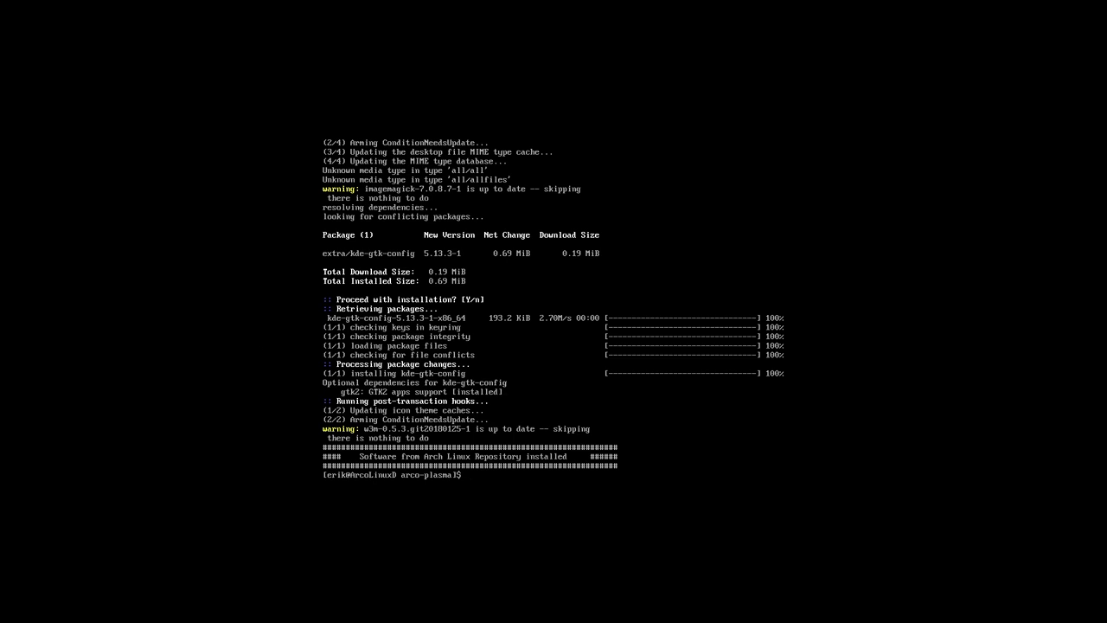
pyautogui.moveTo(1101, 348)
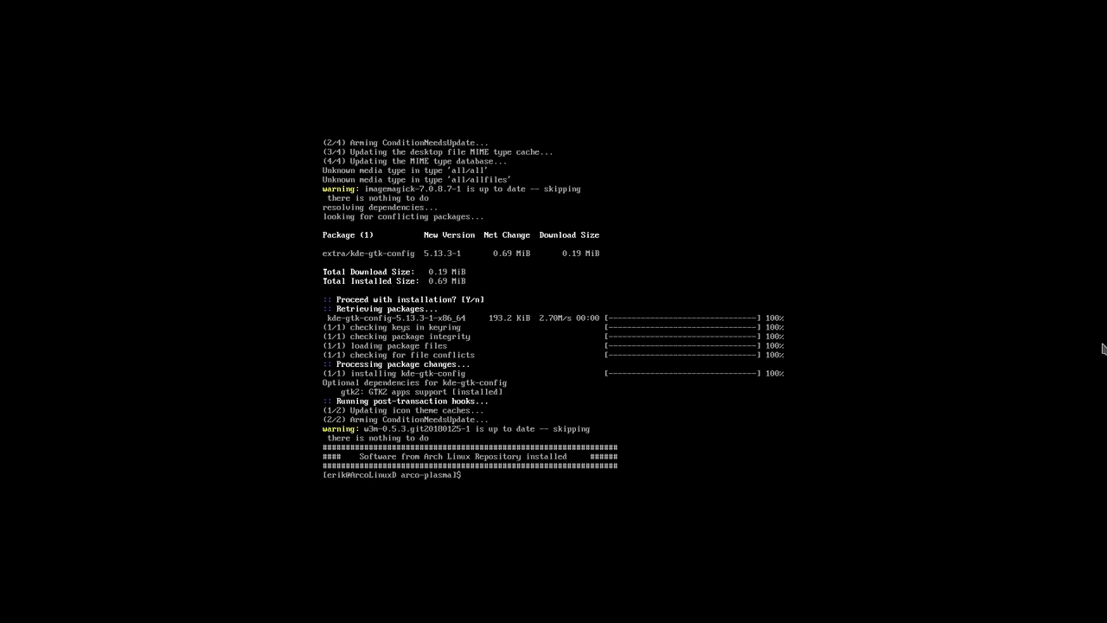
# Run ./500-software-AUR-repo-distro-specific-v1.sh to build and install yad, then list the scripts.
pyautogui.write('./400-software-arch-linux-repo-distro-specific-v1.sh')
pyautogui.write('ls')
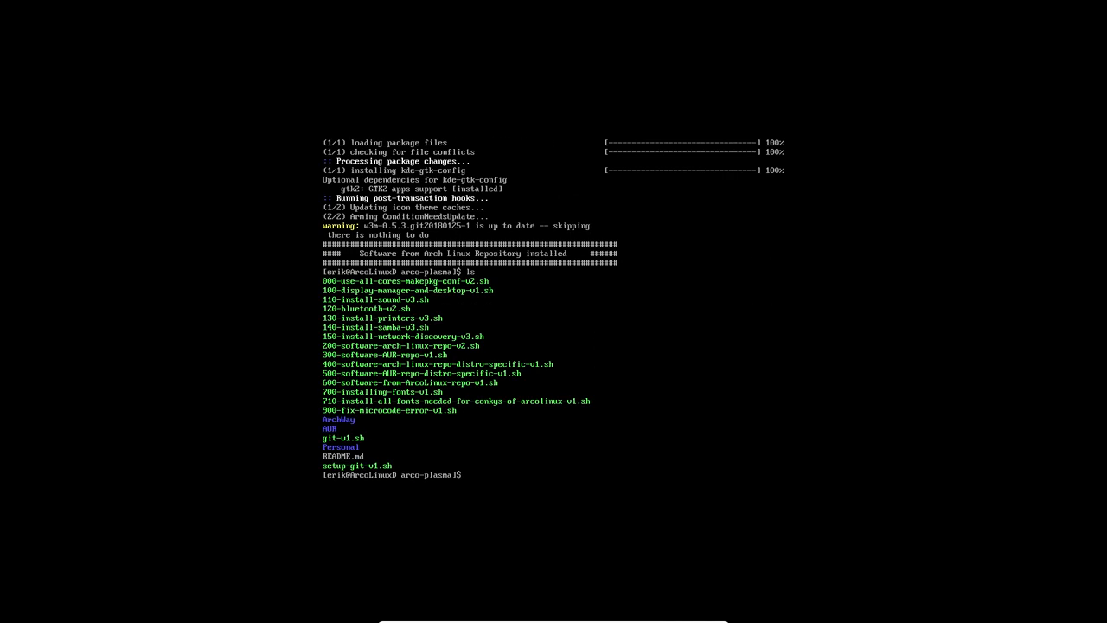
pyautogui.write('./500-software-AUR-repo-distro-specific-v1.sh')
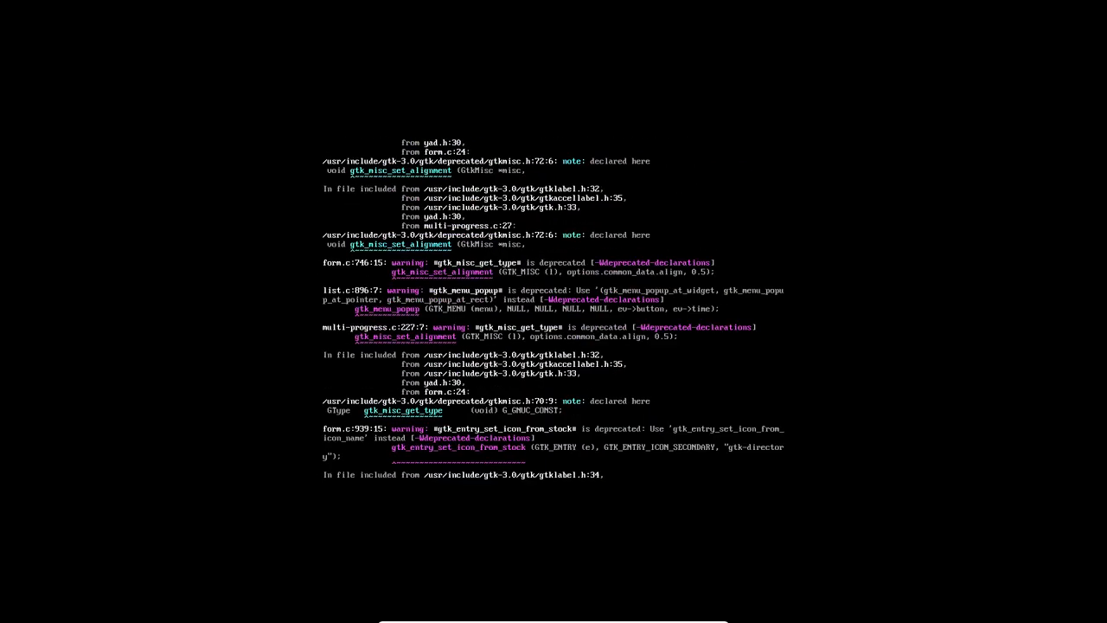
pyautogui.scroll(-3)
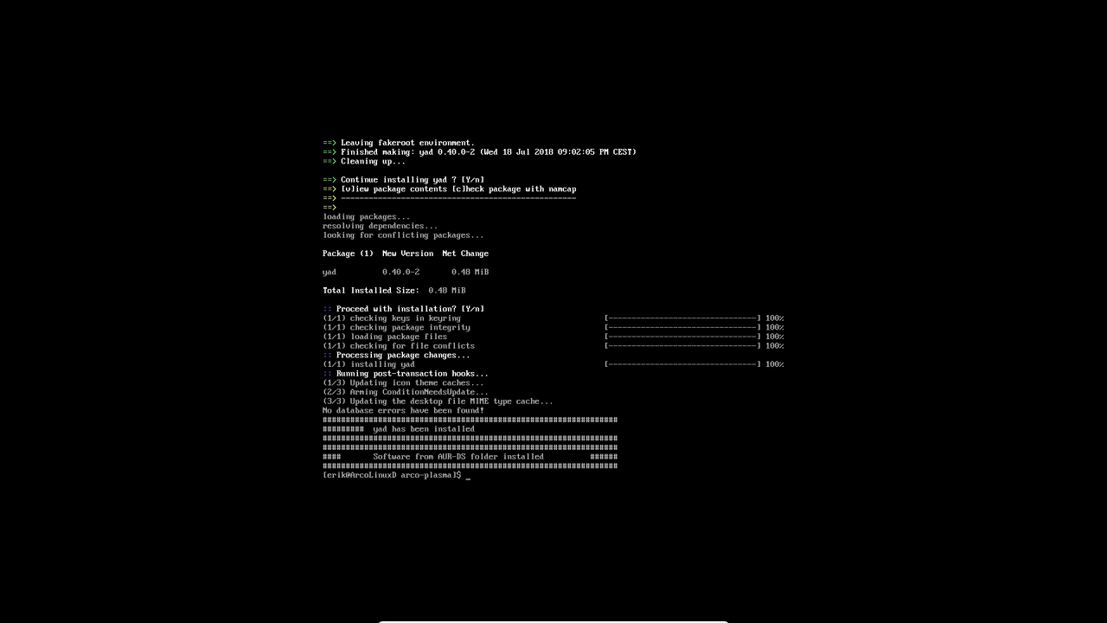
pyautogui.write('ls')
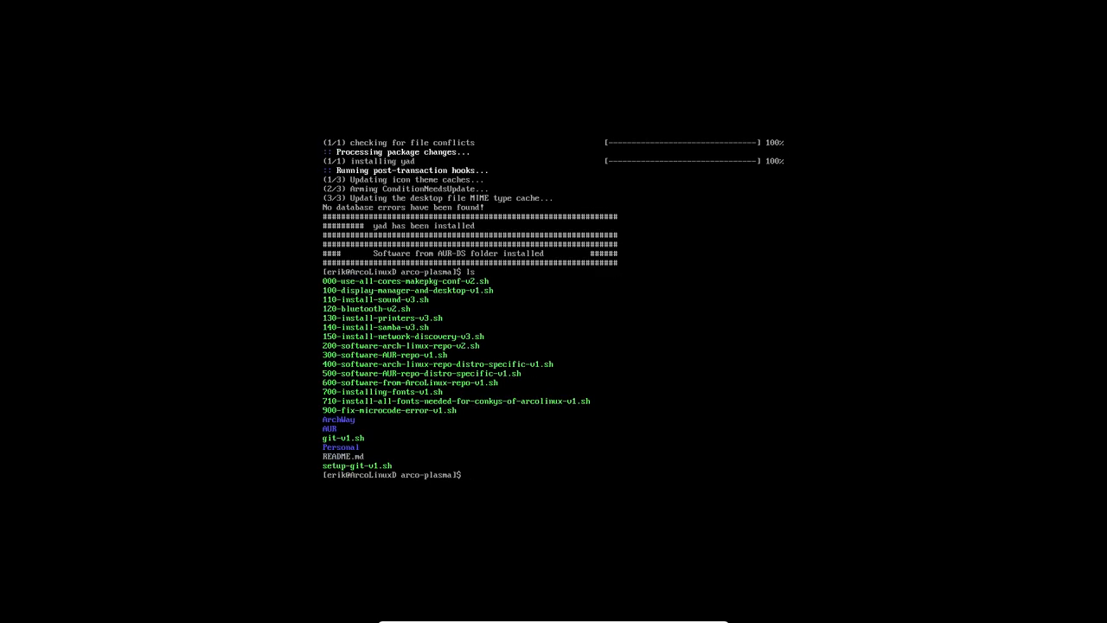
# Run ./600-software-from-ArcoLinux-repo-v1.sh to install arcolinux-variety-git and copy the skel configs.
pyautogui.write('./')
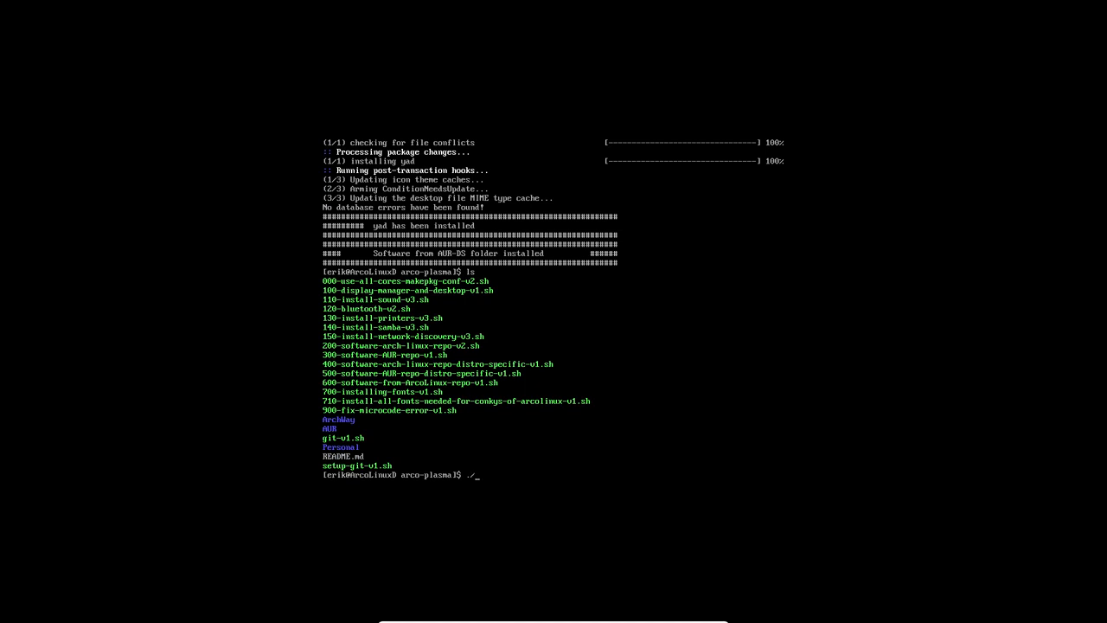
pyautogui.write('600-software-from-ArcoLinux-repo-v1.sh')
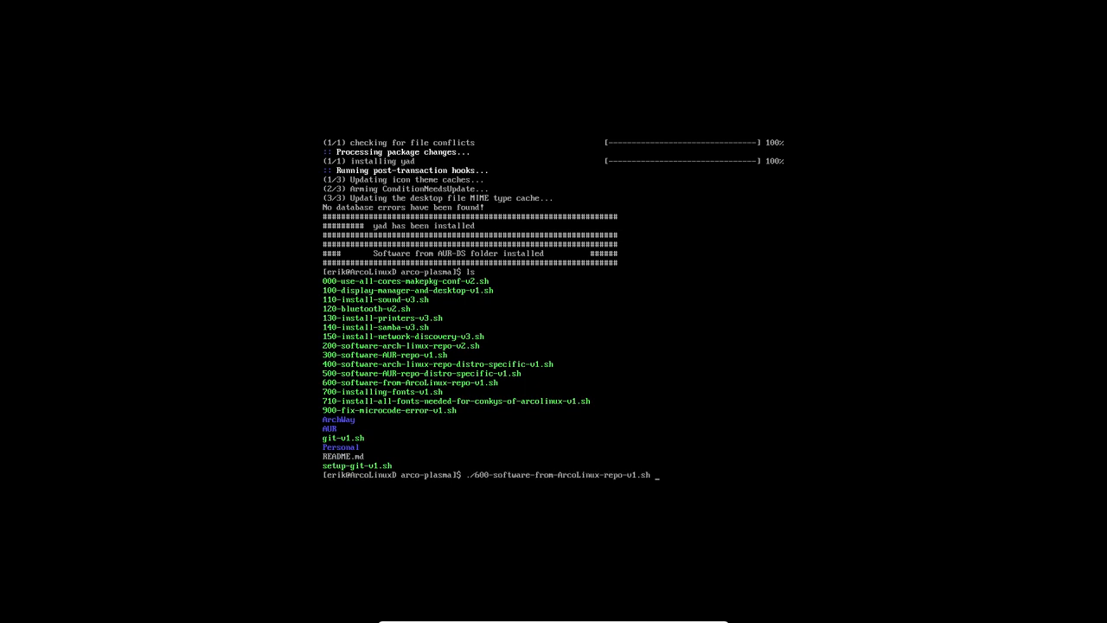
pyautogui.press('Return')
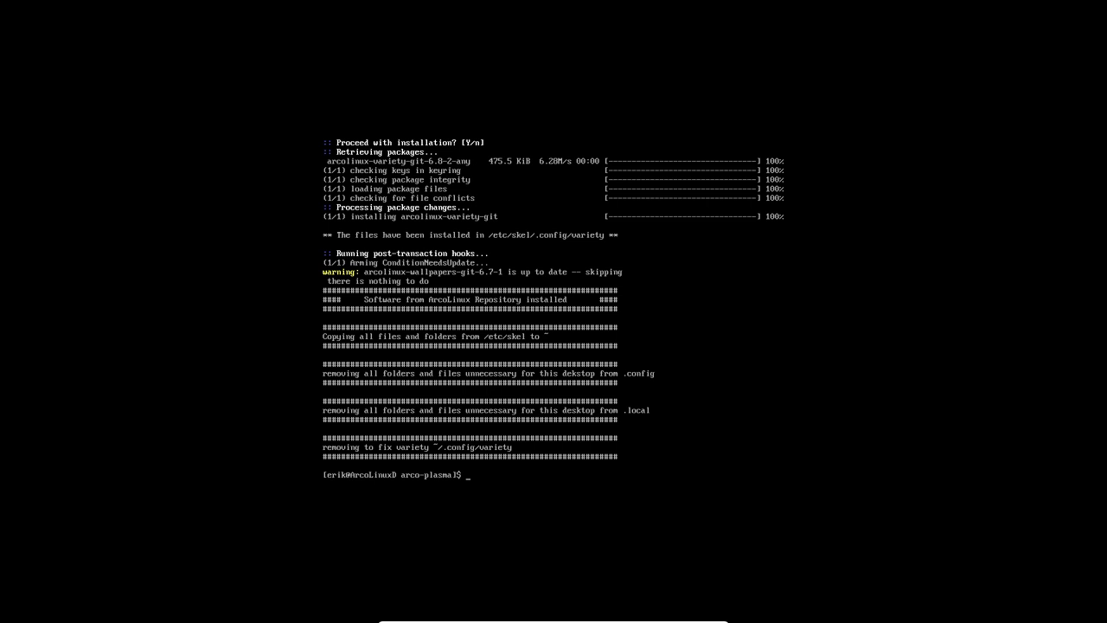
pyautogui.write('ls')
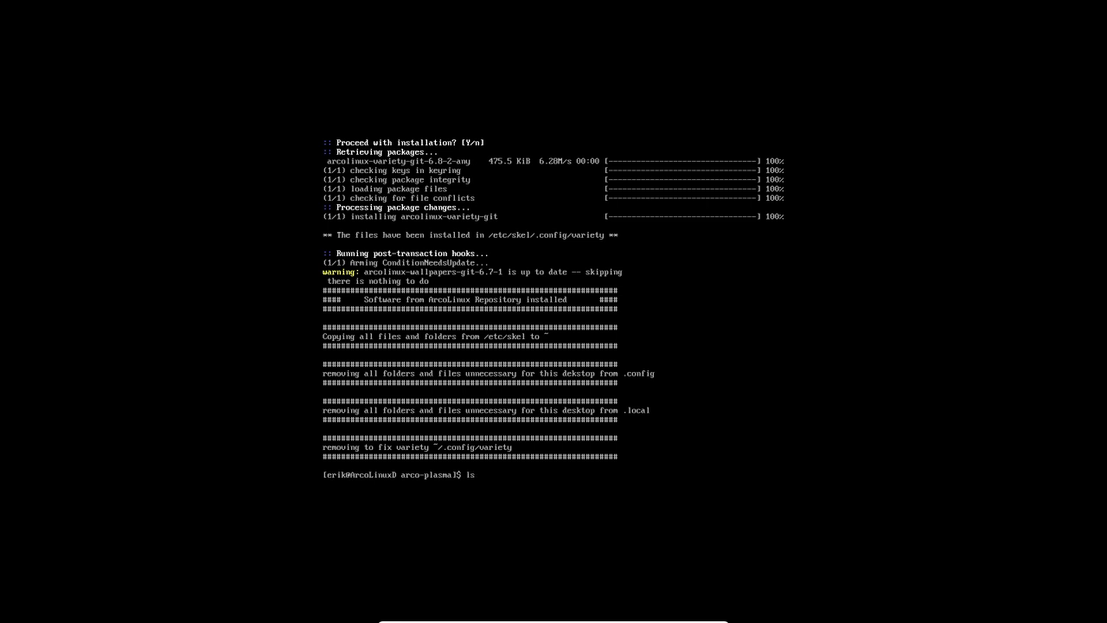
# List the scripts, then run the 700 and 710 font scripts to install tamsyn-font and conky fonts.
pyautogui.press('Return')
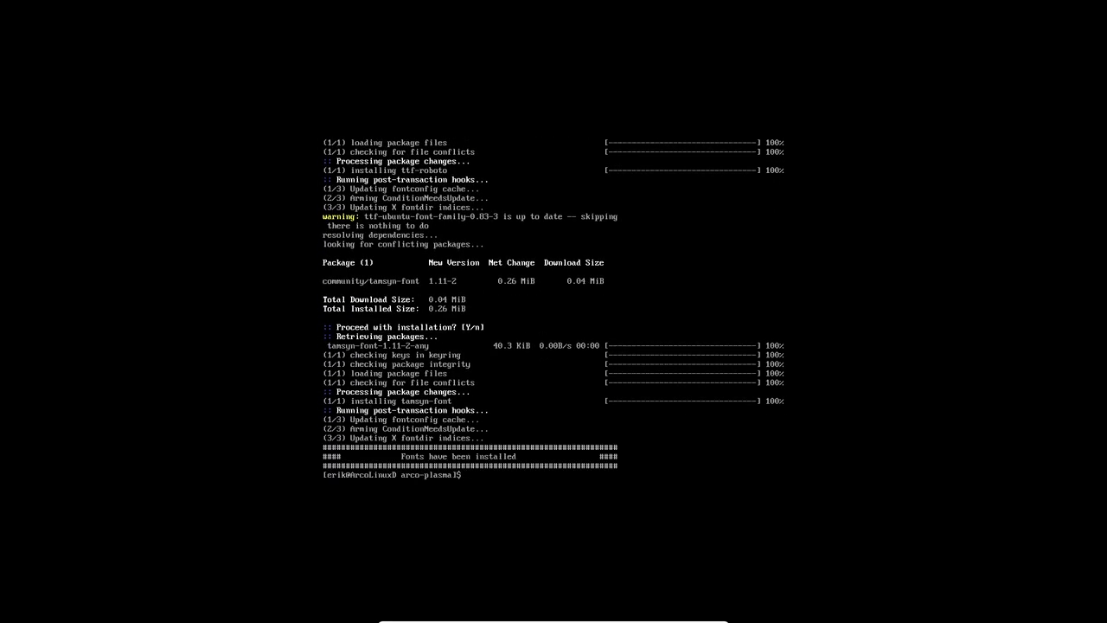
pyautogui.write('./')
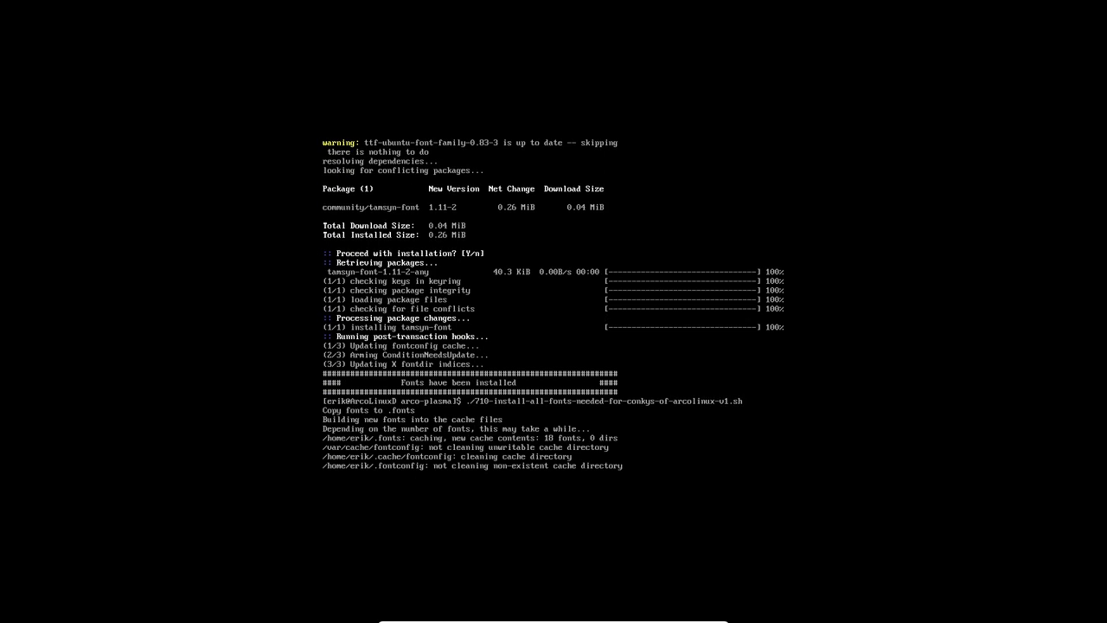
pyautogui.scroll(-3)
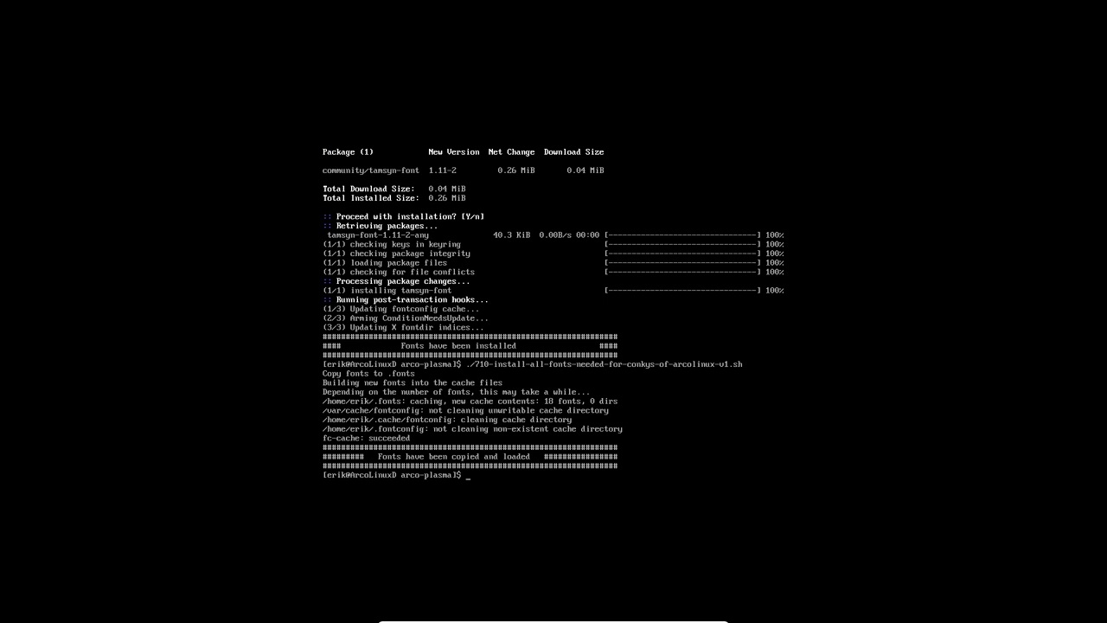
pyautogui.write('ls')
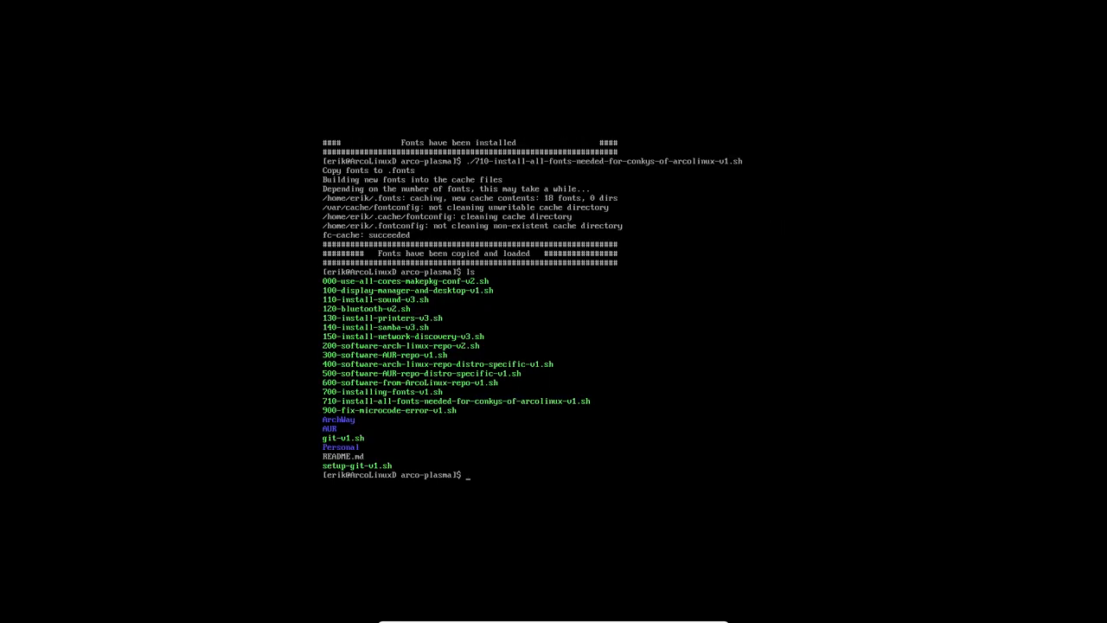
# Run the 900 microcode error fix script to reinstall intel-ucode and regenerate grub.
pyautogui.write('./')
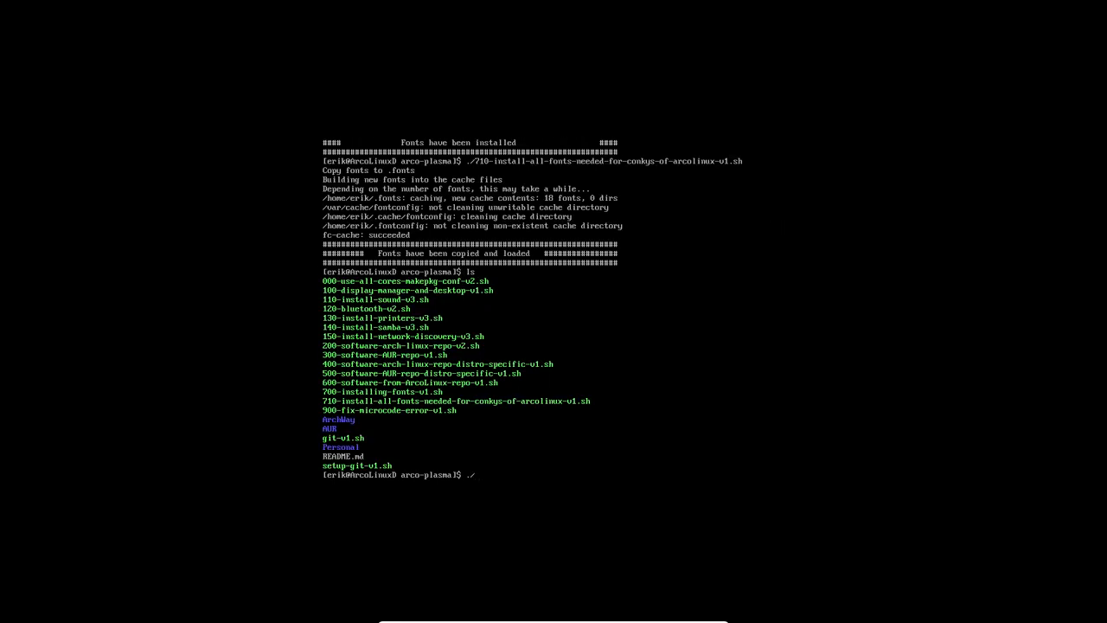
pyautogui.write('900-fix-microcode-error-v1.sh')
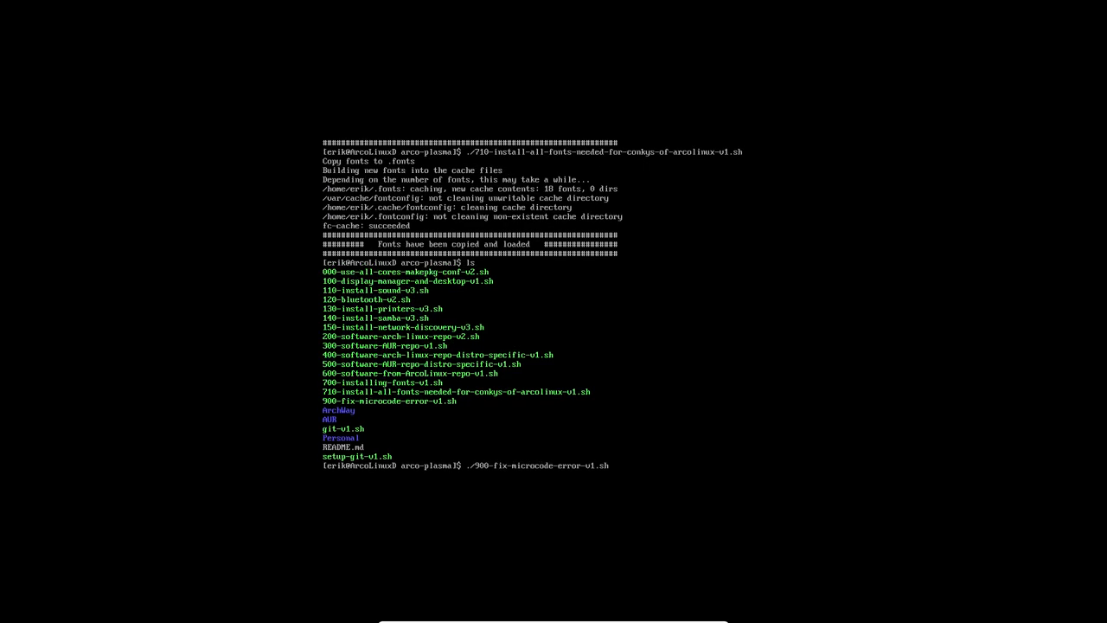
pyautogui.press('Return')
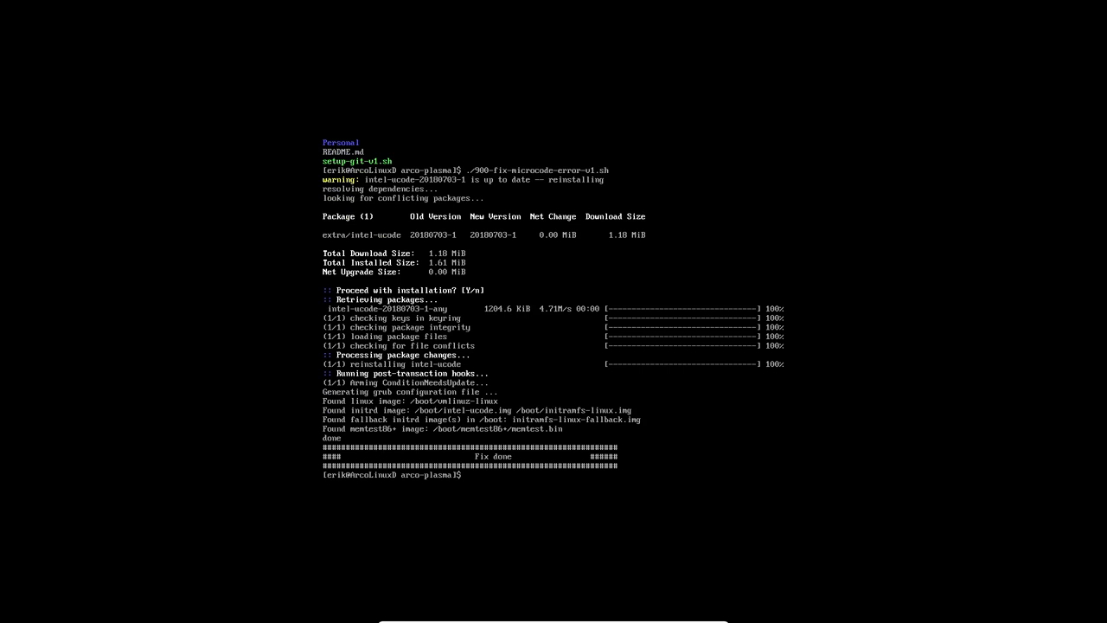
# Restart the virtual machine with sudo reboot.
pyautogui.write('s')
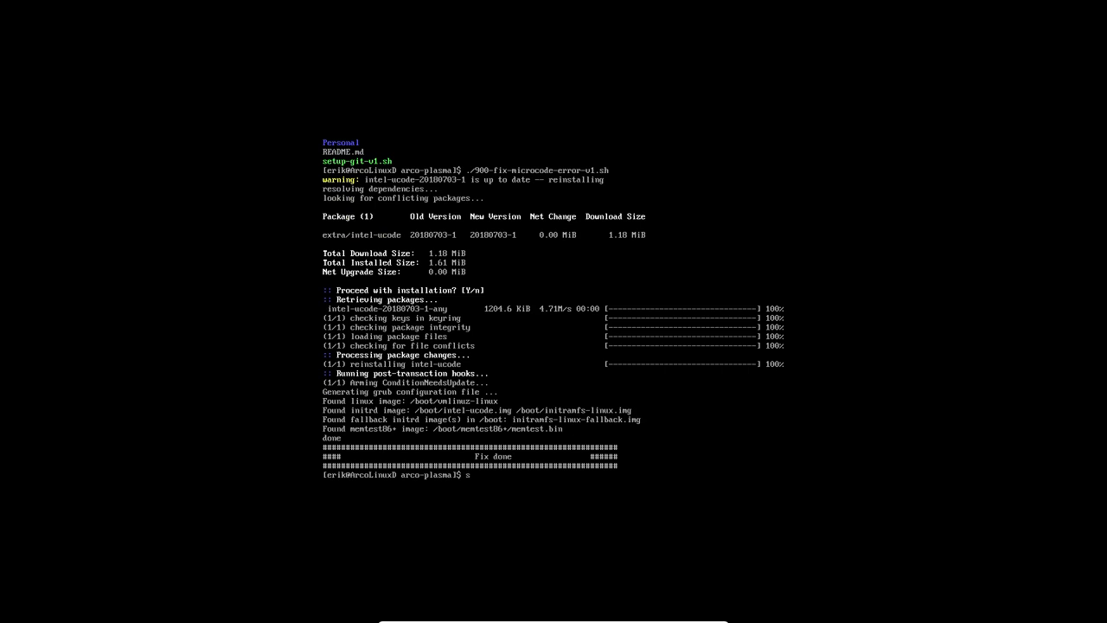
pyautogui.write('udo rebo')
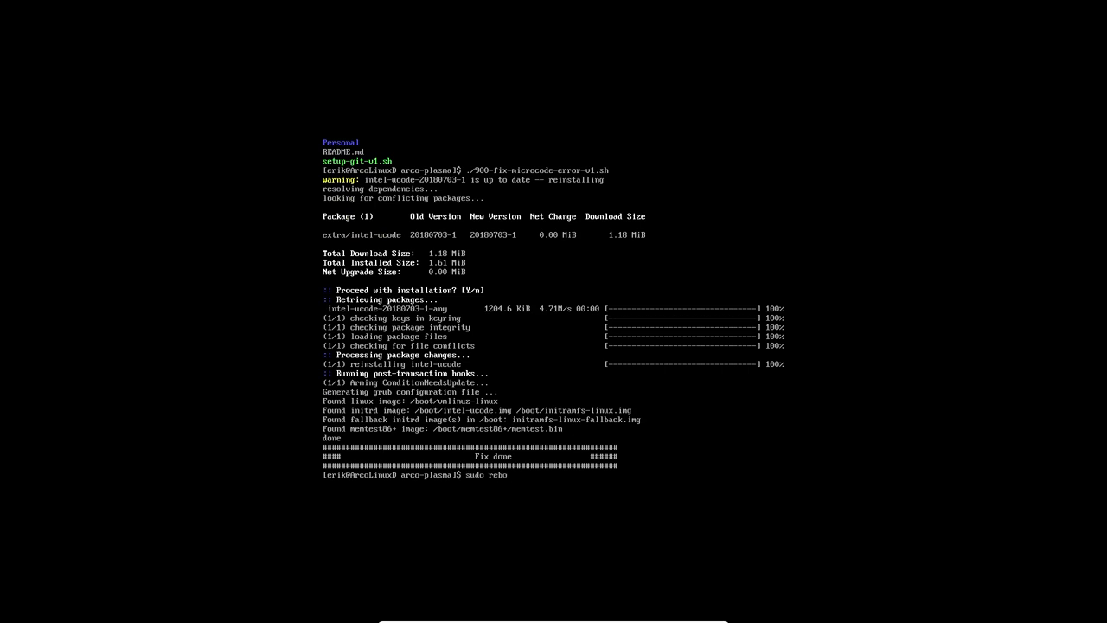
pyautogui.press('Return')
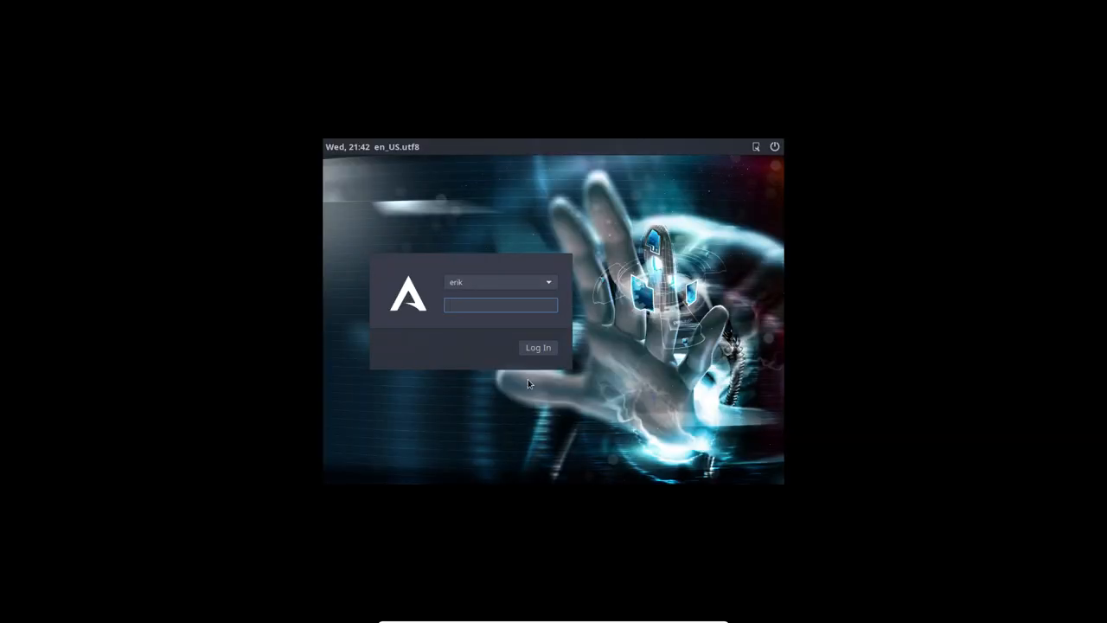
pyautogui.click(499, 305)
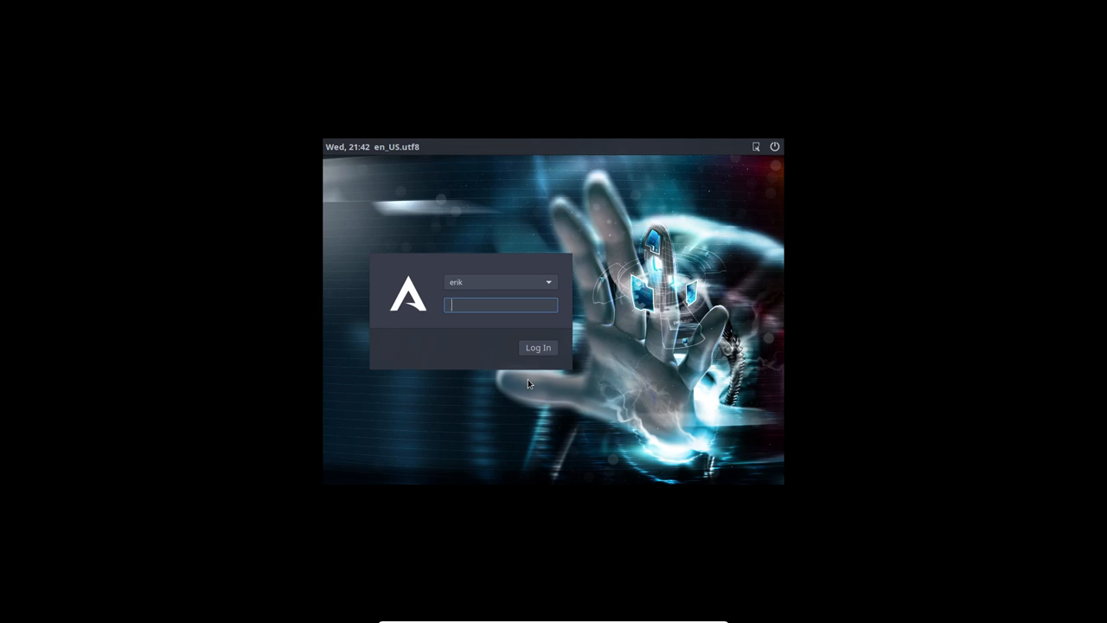
pyautogui.write('•')
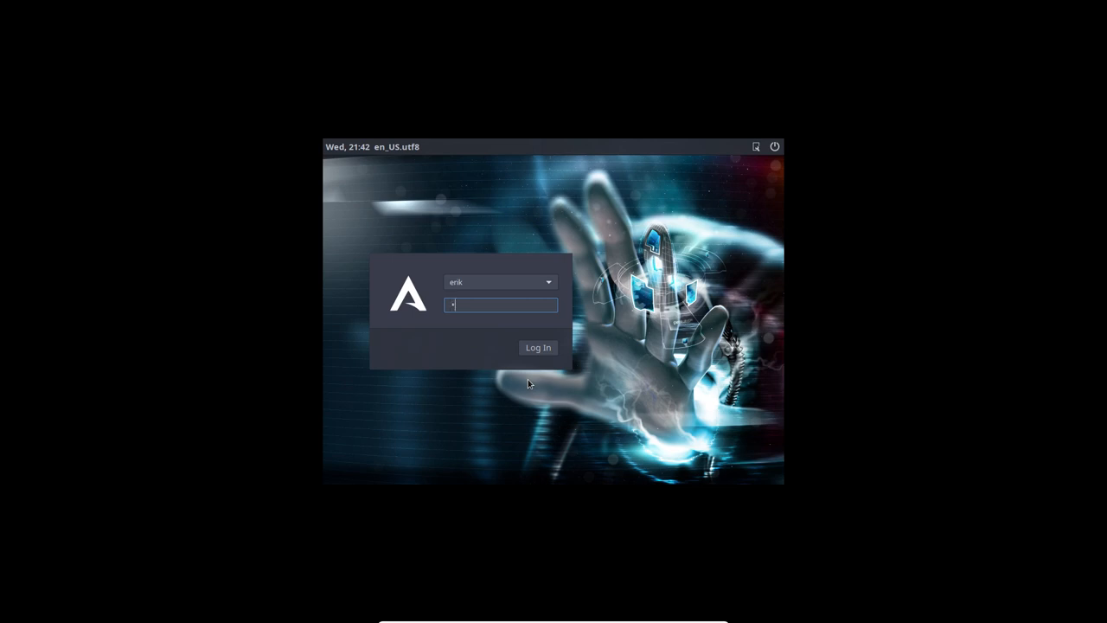
pyautogui.click(537, 347)
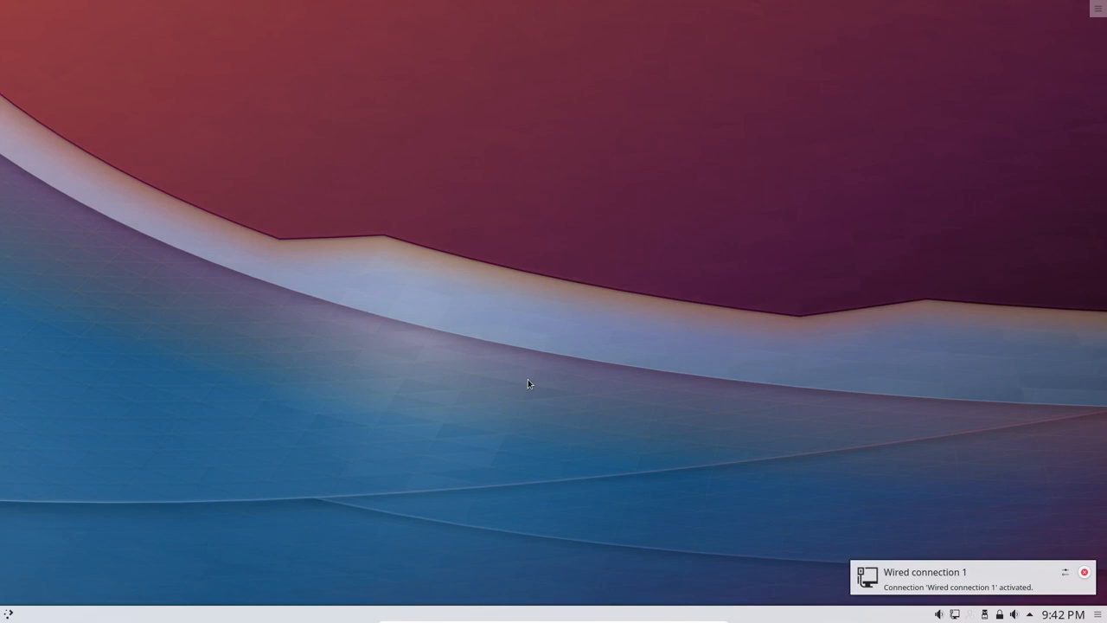
pyautogui.moveTo(164, 428)
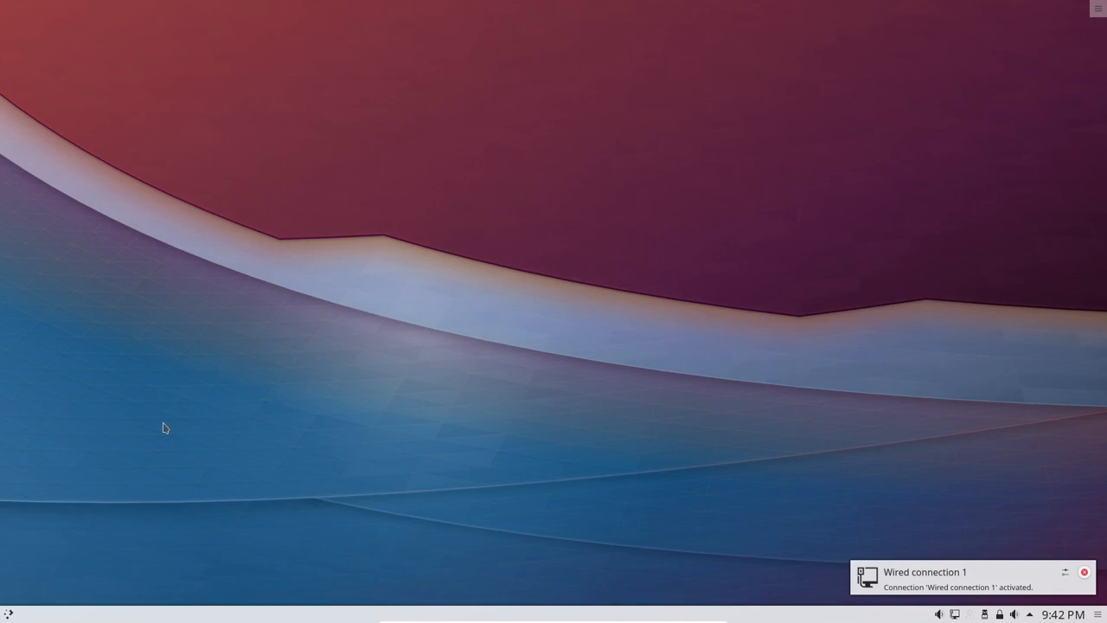
pyautogui.click(8, 613)
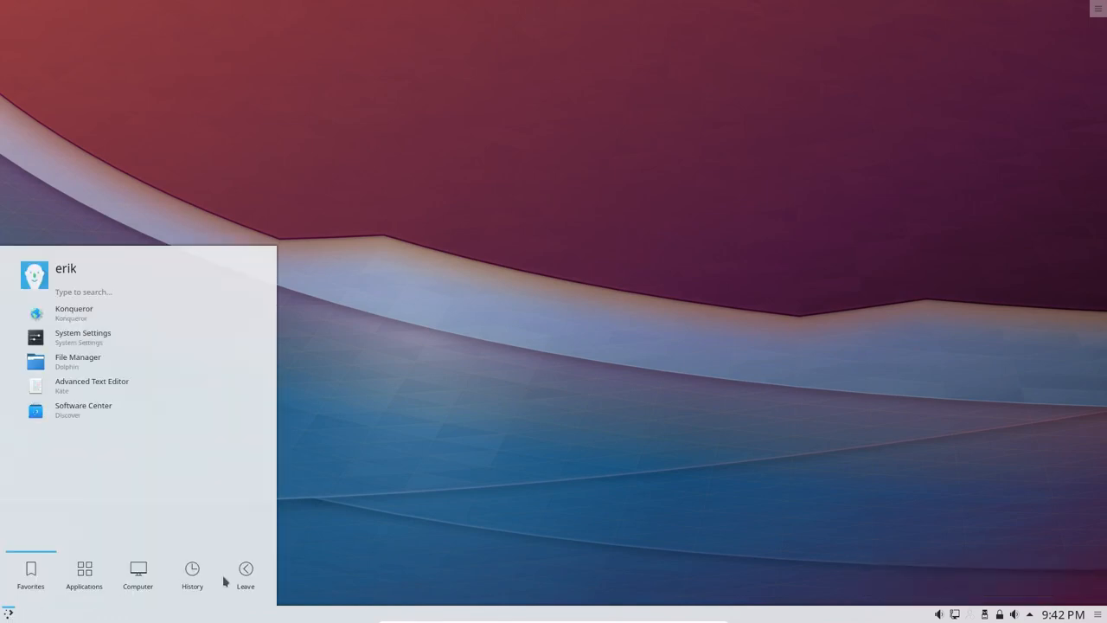
pyautogui.click(245, 575)
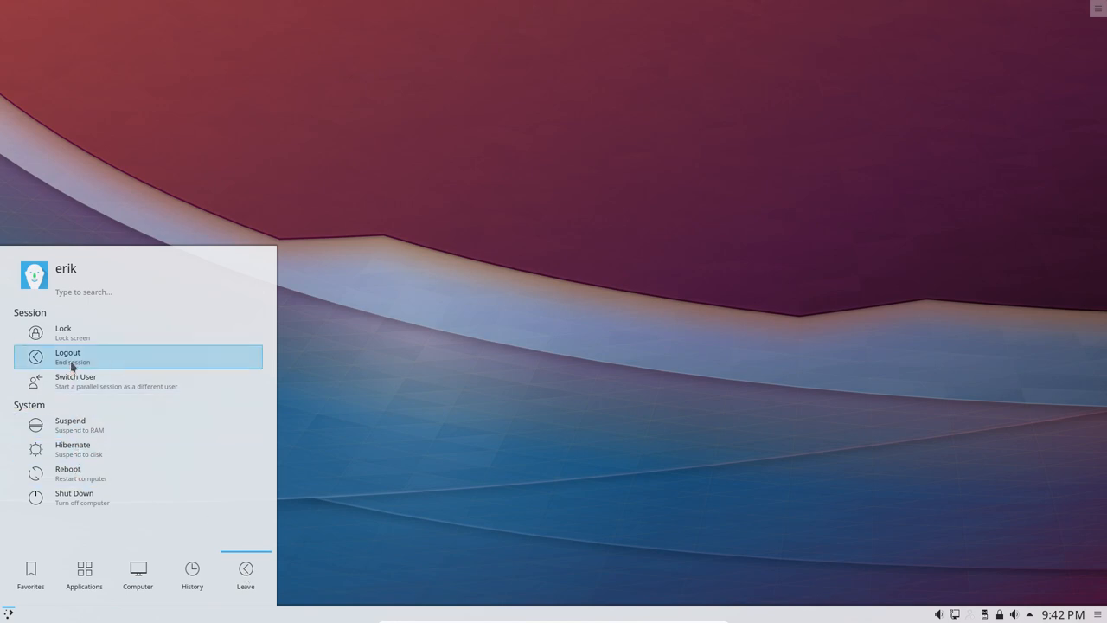
pyautogui.click(68, 356)
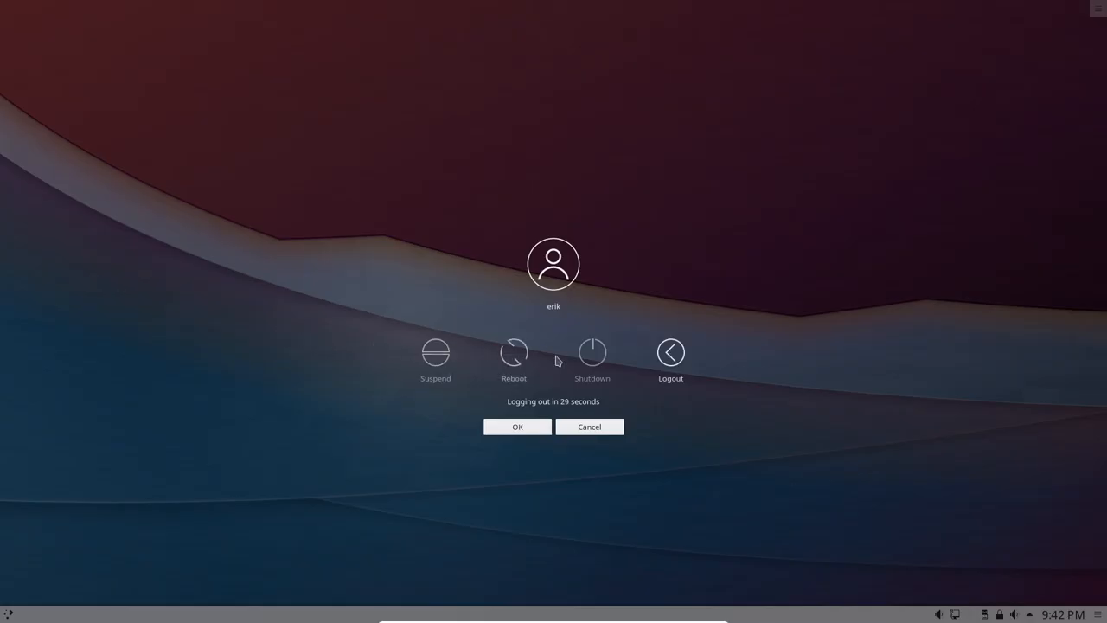
pyautogui.click(517, 426)
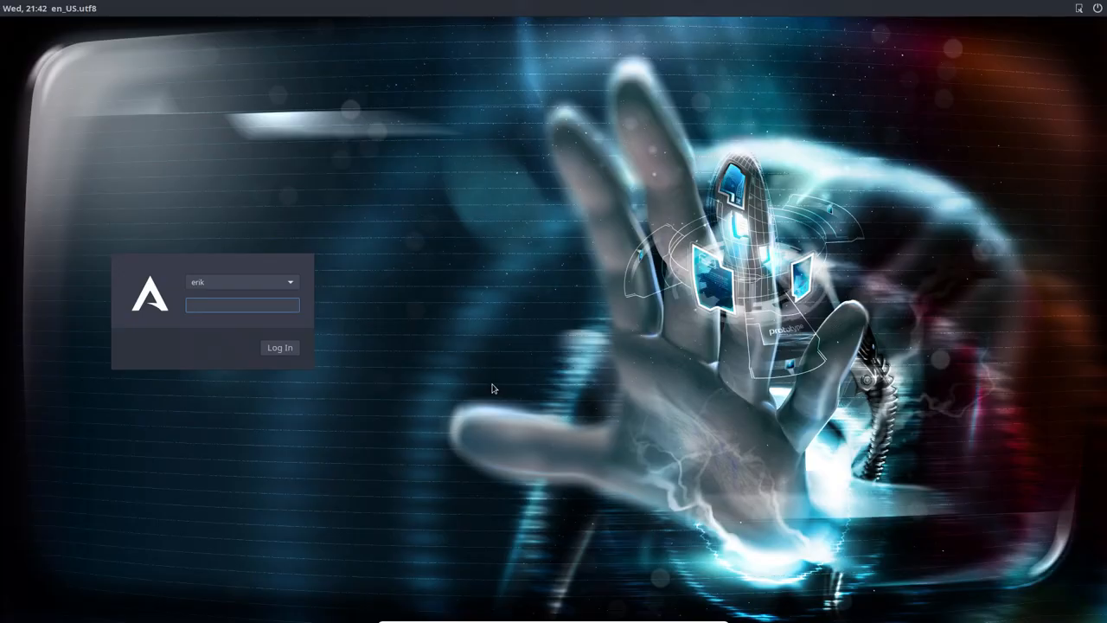
# Log in as erik and browse the launcher's Applications and History tabs.
pyautogui.click(279, 346)
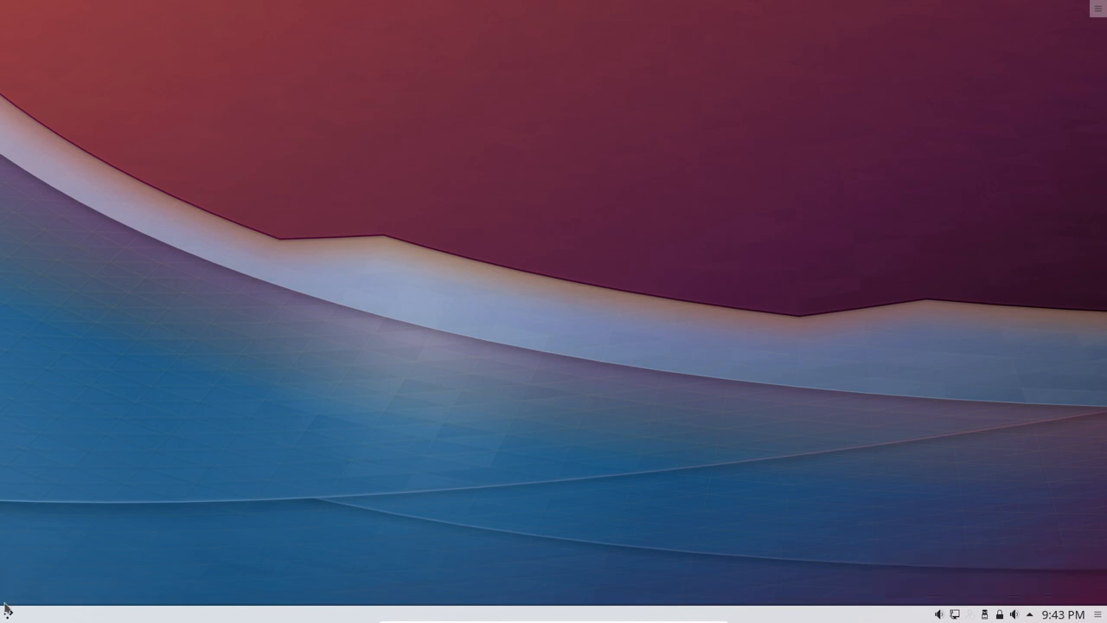
pyautogui.click(9, 614)
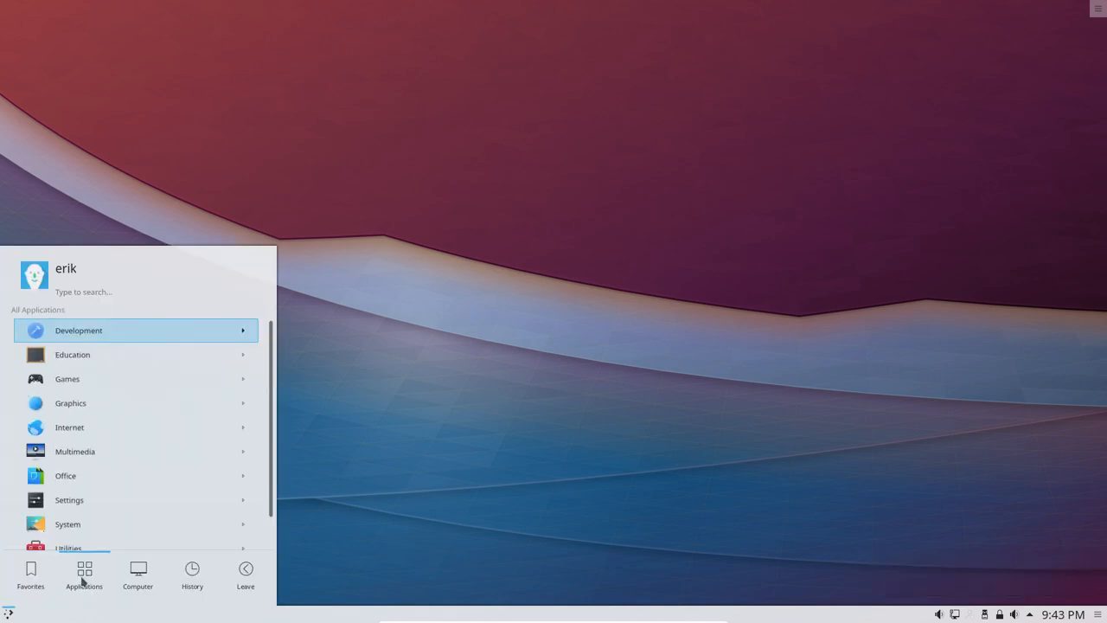
pyautogui.click(192, 575)
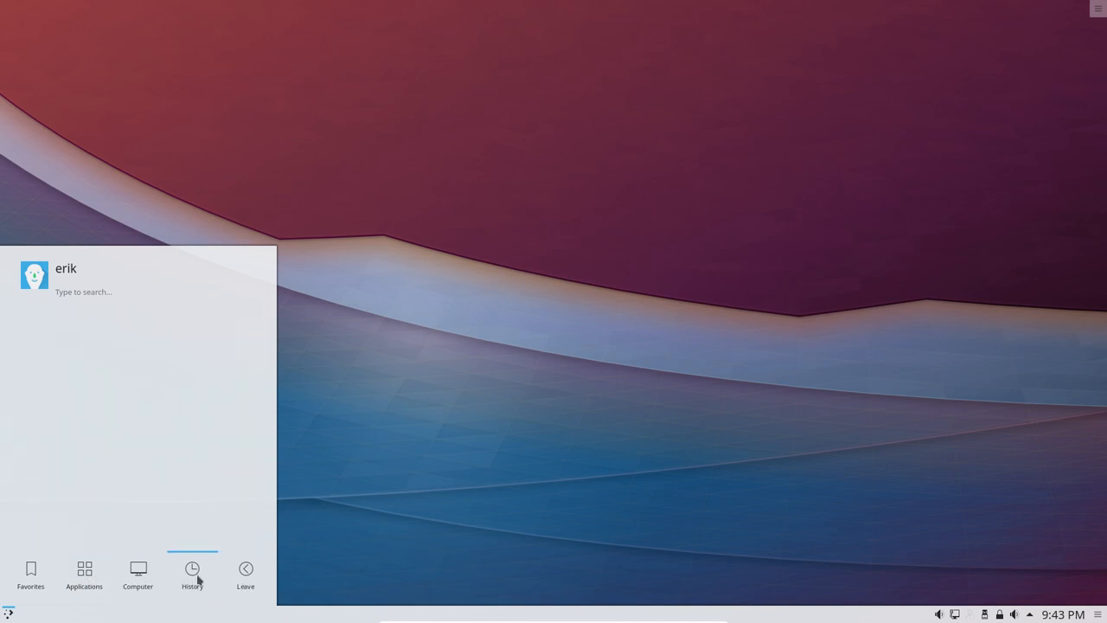
pyautogui.click(31, 575)
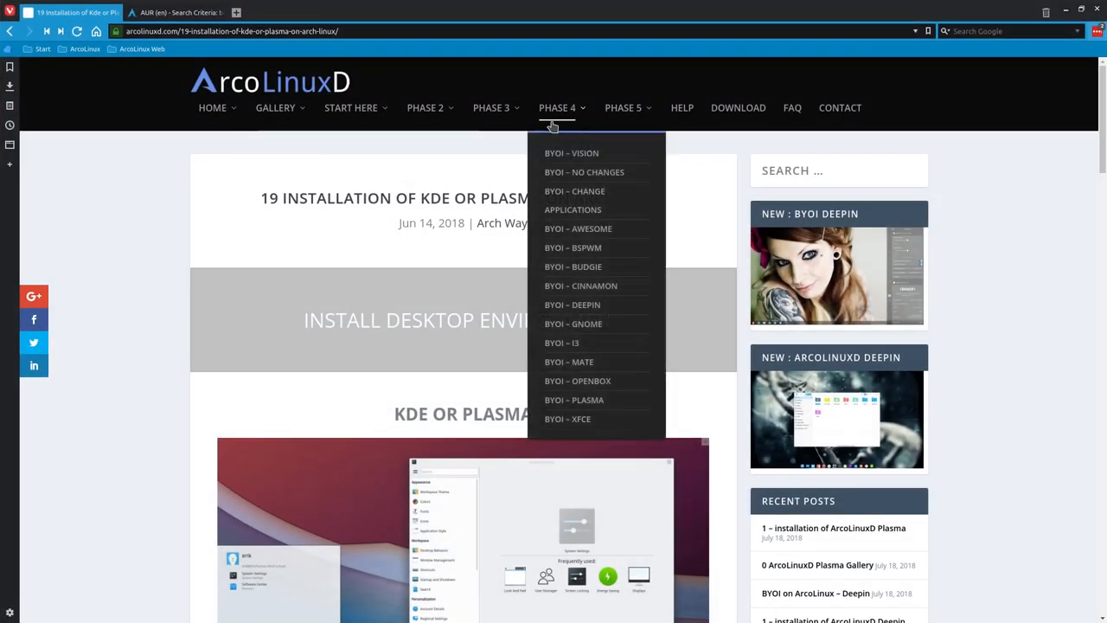
# Close the Phase 4 menu and scroll down to the KDE Plasma screenshots.
pyautogui.click(622, 108)
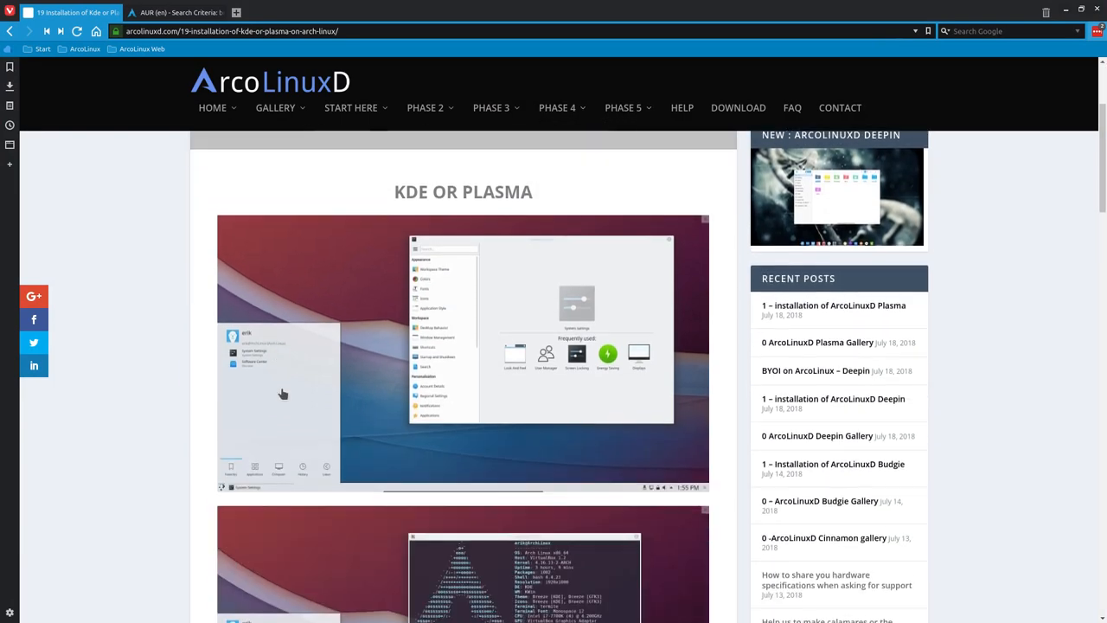
pyautogui.scroll(-3)
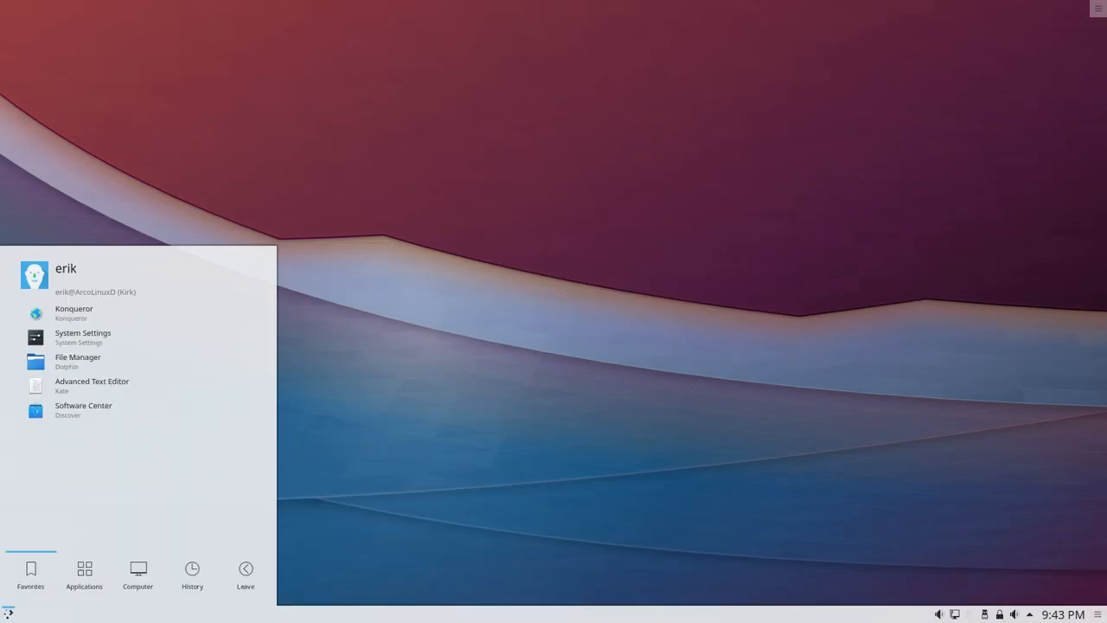
# Reopen the Application Launcher and launch termite showing the neofetch summary.
pyautogui.click(542, 251)
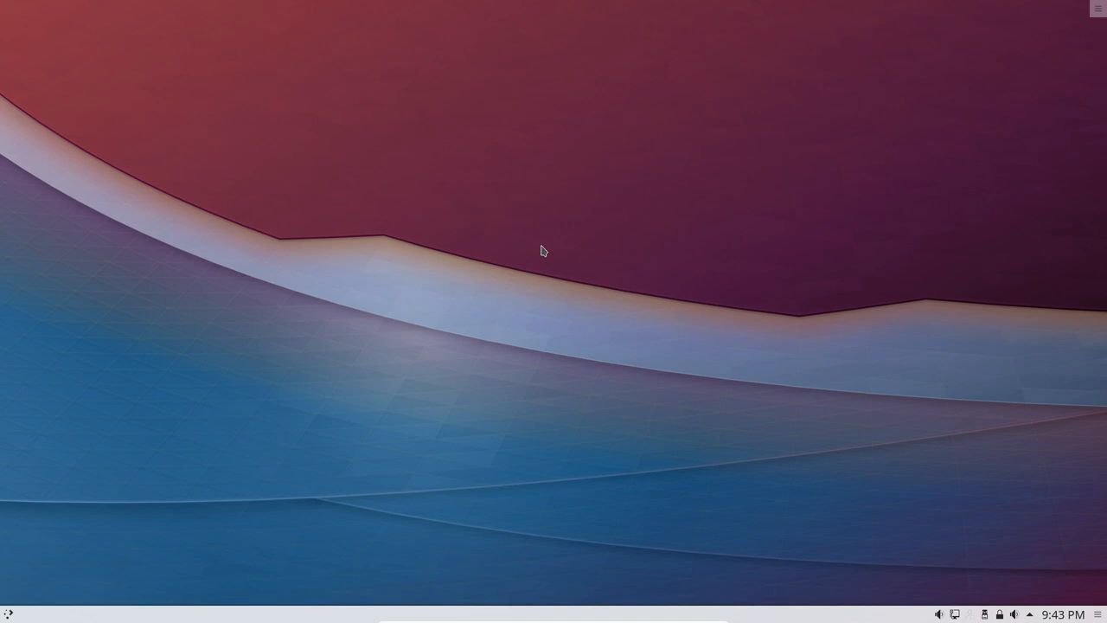
pyautogui.click(8, 614)
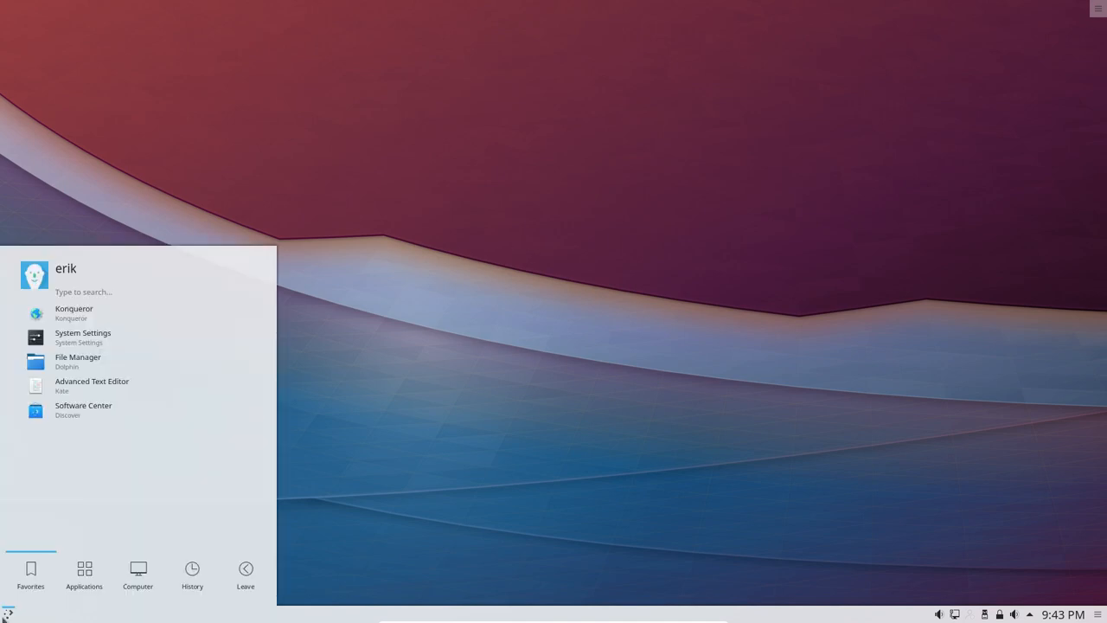
pyautogui.write('r')
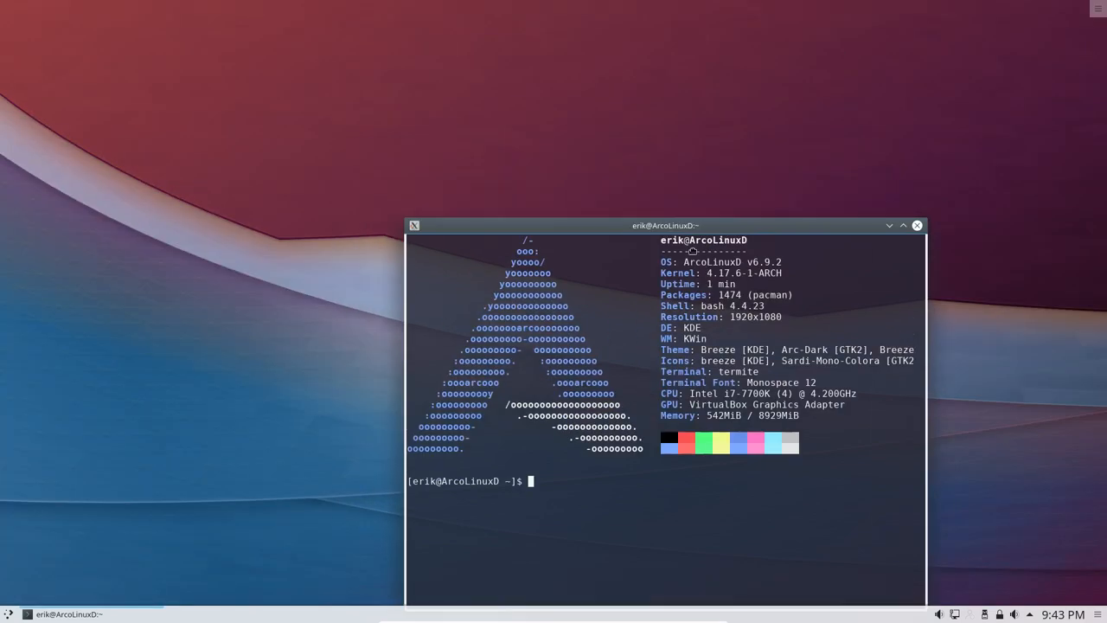
# Move the termite window higher on the desktop and dismiss the launcher.
pyautogui.moveTo(665, 225); pyautogui.dragTo(628, 78)
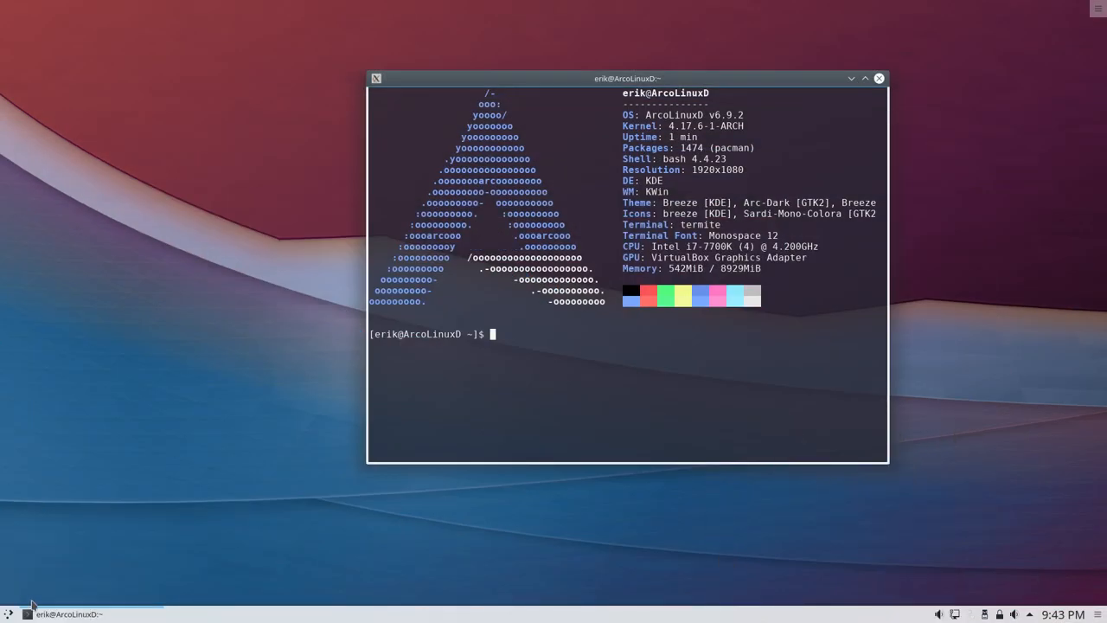
pyautogui.click(9, 614)
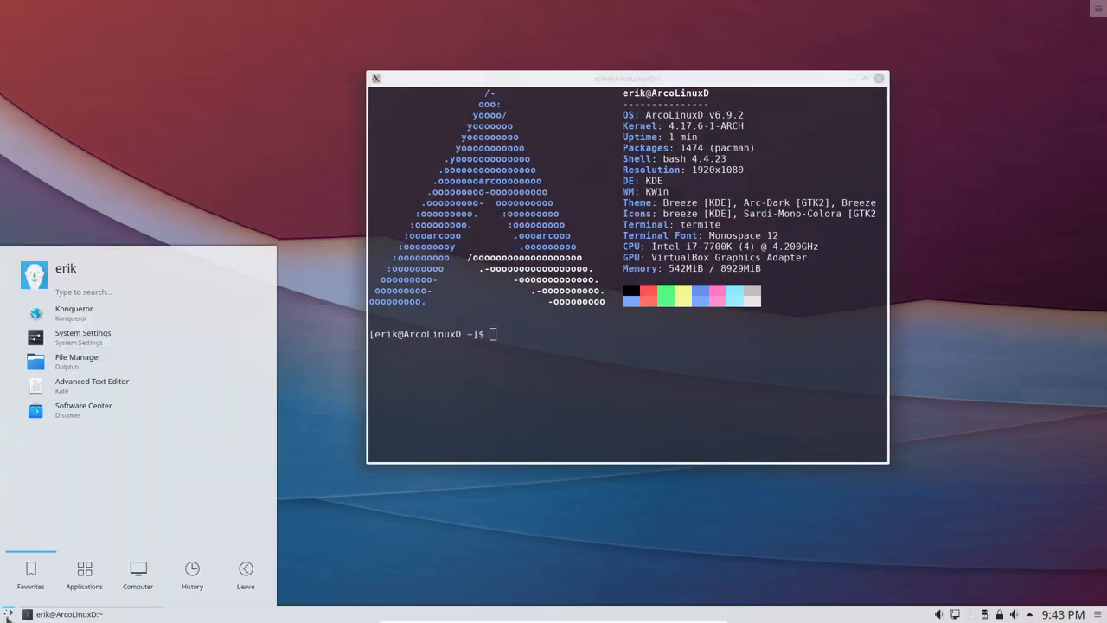
pyautogui.click(303, 469)
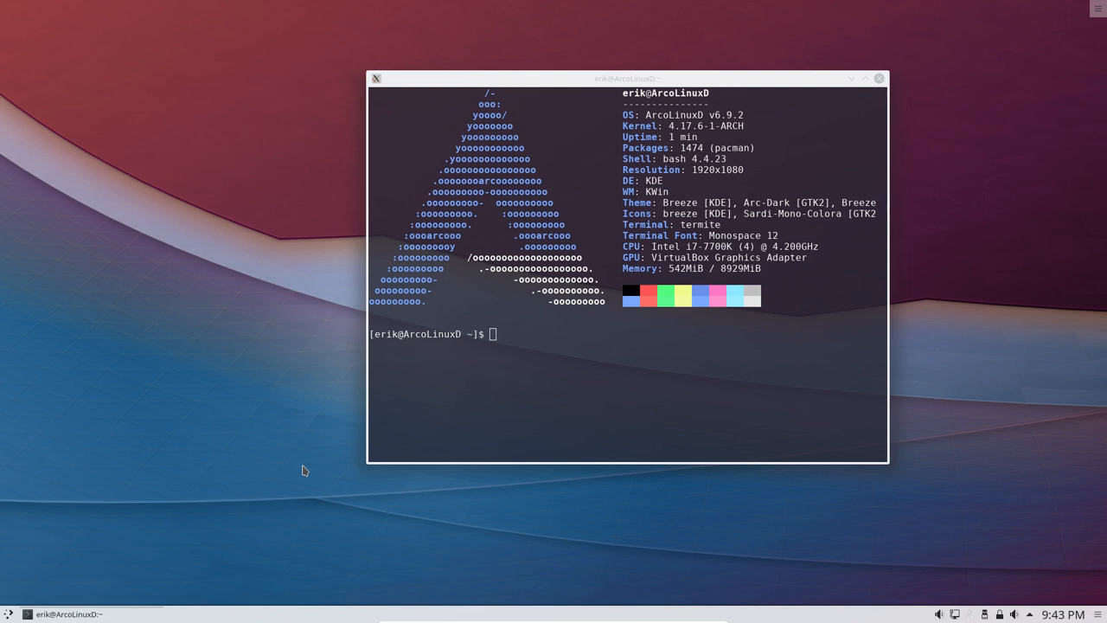